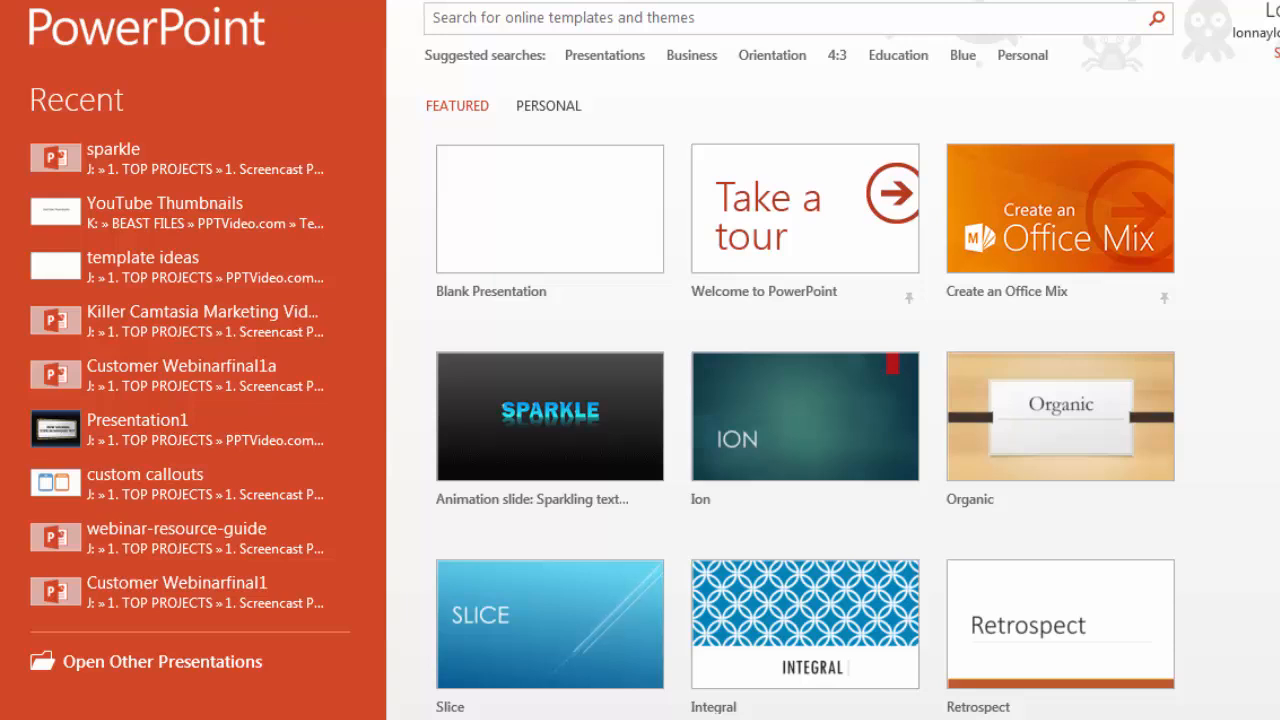
{"action": "mouse_move", "coordinate": [720, 50]}
{"action": "type", "text": "animated"}
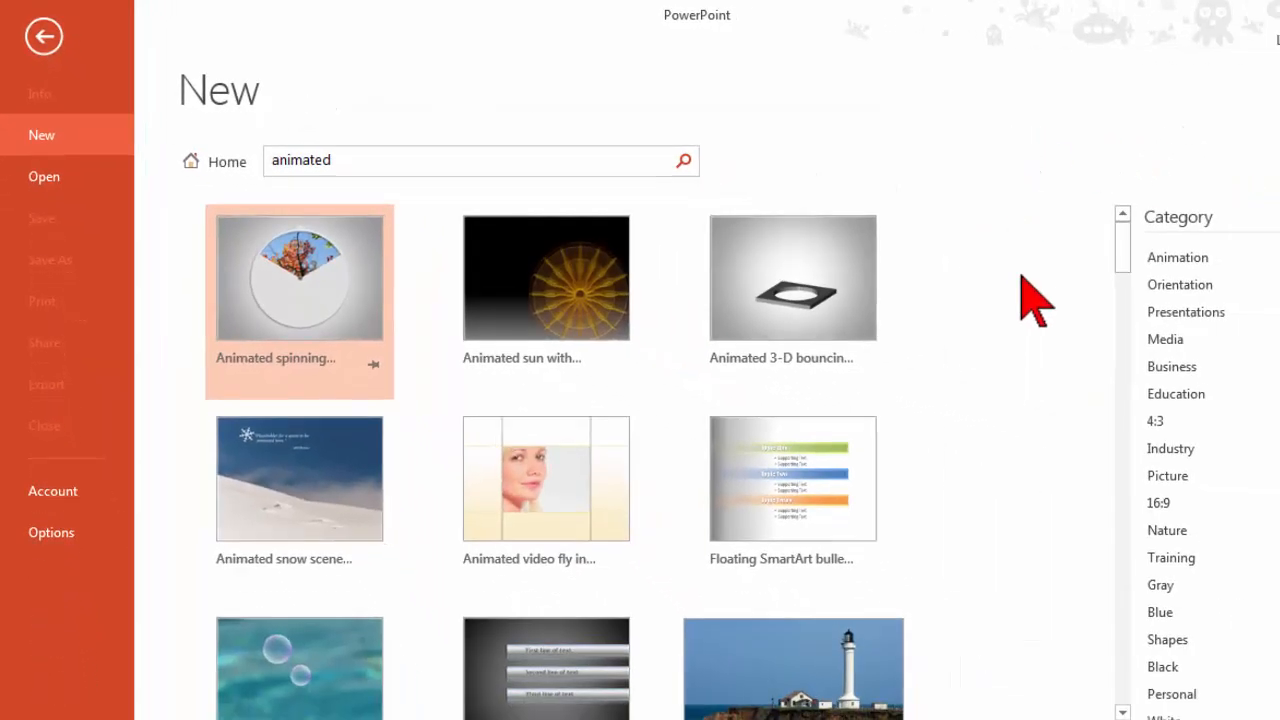
- Scroll through the animated template results to reach the Sparkling text slide
{"action": "scroll", "scroll_direction": "down", "scroll_amount": 3}
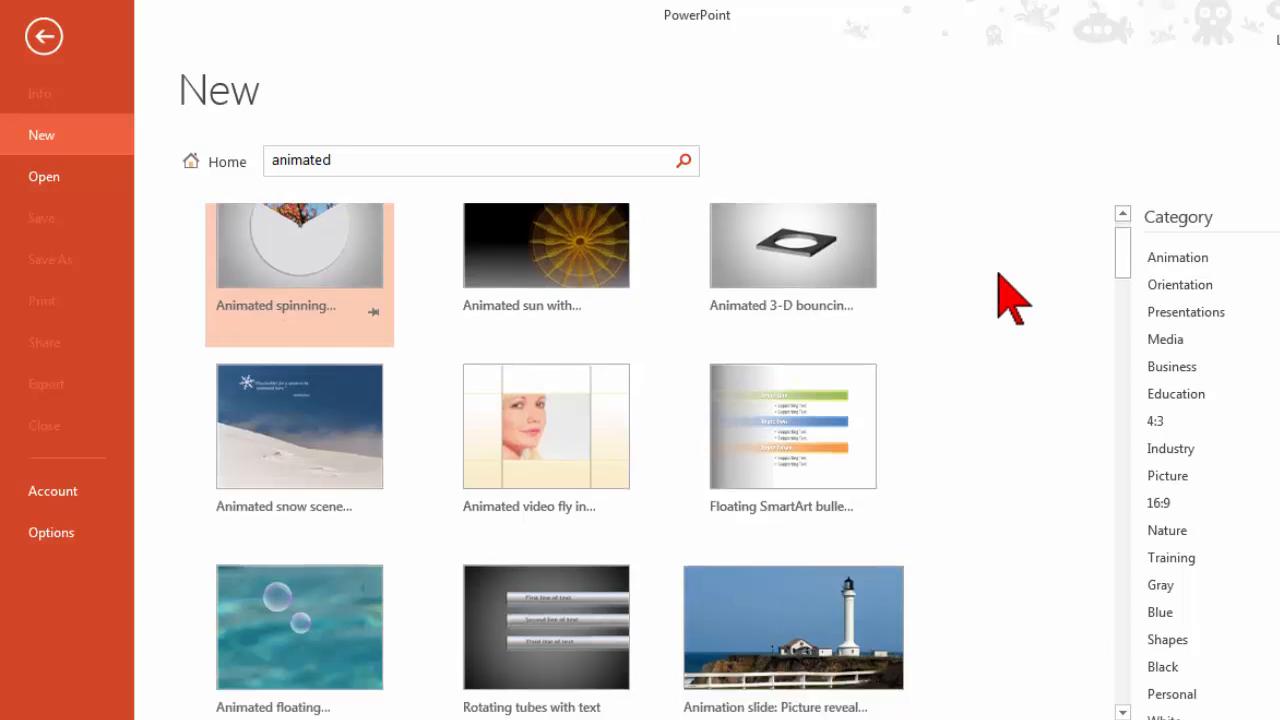
{"action": "scroll", "scroll_direction": "down", "scroll_amount": 3}
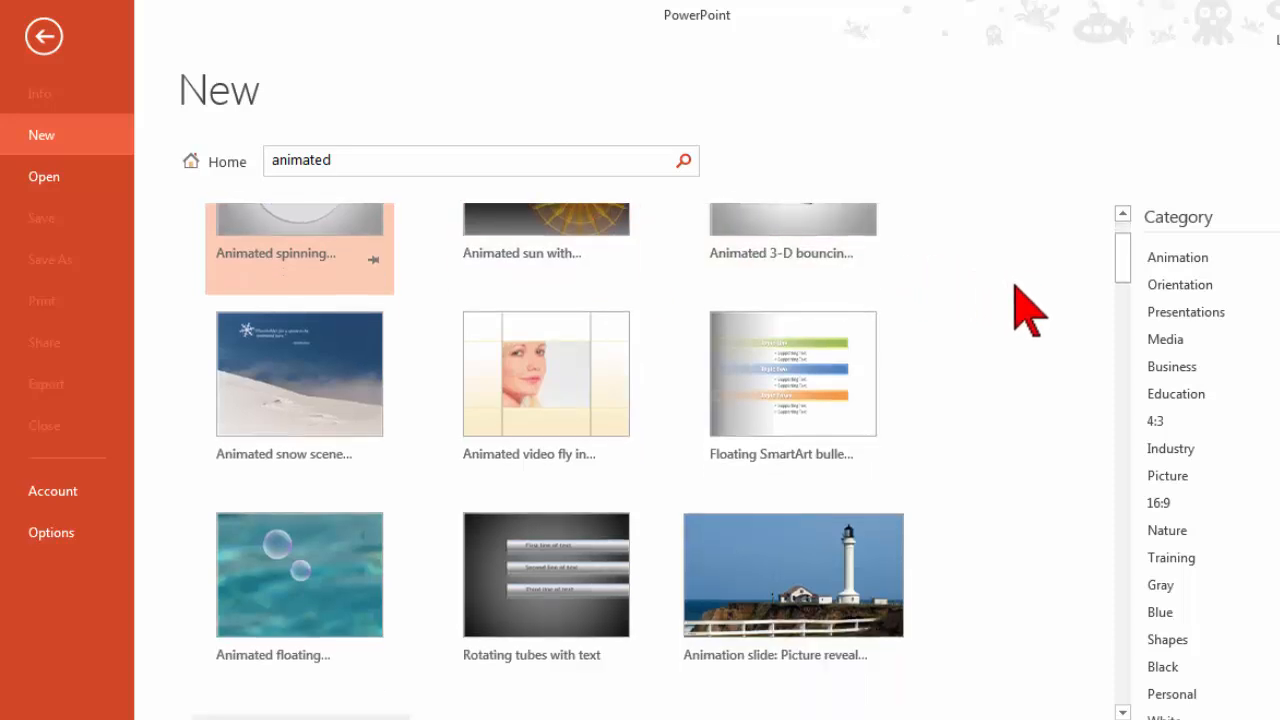
{"action": "scroll", "scroll_direction": "down", "scroll_amount": 3}
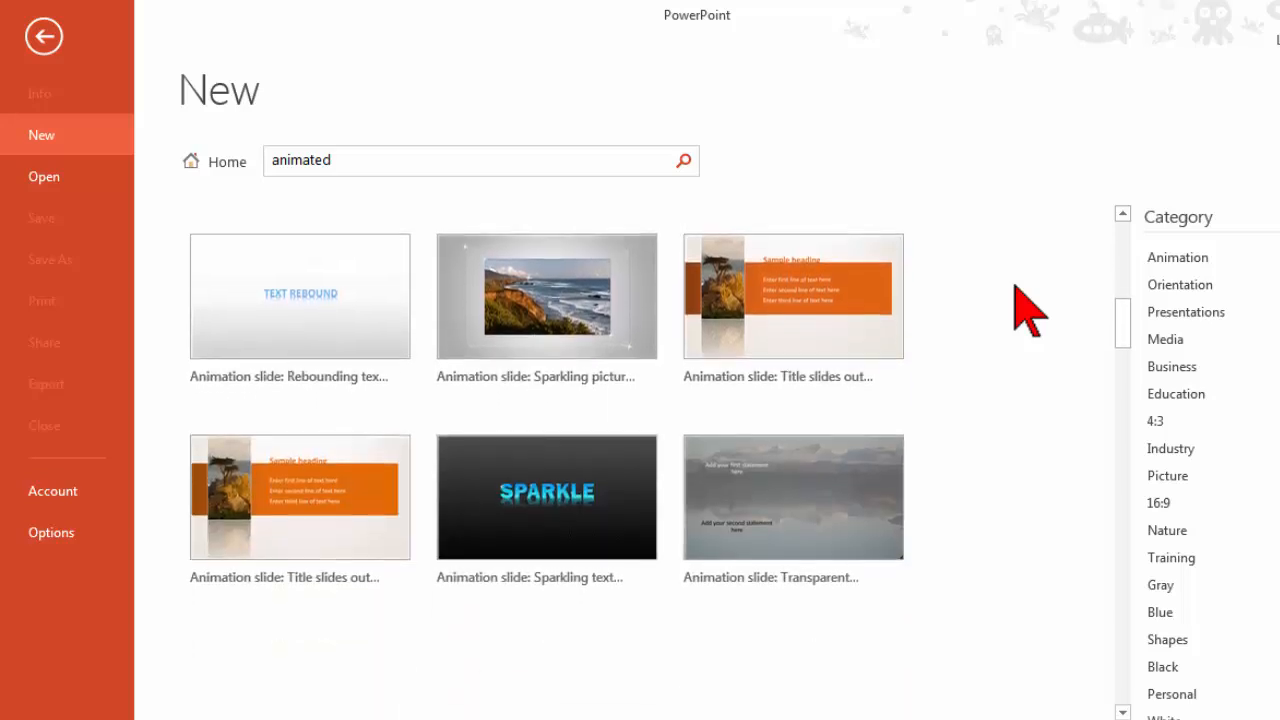
{"action": "scroll", "scroll_direction": "down", "scroll_amount": 3}
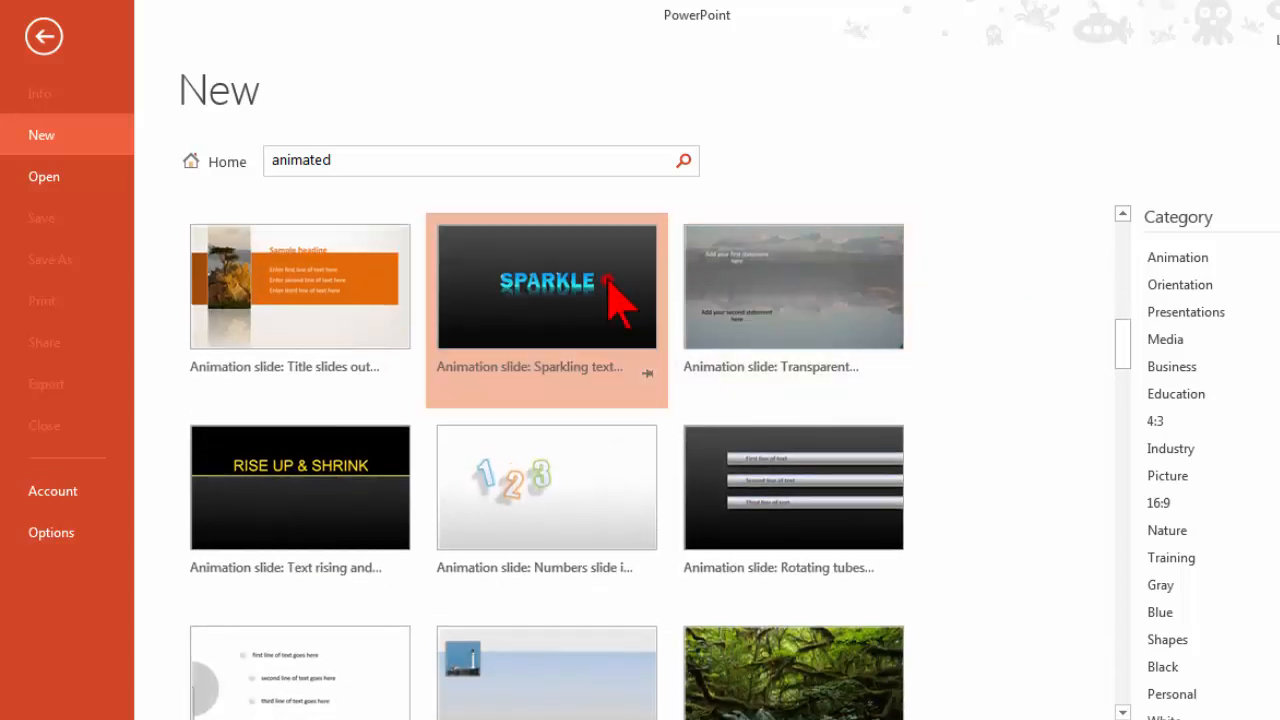
- Preview the 'Animation slide: Sparkling text' template
{"action": "left_click", "coordinate": [546, 284]}
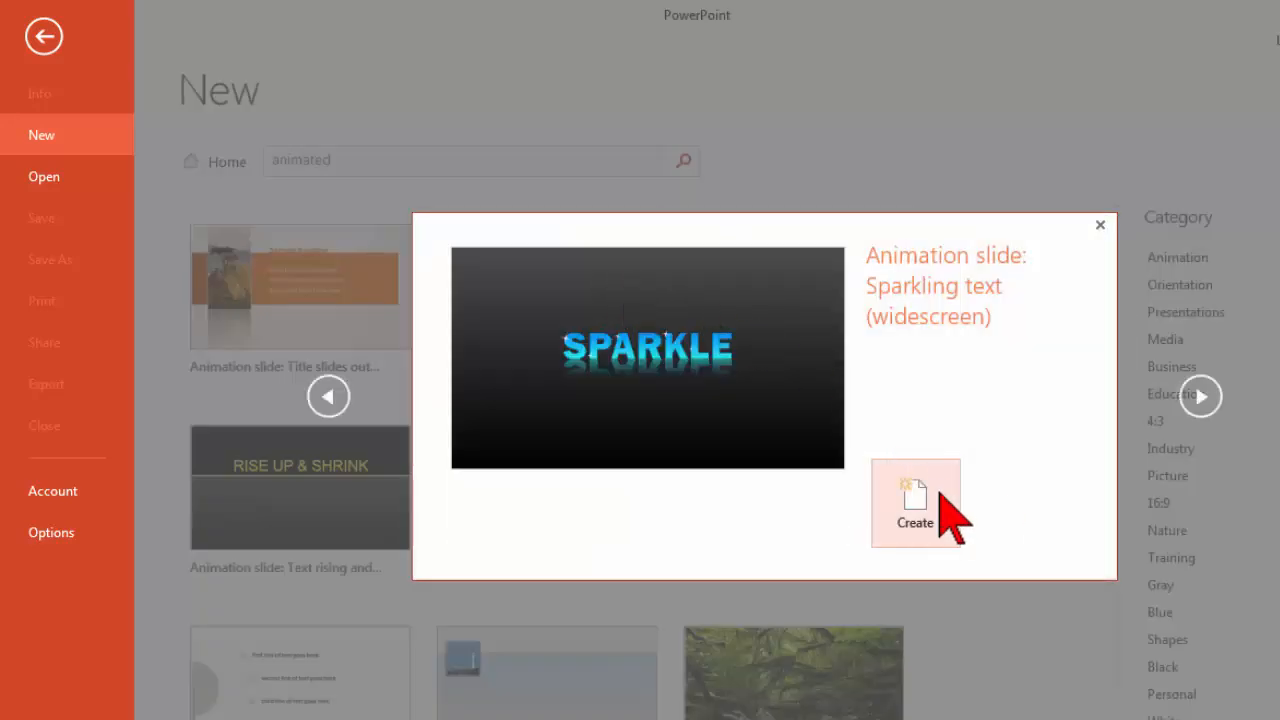
{"action": "mouse_move", "coordinate": [944, 500]}
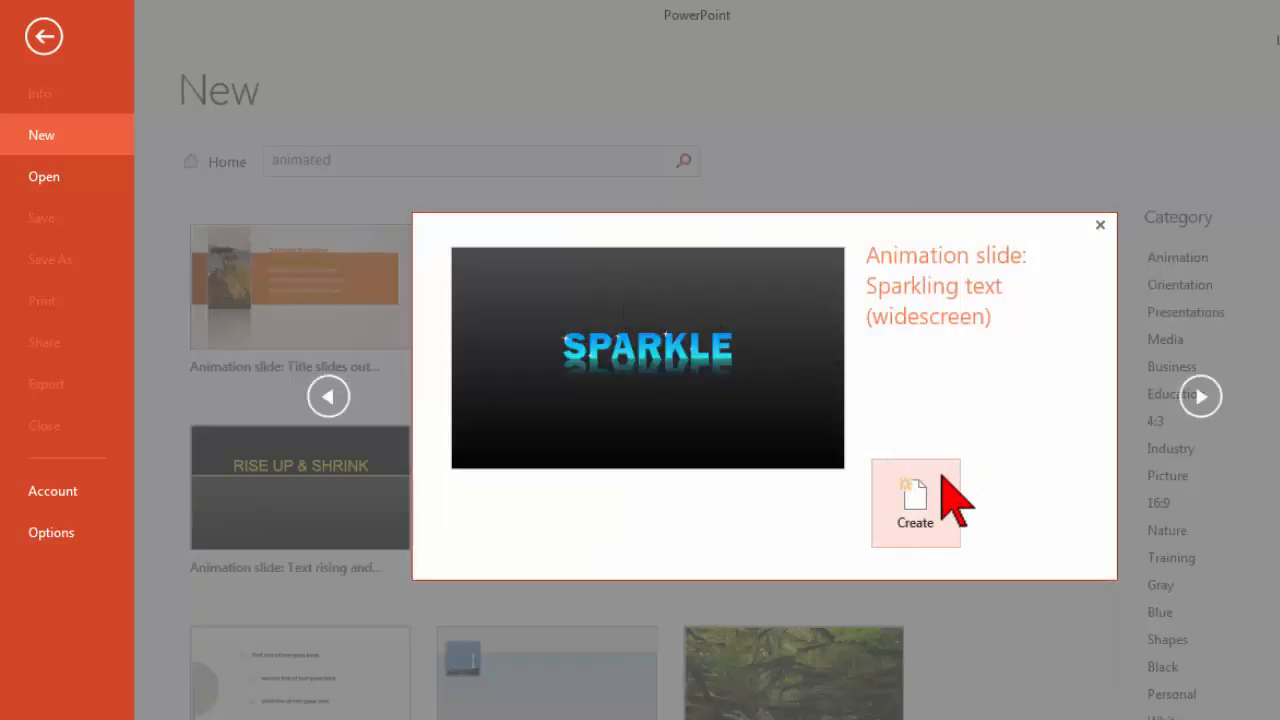
{"action": "mouse_move", "coordinate": [790, 356]}
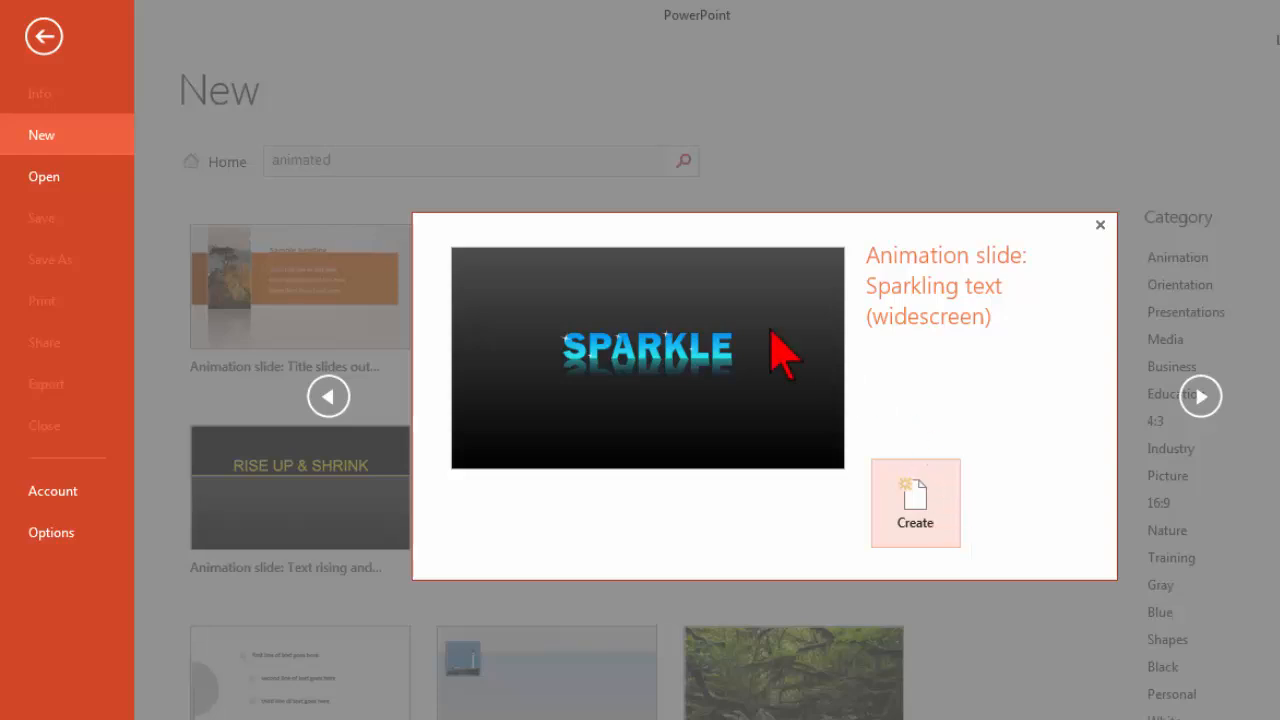
{"action": "mouse_move", "coordinate": [680, 360]}
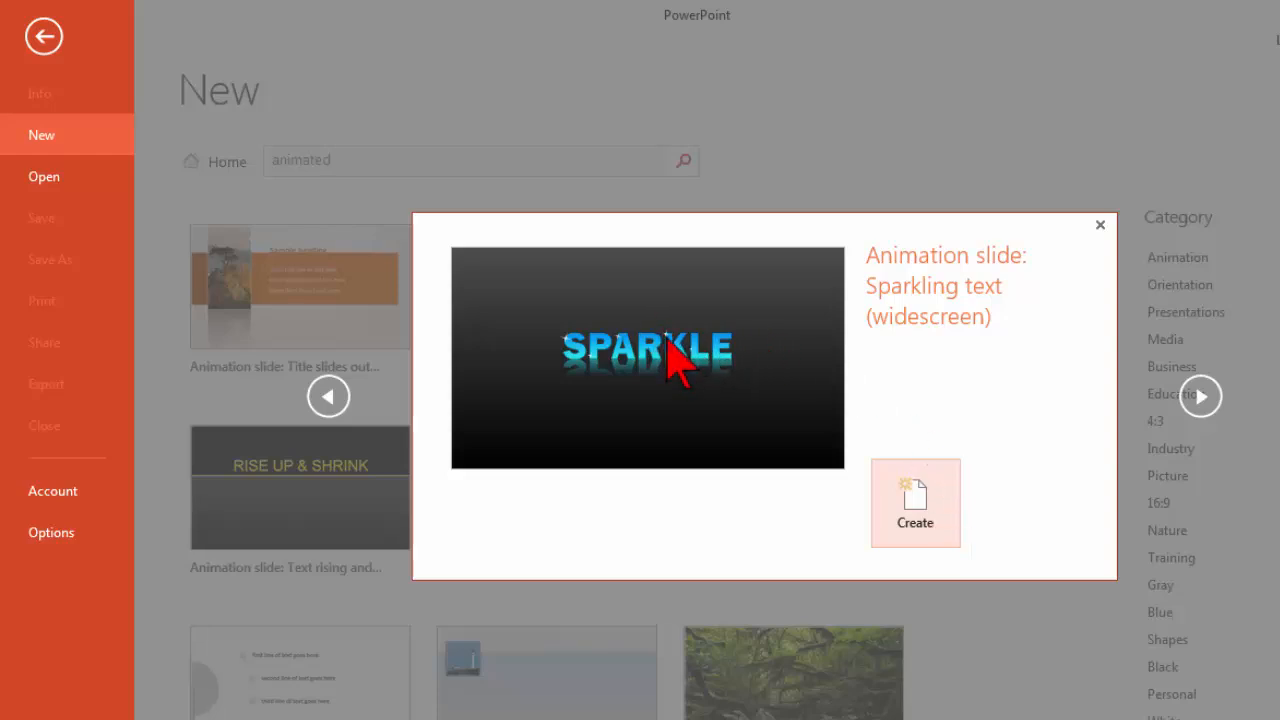
{"action": "mouse_move", "coordinate": [1024, 476]}
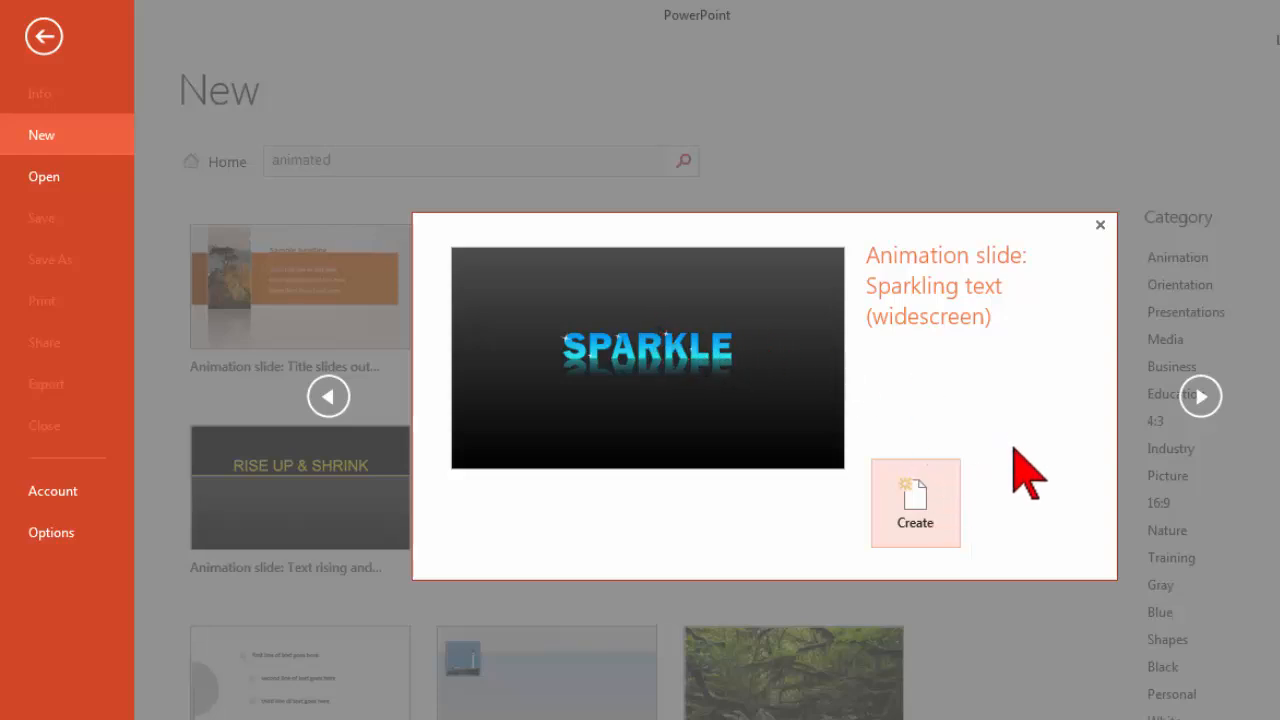
- Create a presentation from the Sparkling text template and show the slide's Animation Pane
{"action": "left_click", "coordinate": [914, 504]}
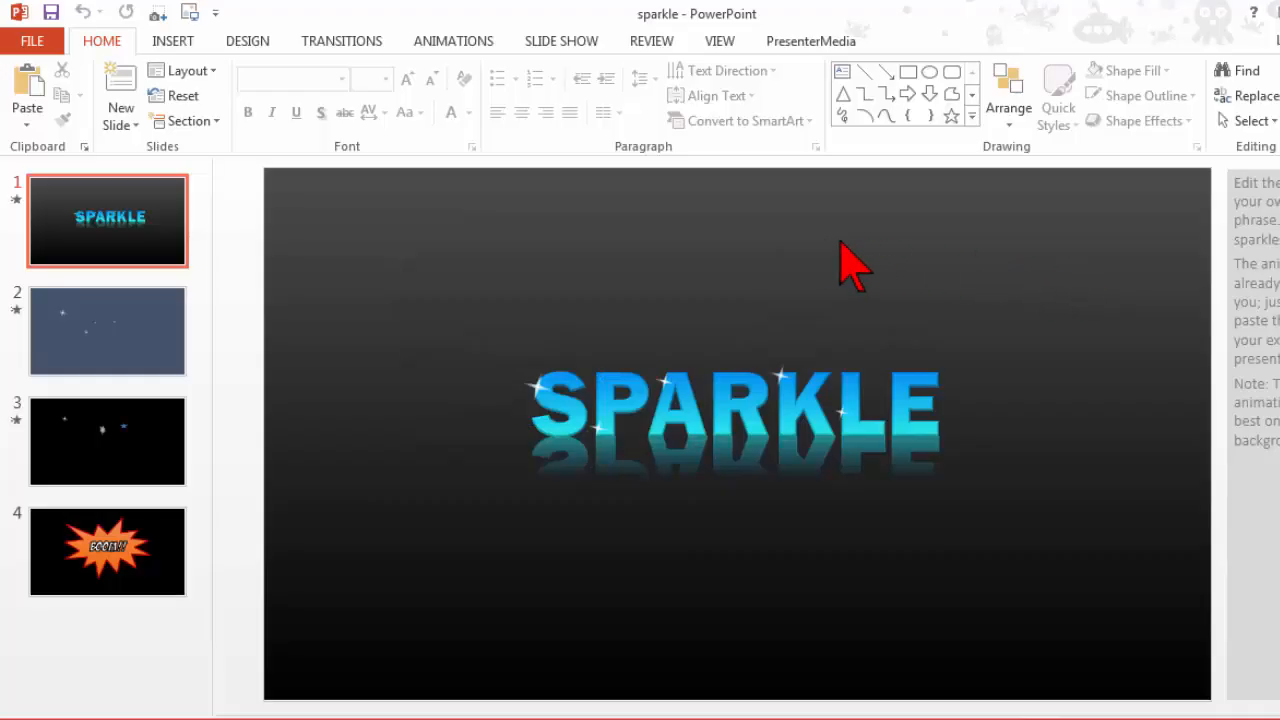
{"action": "mouse_move", "coordinate": [136, 490]}
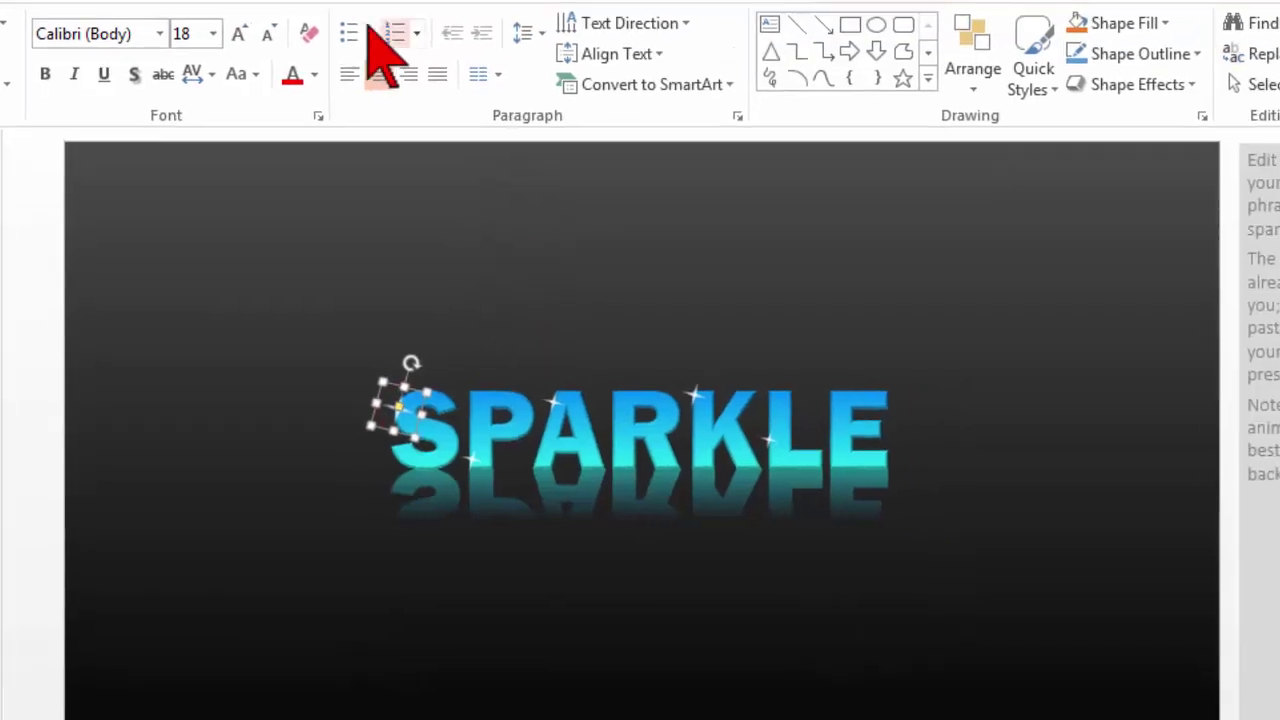
{"action": "left_click", "coordinate": [256, 44]}
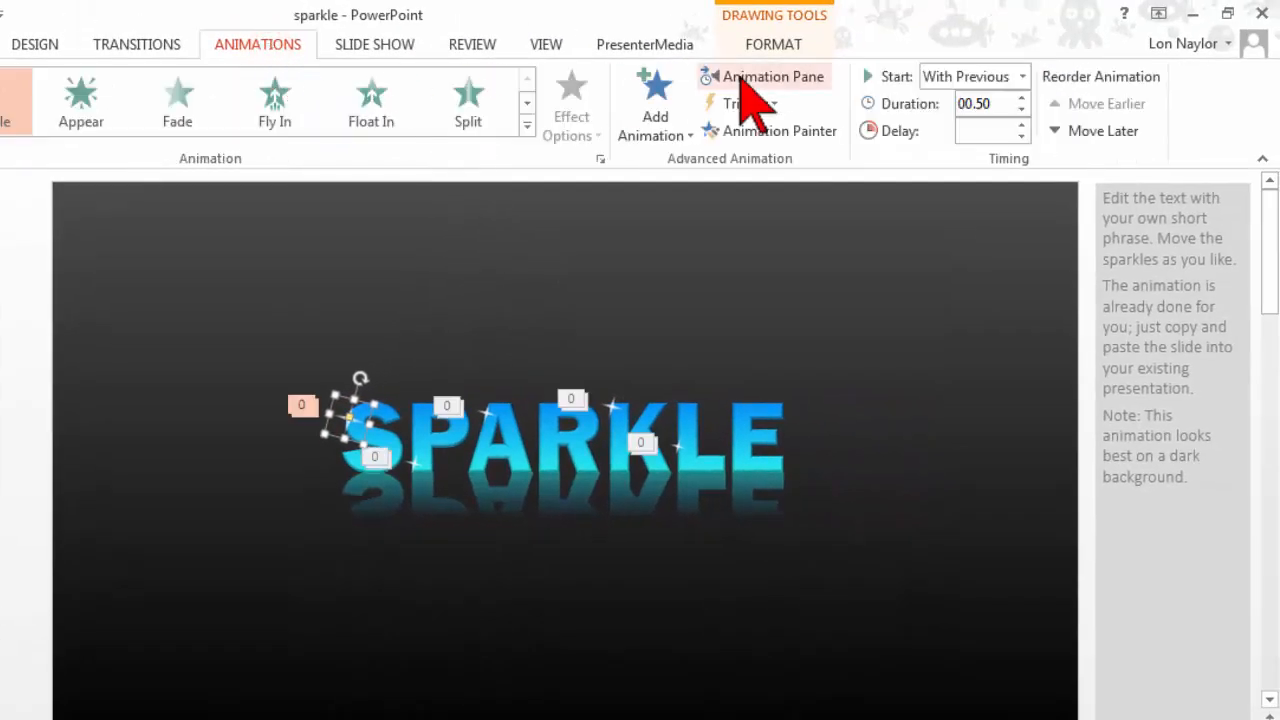
{"action": "left_click", "coordinate": [774, 76]}
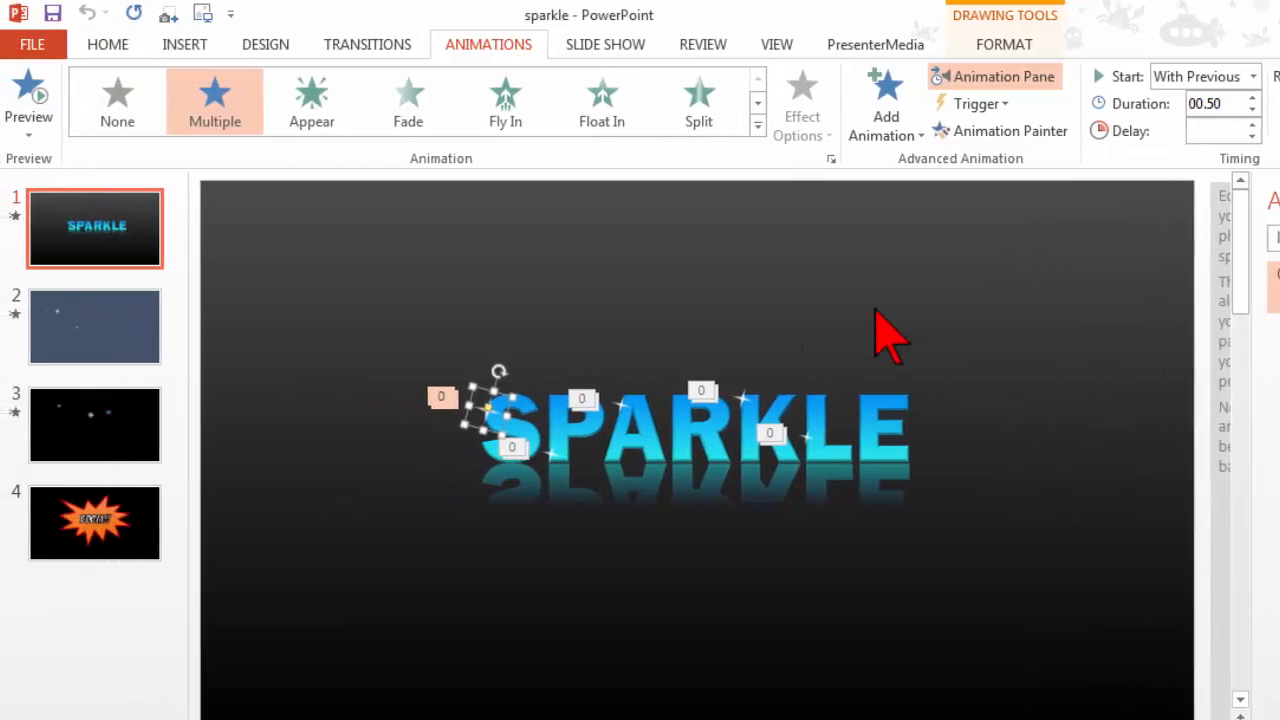
{"action": "mouse_move", "coordinate": [164, 344]}
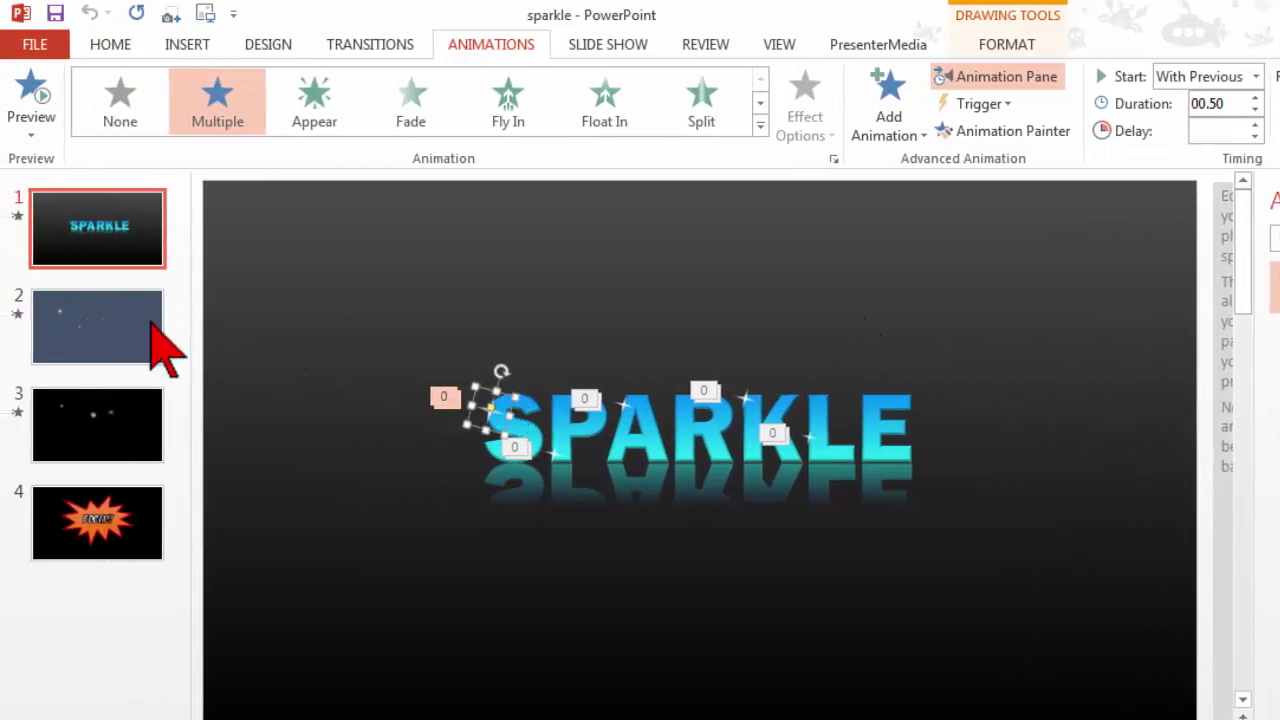
- Select the large sparkle on slide 2 and choose Save as Picture
{"action": "left_click", "coordinate": [96, 326]}
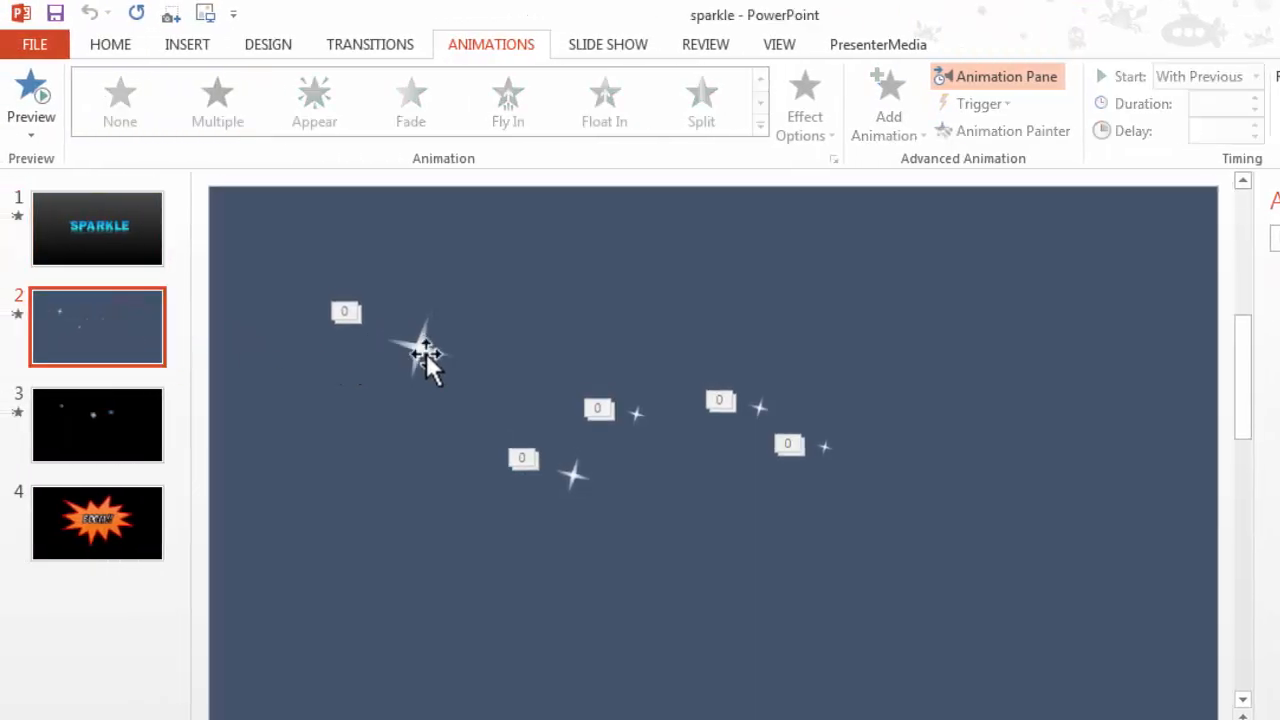
{"action": "left_click", "coordinate": [420, 344]}
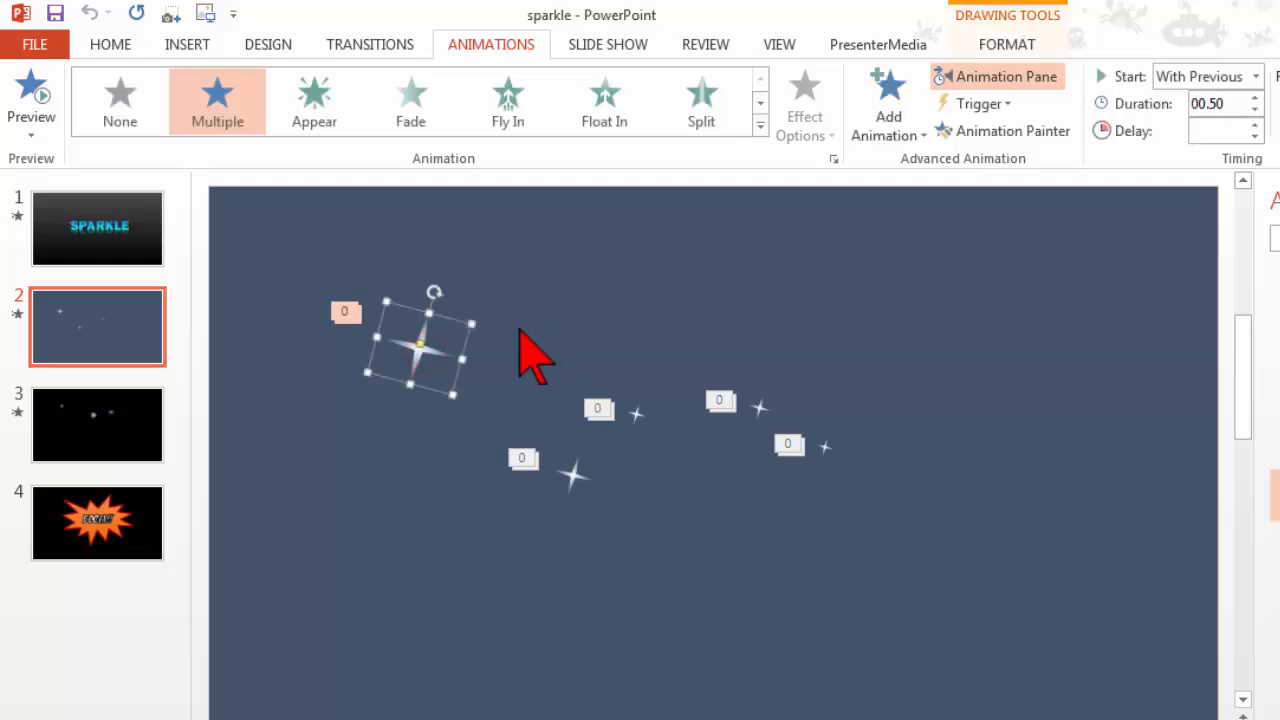
{"action": "mouse_move", "coordinate": [520, 356]}
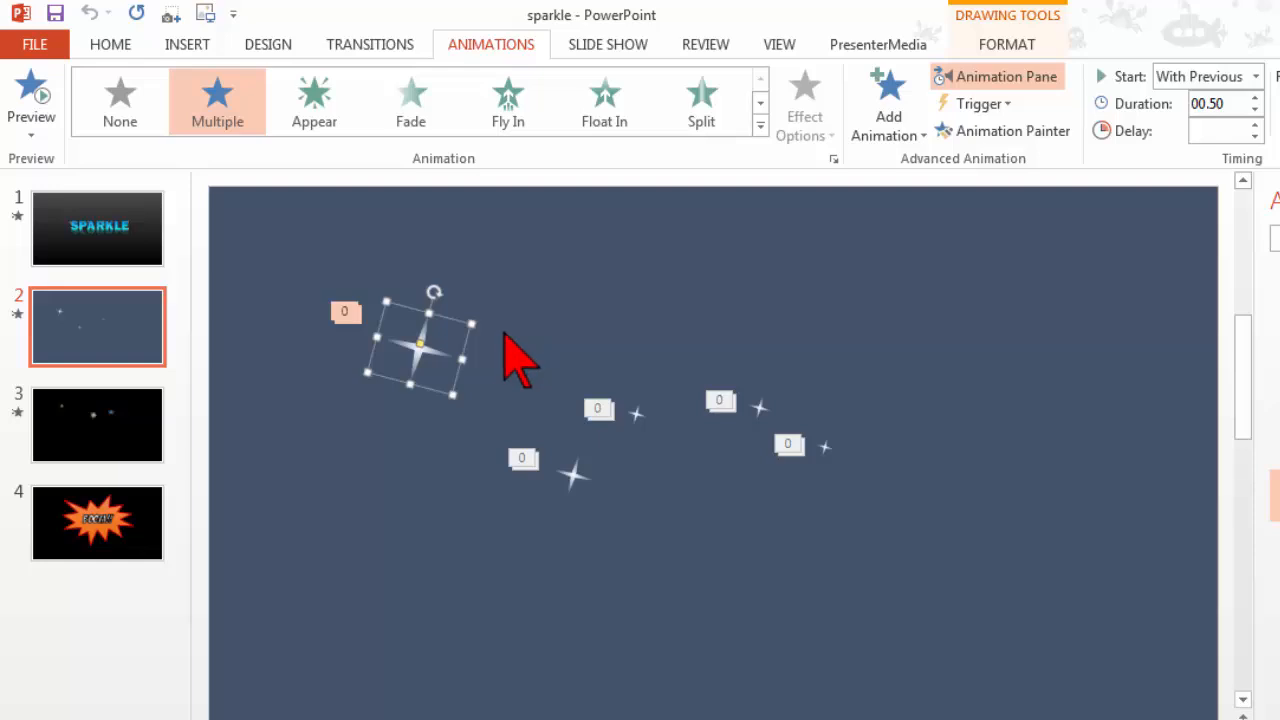
{"action": "mouse_move", "coordinate": [450, 324]}
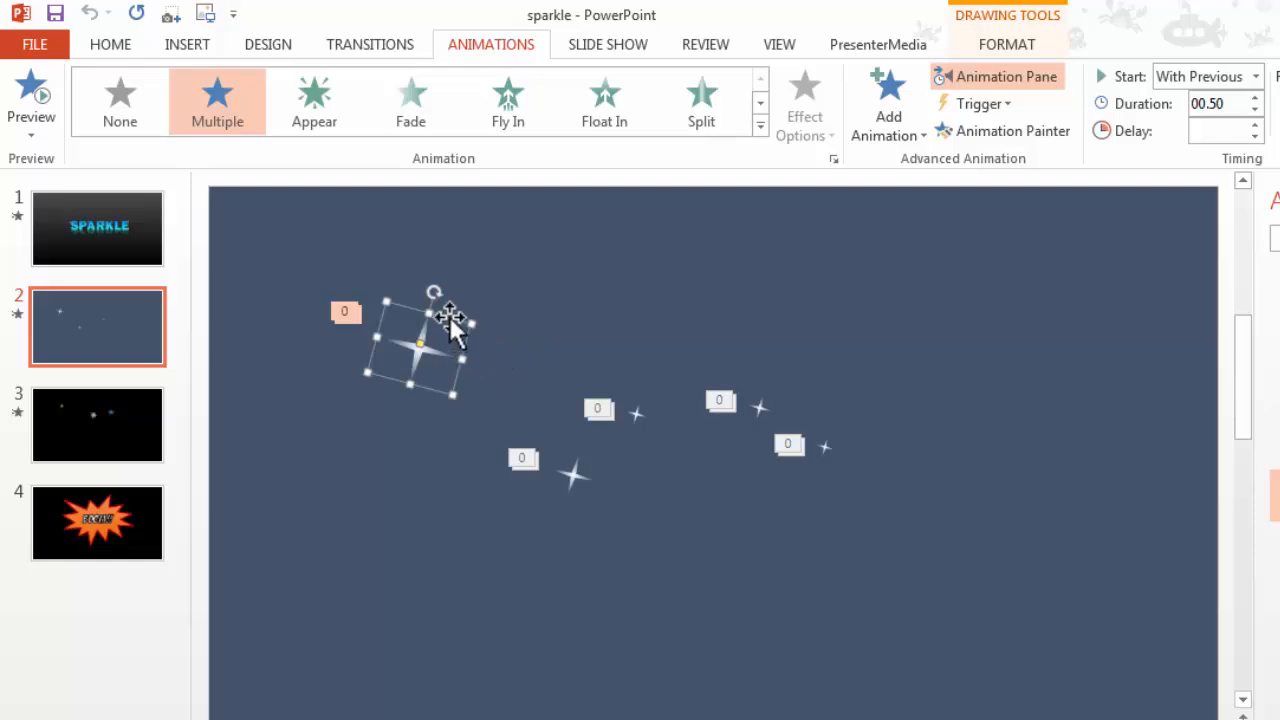
{"action": "mouse_move", "coordinate": [448, 328]}
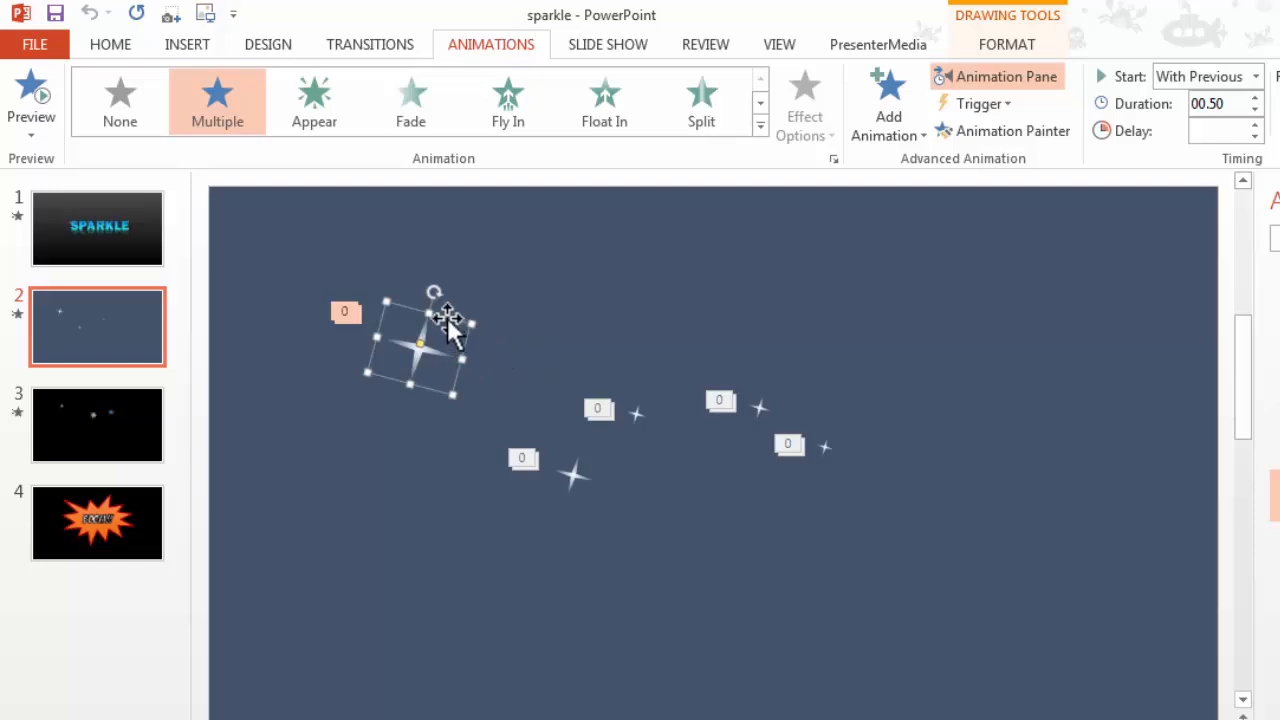
{"action": "right_click", "coordinate": [444, 340]}
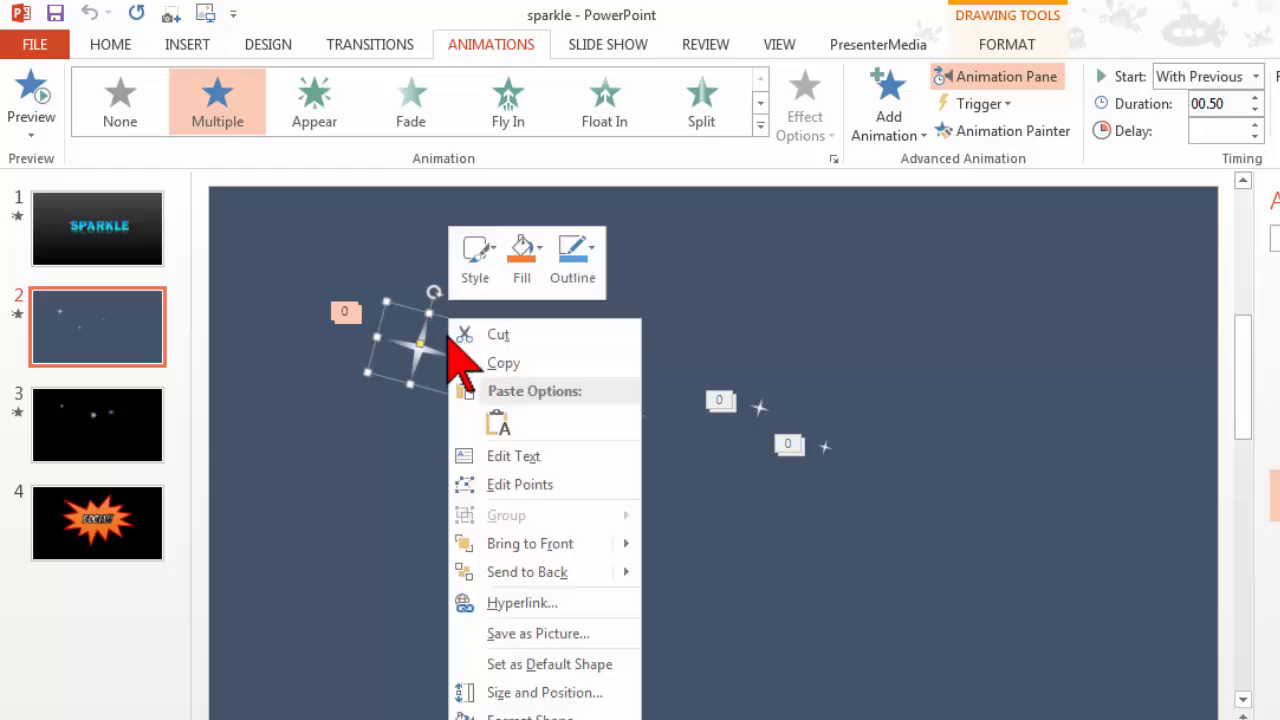
{"action": "left_click", "coordinate": [616, 640]}
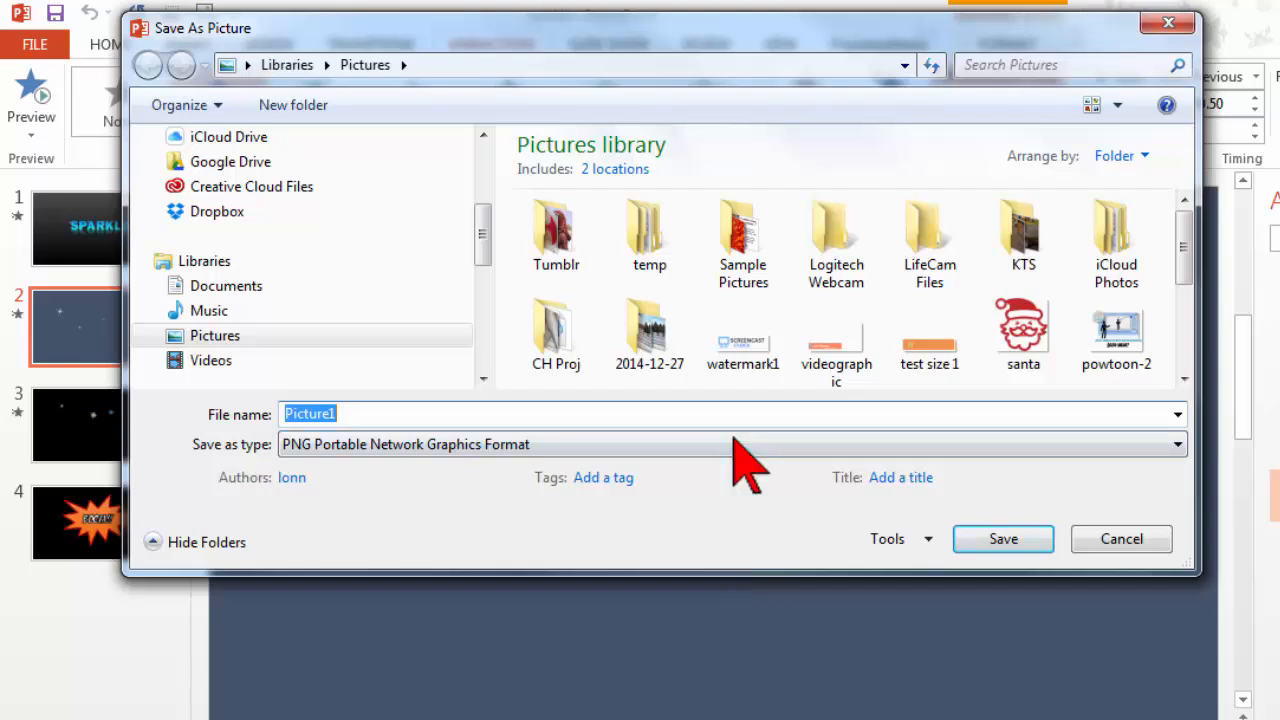
- Save the sparkle shape as a PNG named 'sparkle'
{"action": "type", "text": "sp"}
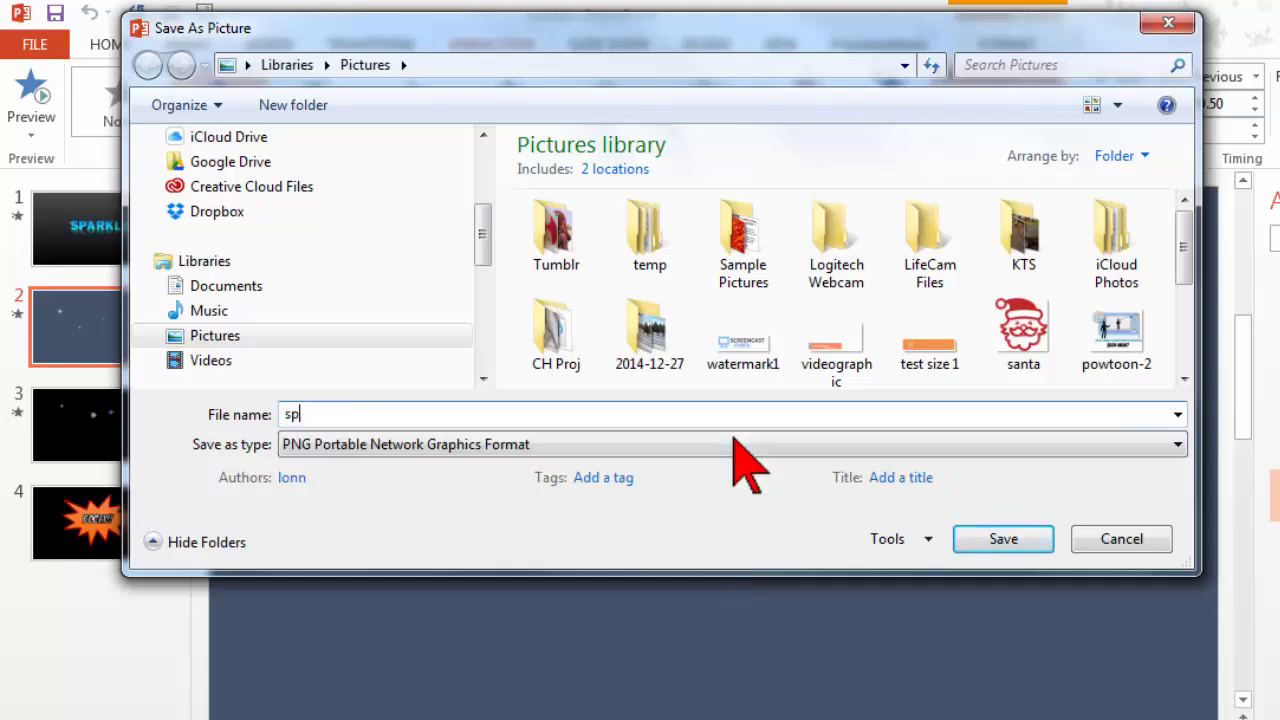
{"action": "type", "text": "arkle"}
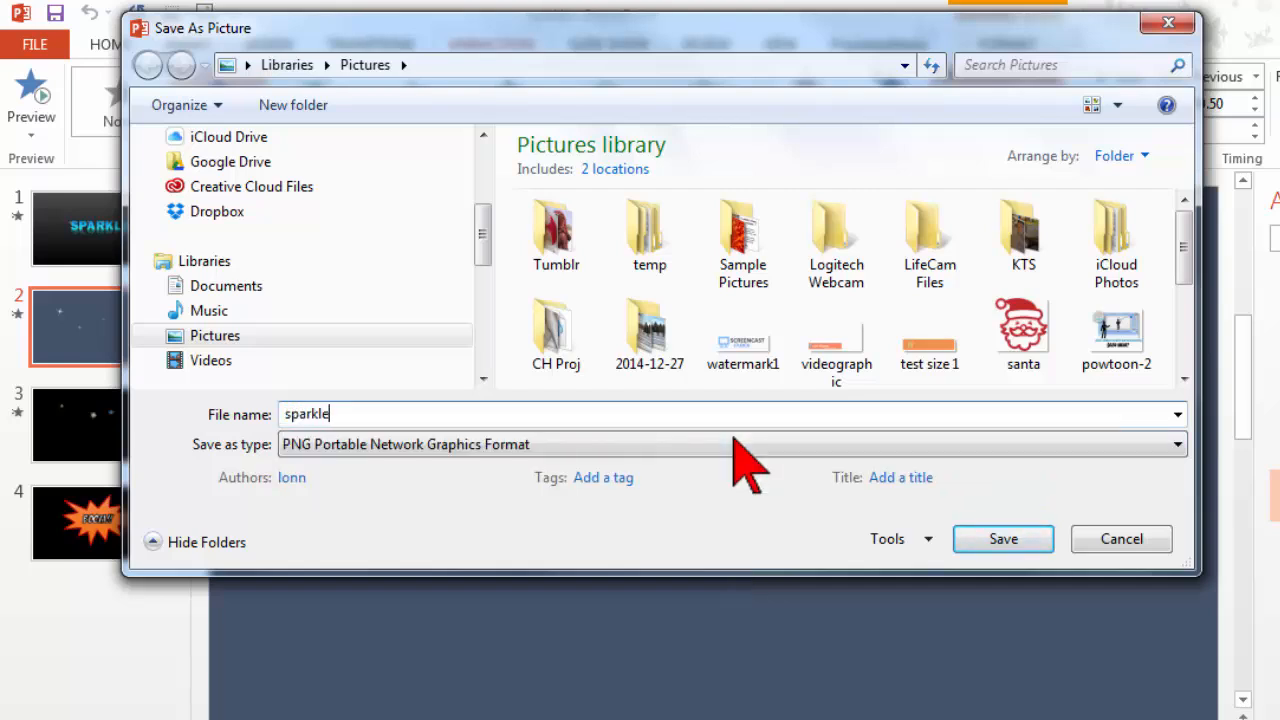
{"action": "mouse_move", "coordinate": [520, 470]}
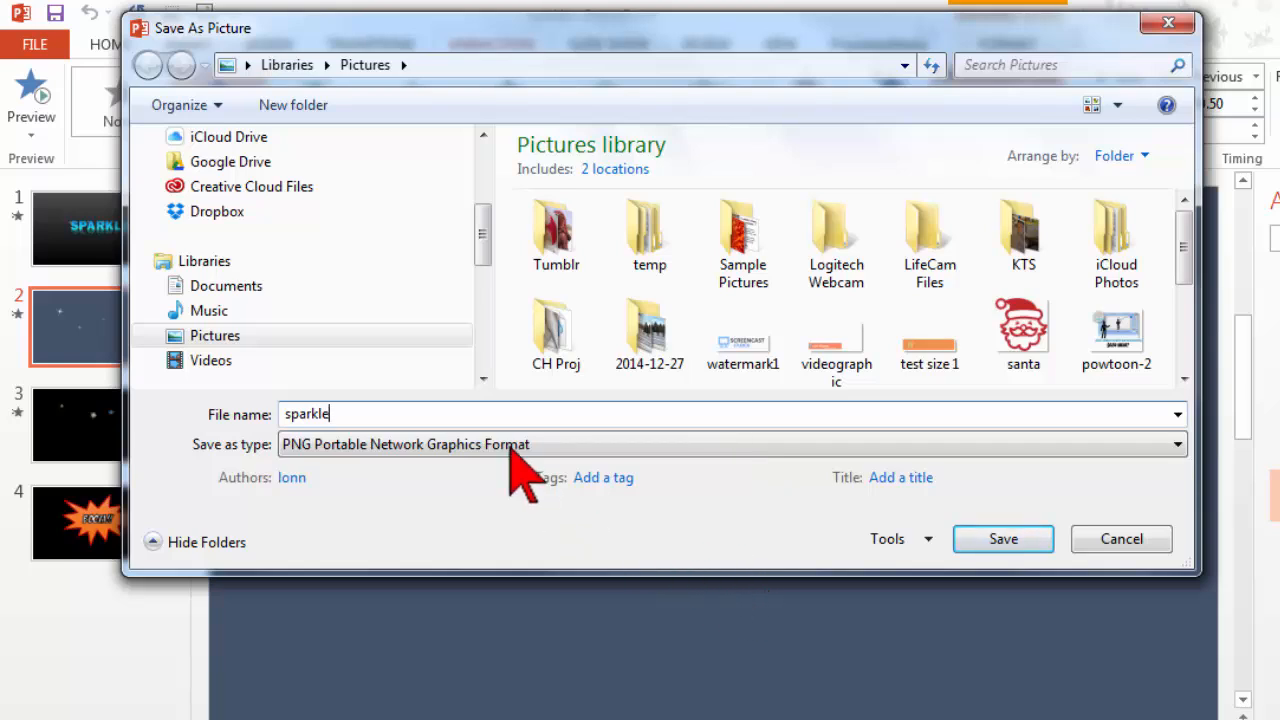
{"action": "left_click", "coordinate": [1002, 538]}
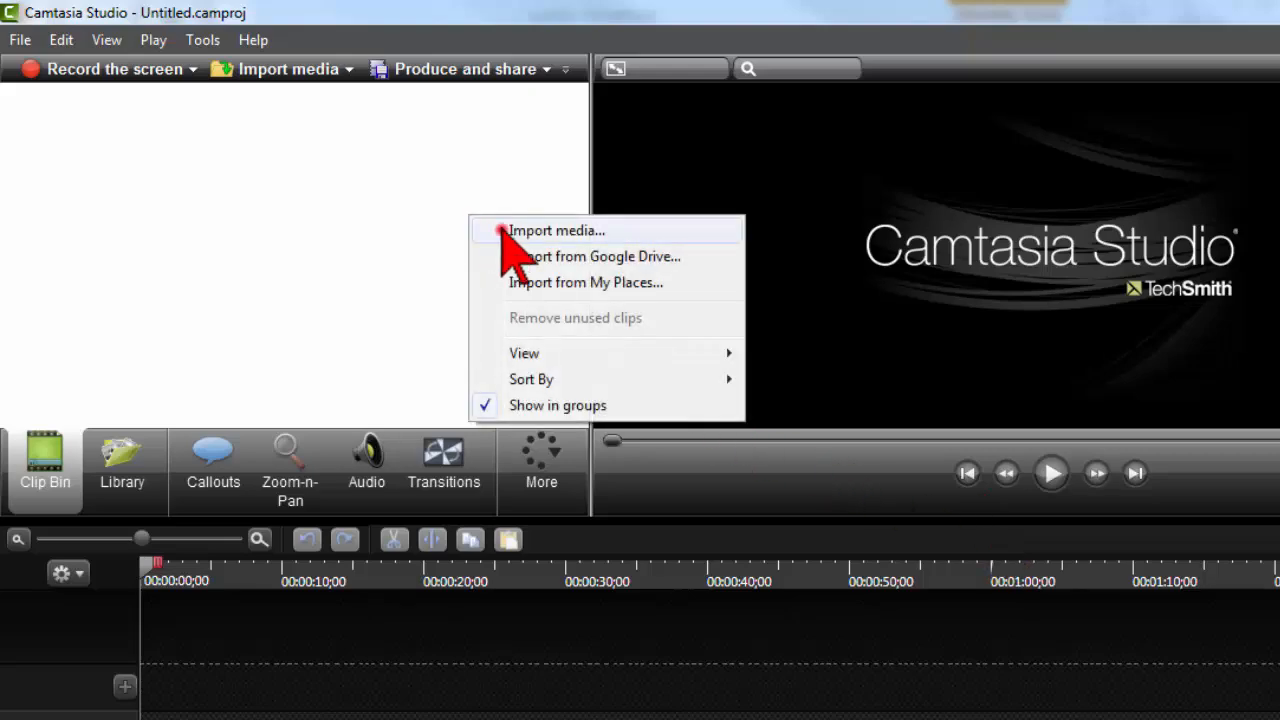
- Import sparkle.png and the lon-tony-xlarge portrait photo into the Clip Bin
{"action": "left_click", "coordinate": [556, 230]}
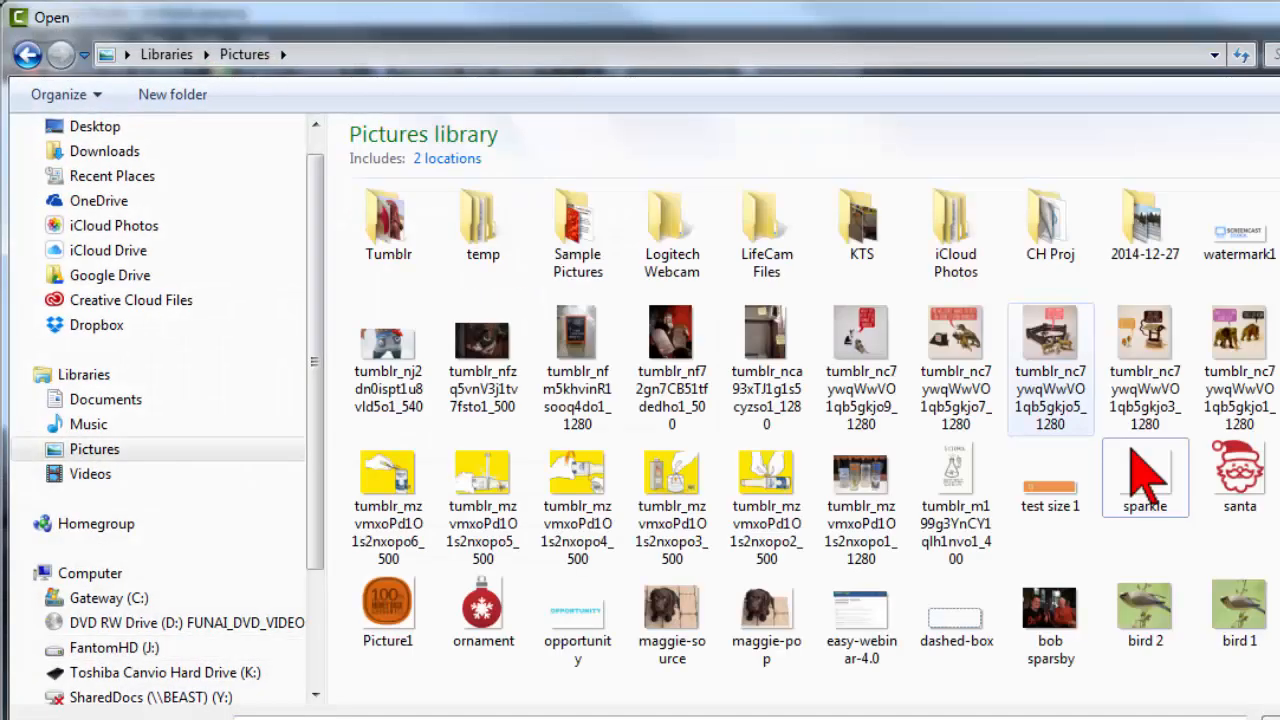
{"action": "left_click", "coordinate": [1144, 476]}
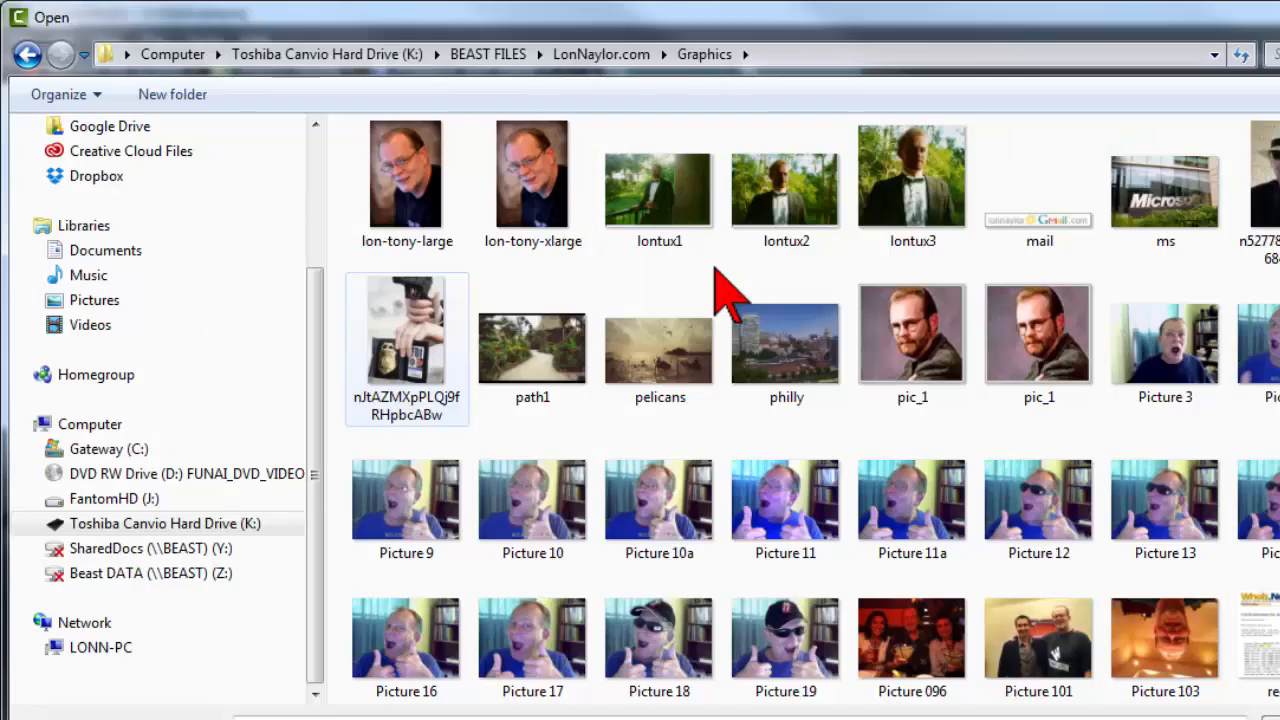
{"action": "left_click", "coordinate": [532, 176]}
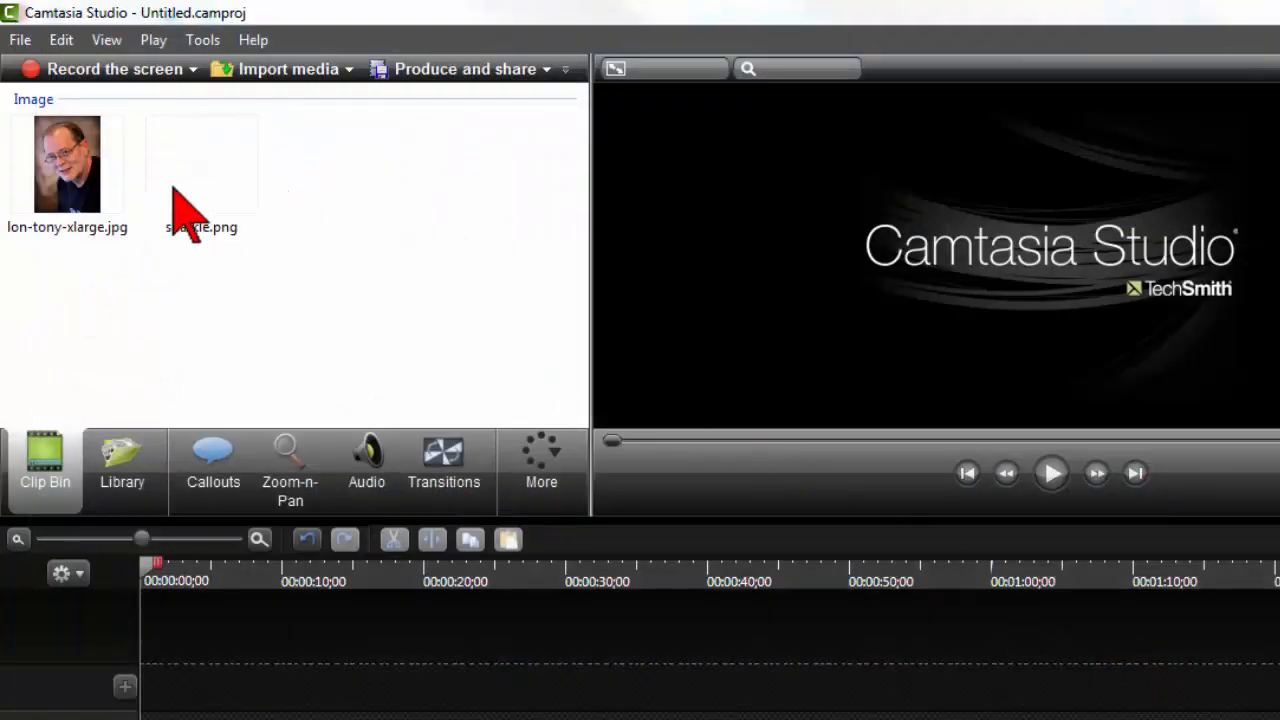
- Add the portrait photo to Track 1 and lengthen the clip along the timeline
{"action": "right_click", "coordinate": [68, 164]}
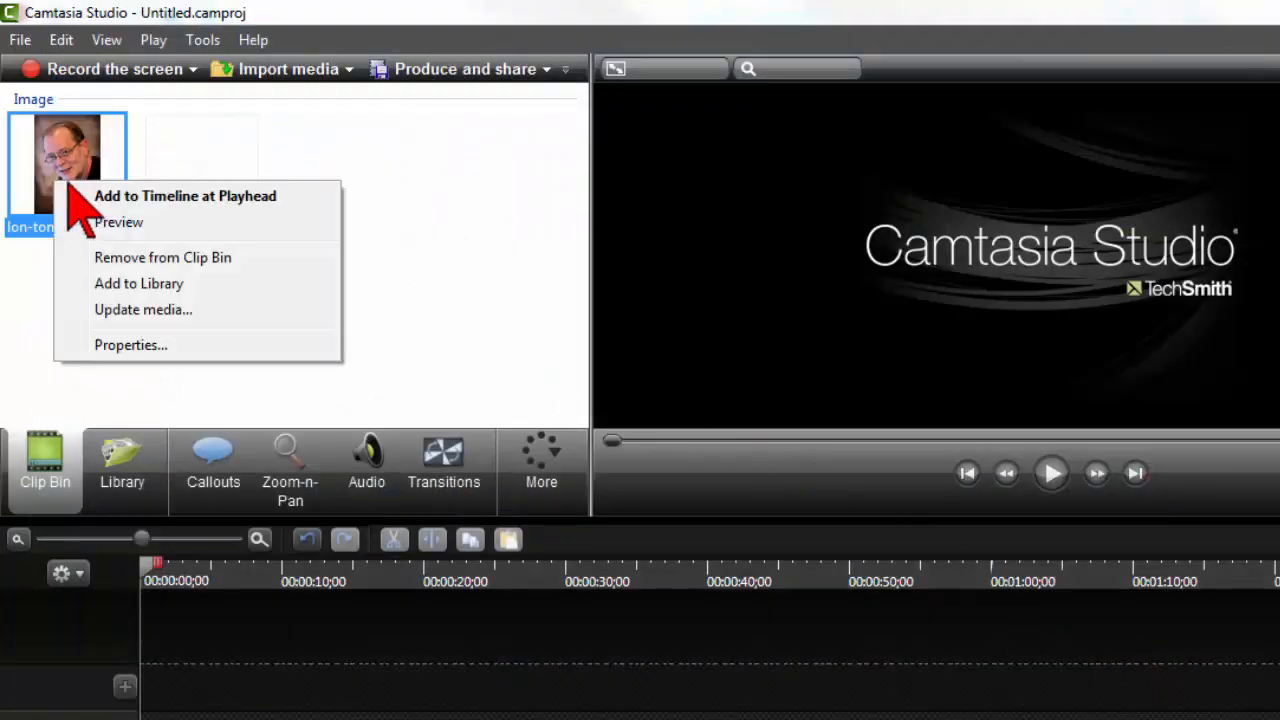
{"action": "left_click", "coordinate": [120, 222]}
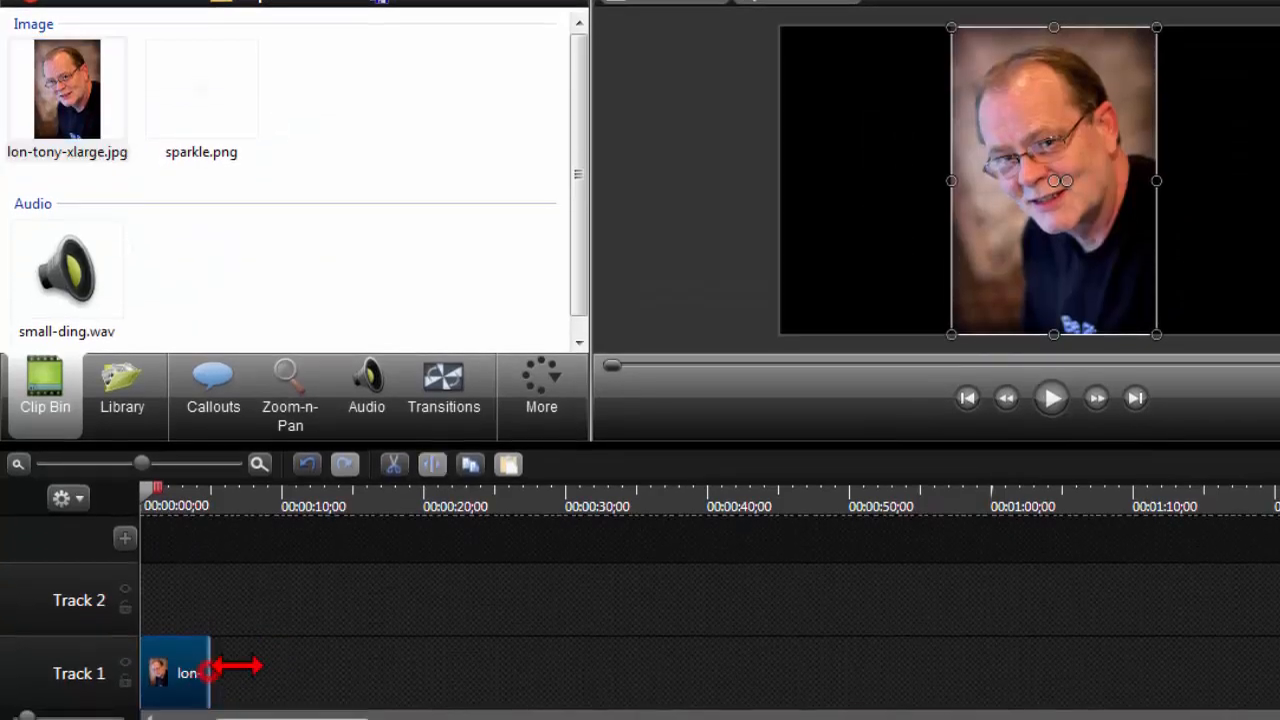
{"action": "left_click_drag", "start_coordinate": [240, 672], "coordinate": [716, 672]}
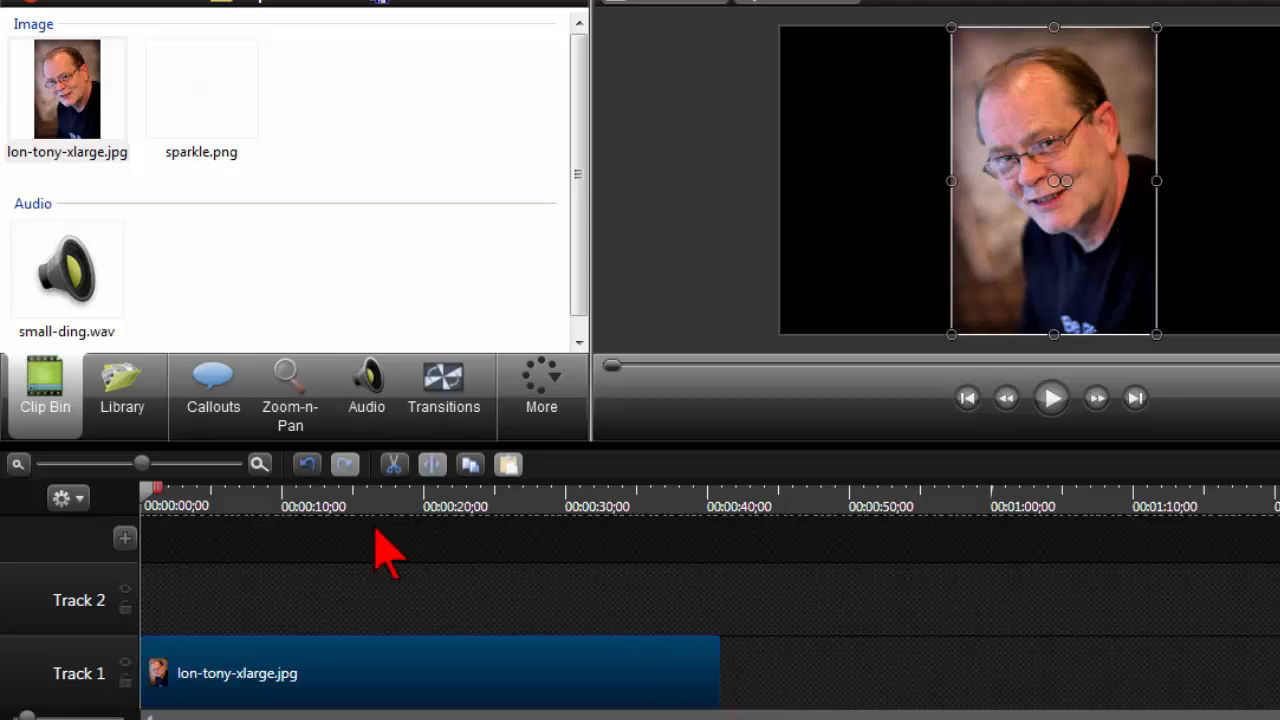
{"action": "left_click_drag", "start_coordinate": [144, 462], "coordinate": [164, 462]}
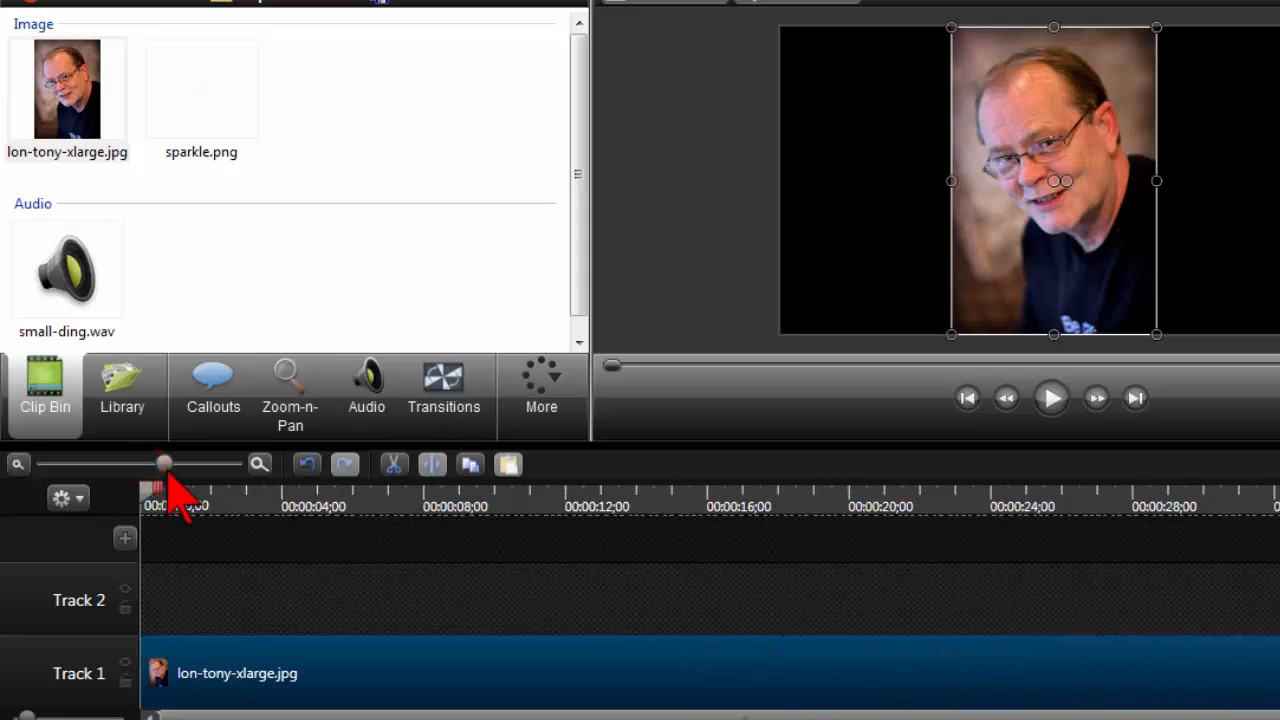
{"action": "mouse_move", "coordinate": [200, 130]}
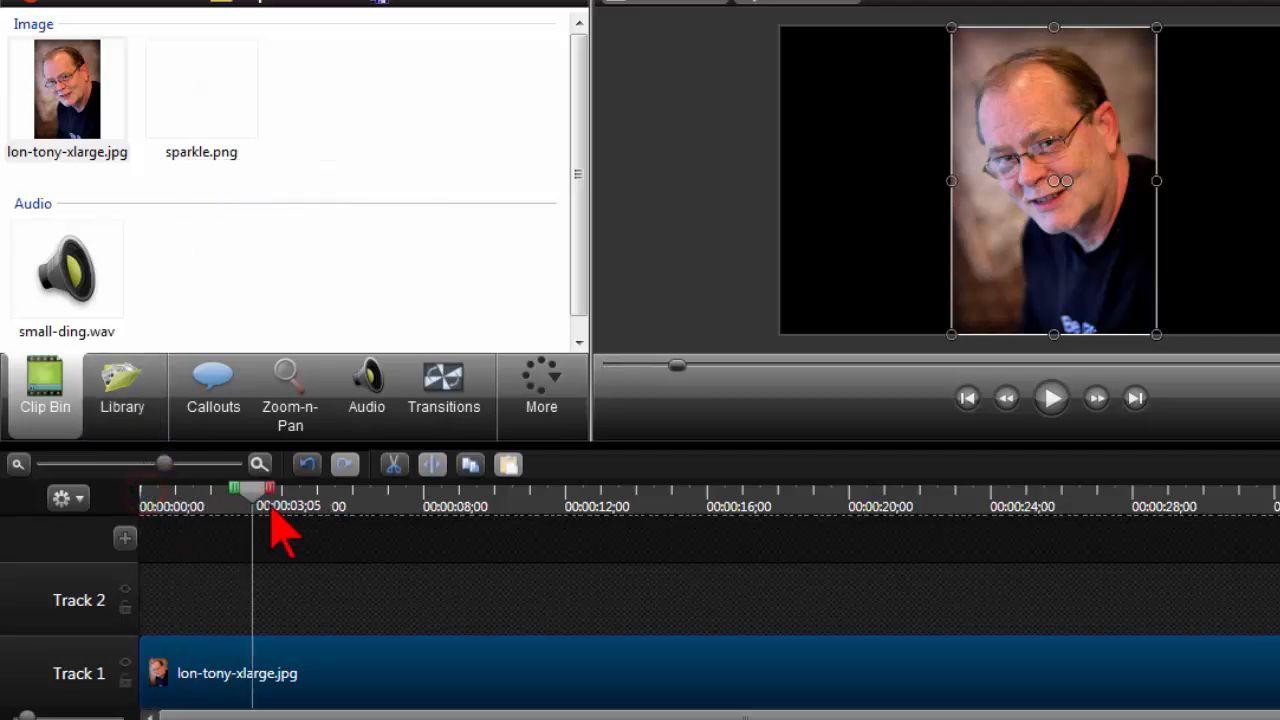
- Place sparkle.png on Track 2 and position it over the upper rim of his glasses
{"action": "left_click", "coordinate": [200, 88]}
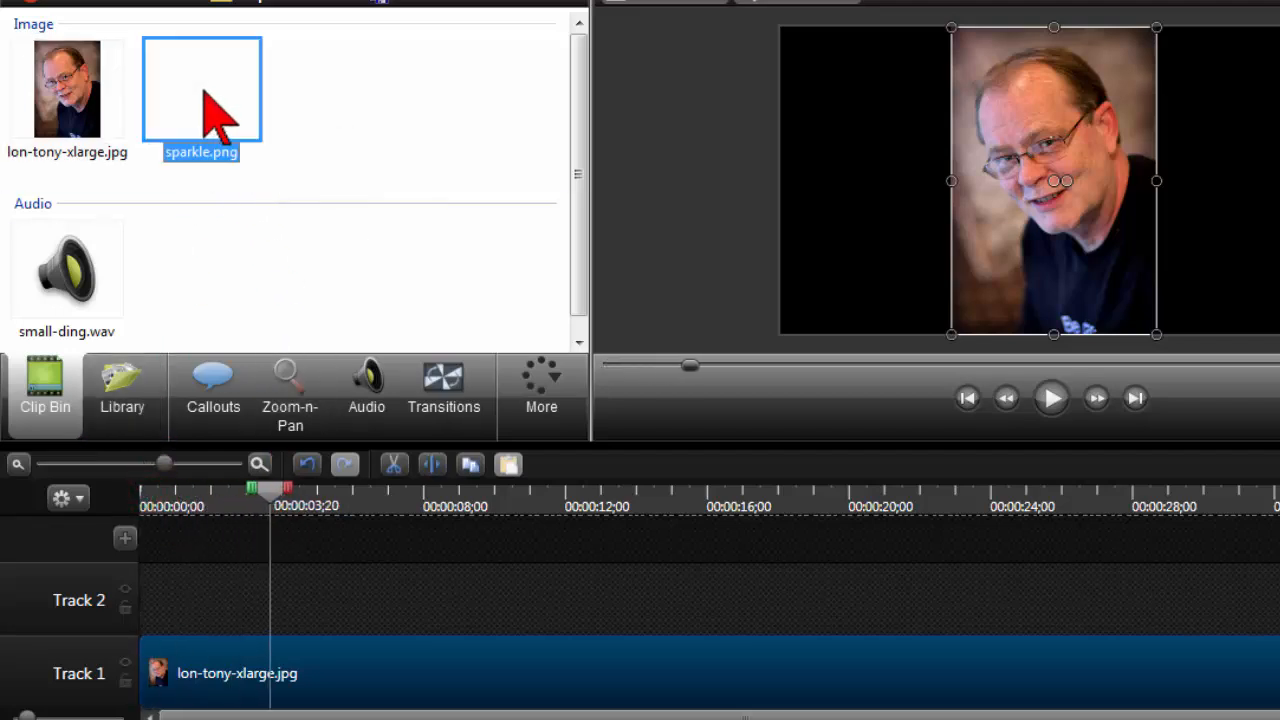
{"action": "left_click_drag", "start_coordinate": [200, 90], "coordinate": [356, 600]}
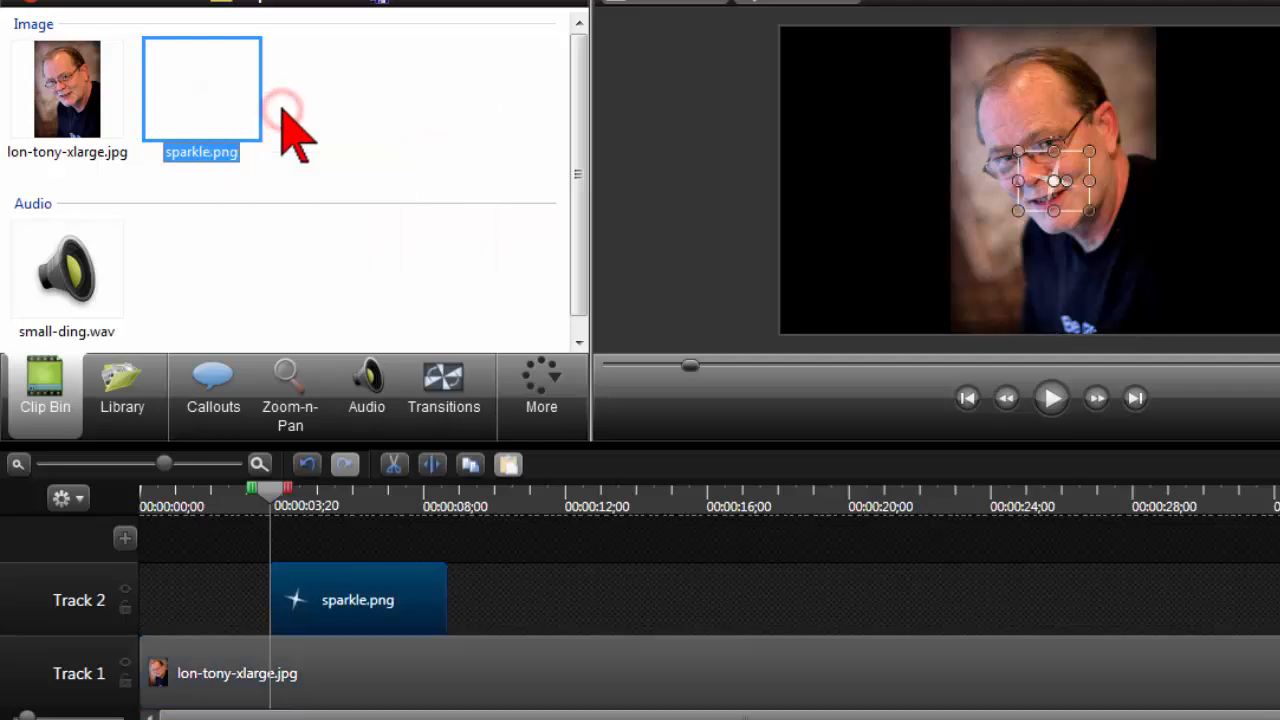
{"action": "mouse_move", "coordinate": [376, 596]}
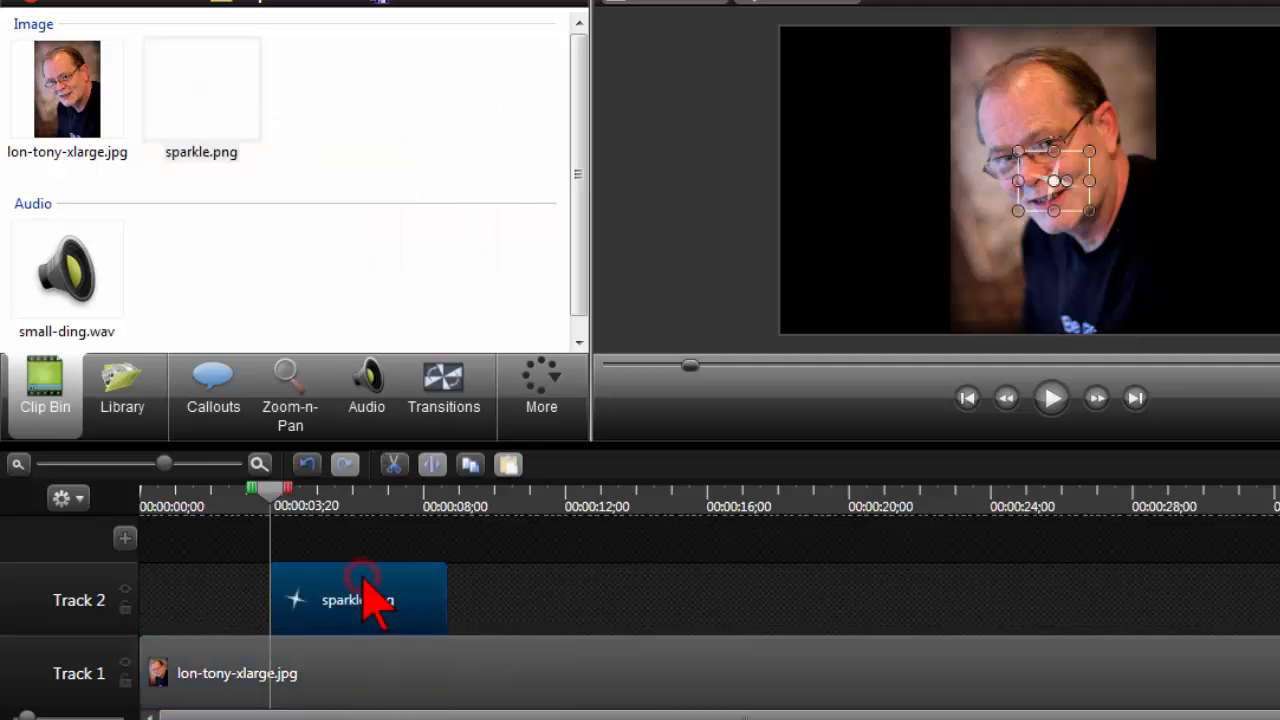
{"action": "mouse_move", "coordinate": [1050, 200]}
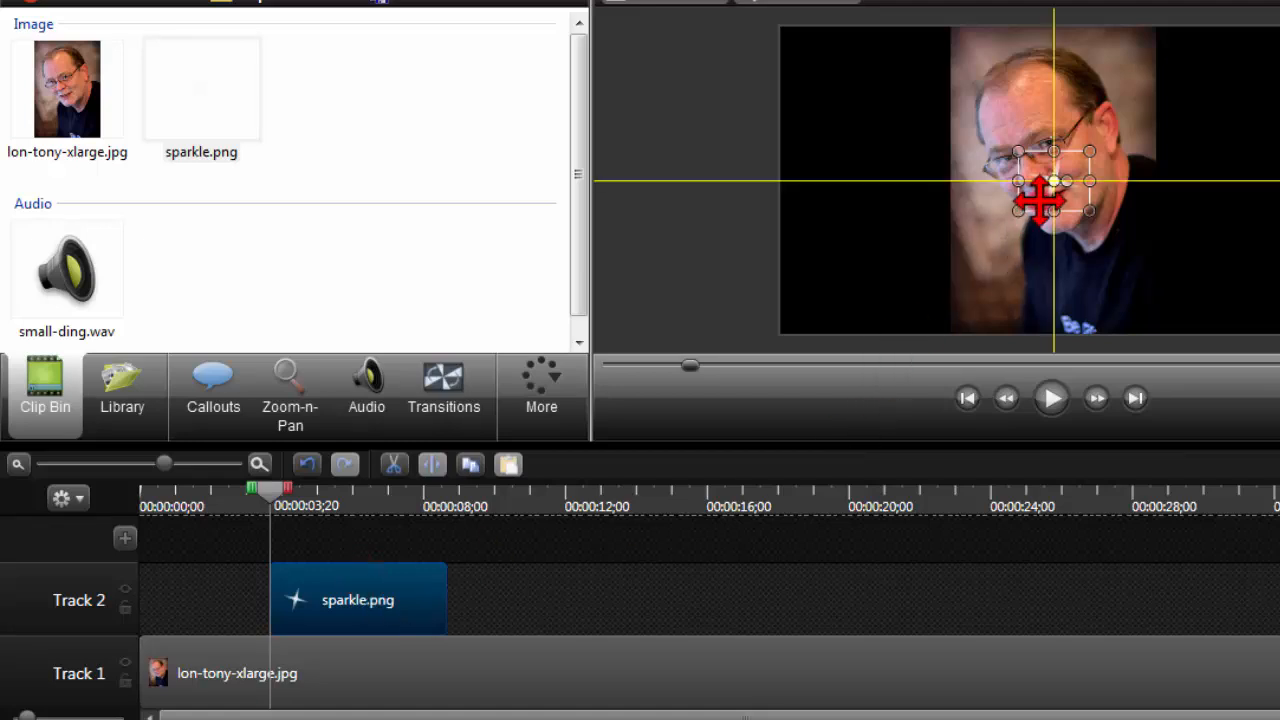
{"action": "left_click_drag", "start_coordinate": [1052, 182], "coordinate": [1056, 136]}
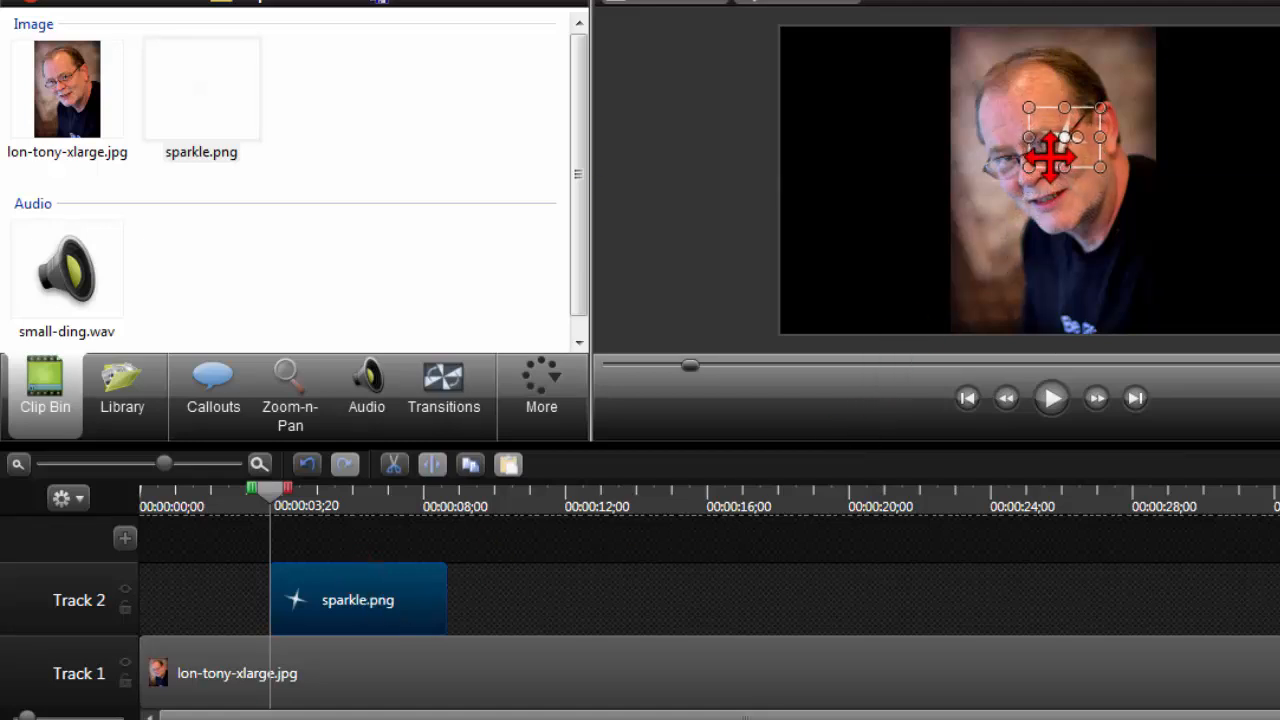
{"action": "left_click_drag", "start_coordinate": [1064, 136], "coordinate": [1064, 168]}
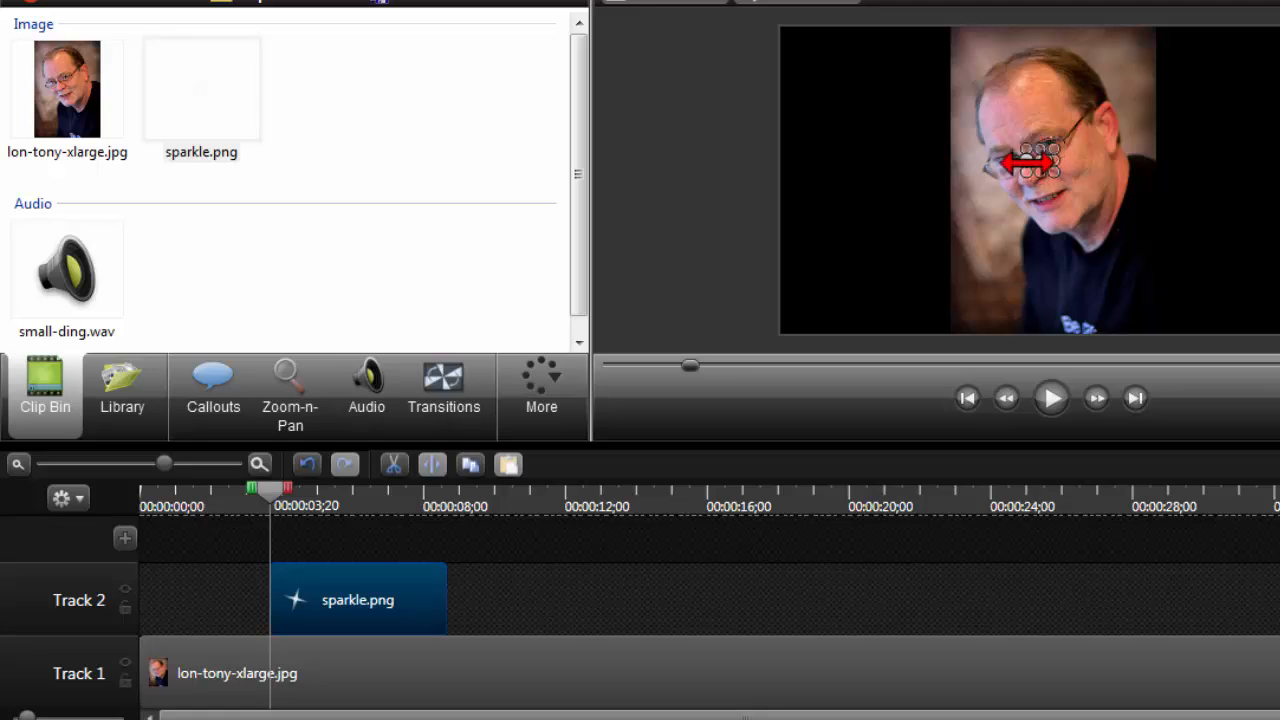
{"action": "mouse_move", "coordinate": [730, 200]}
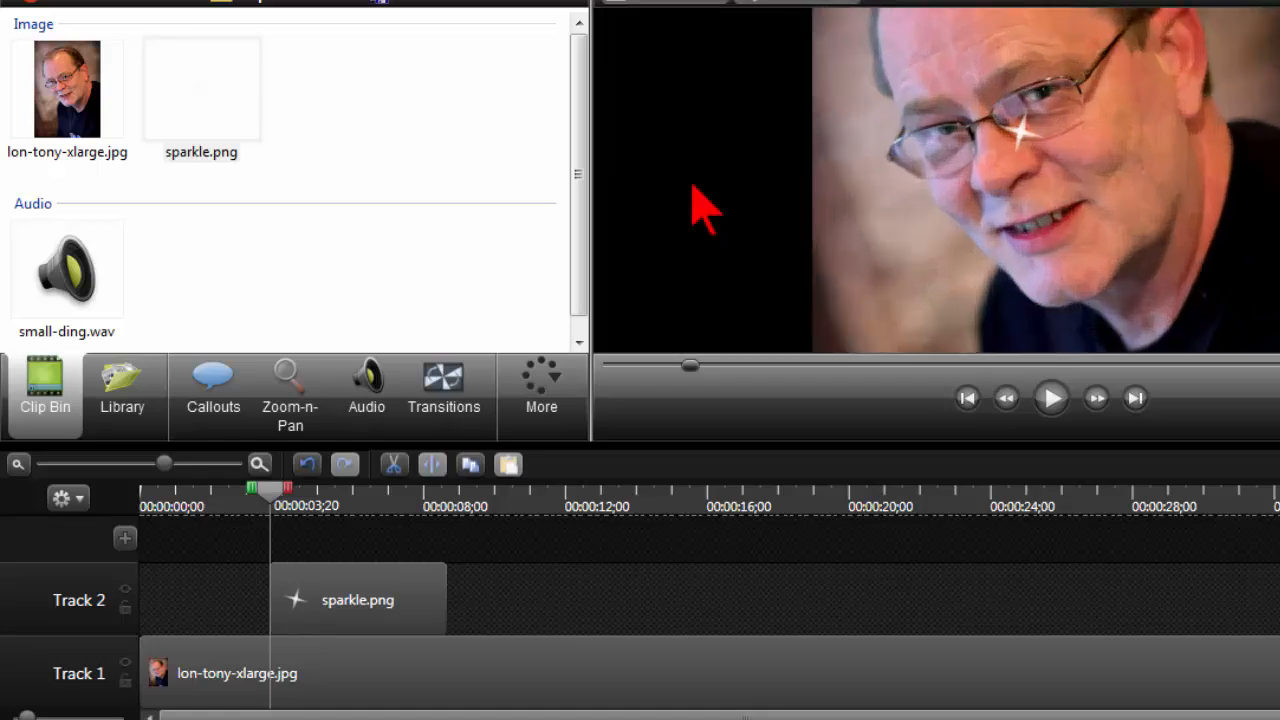
{"action": "mouse_move", "coordinate": [764, 204]}
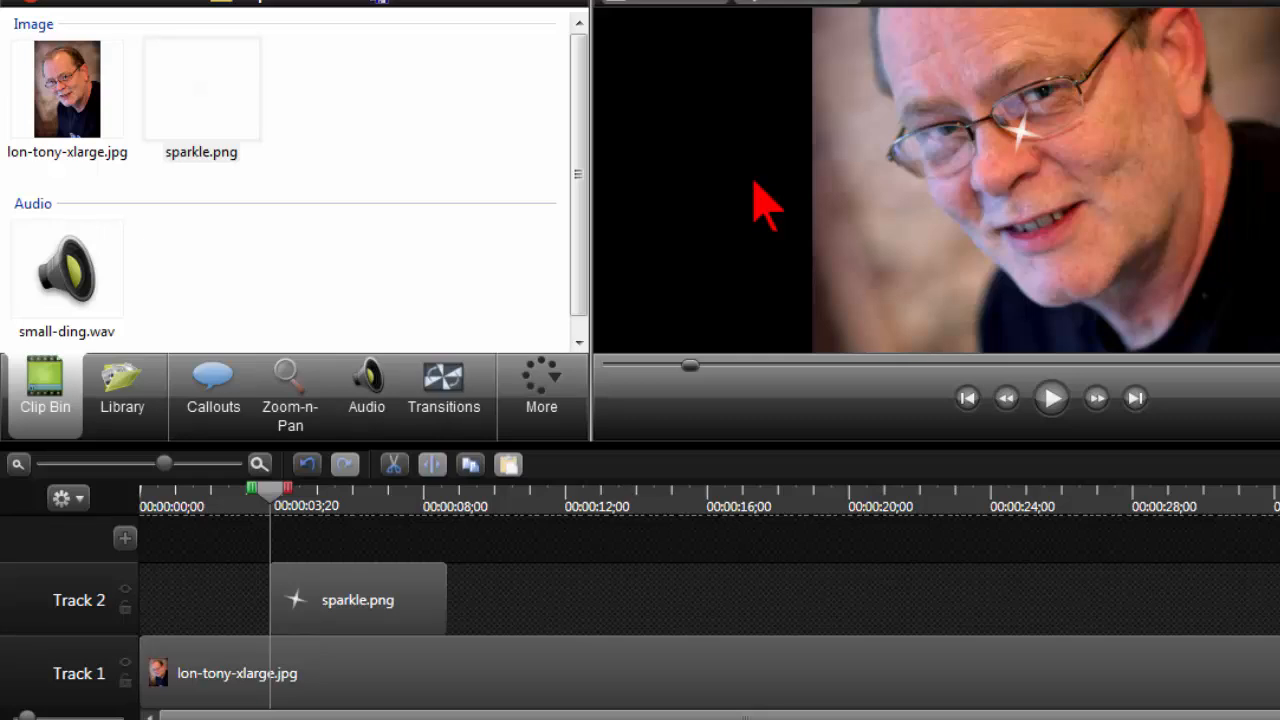
{"action": "left_click", "coordinate": [356, 600]}
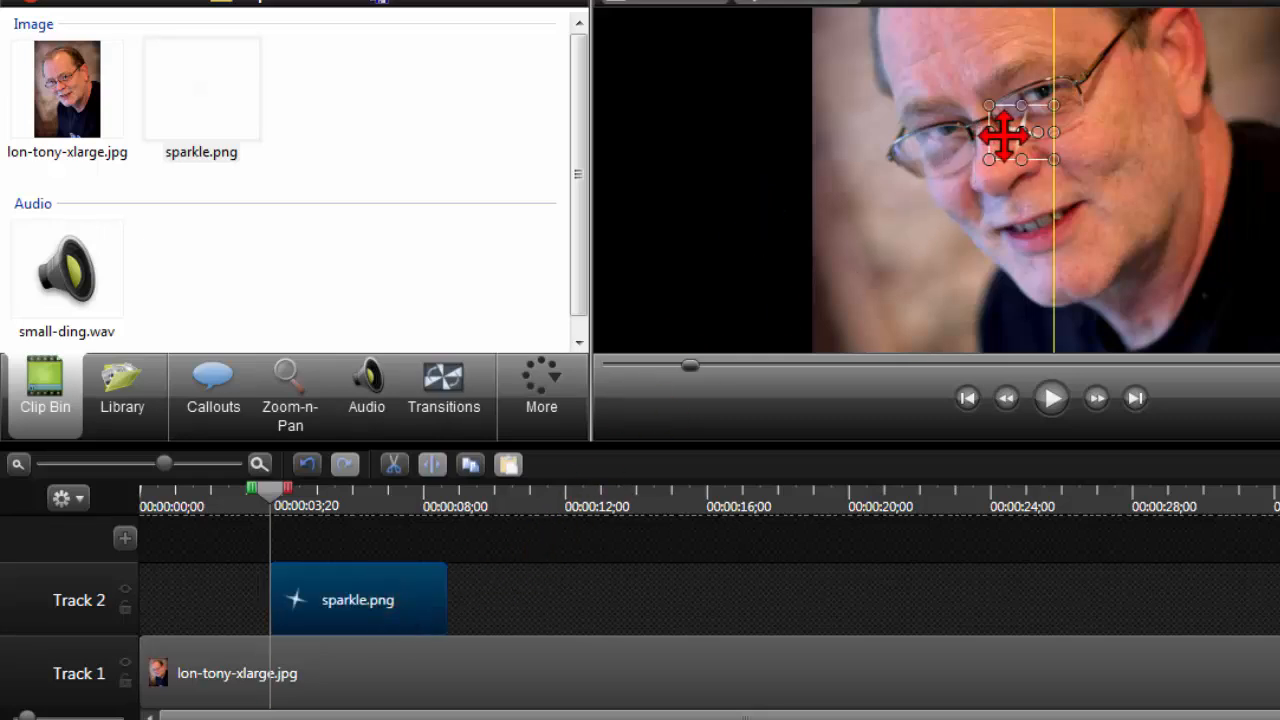
{"action": "left_click_drag", "start_coordinate": [1020, 136], "coordinate": [1064, 80]}
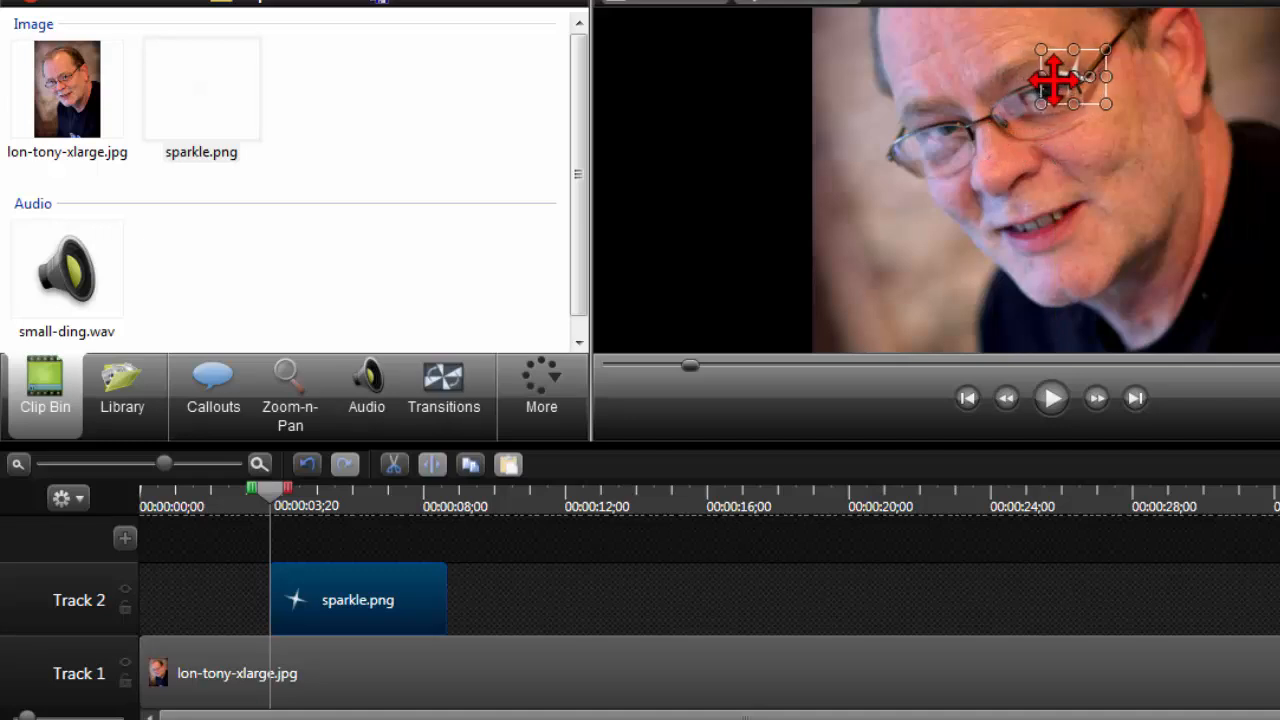
{"action": "mouse_move", "coordinate": [996, 198]}
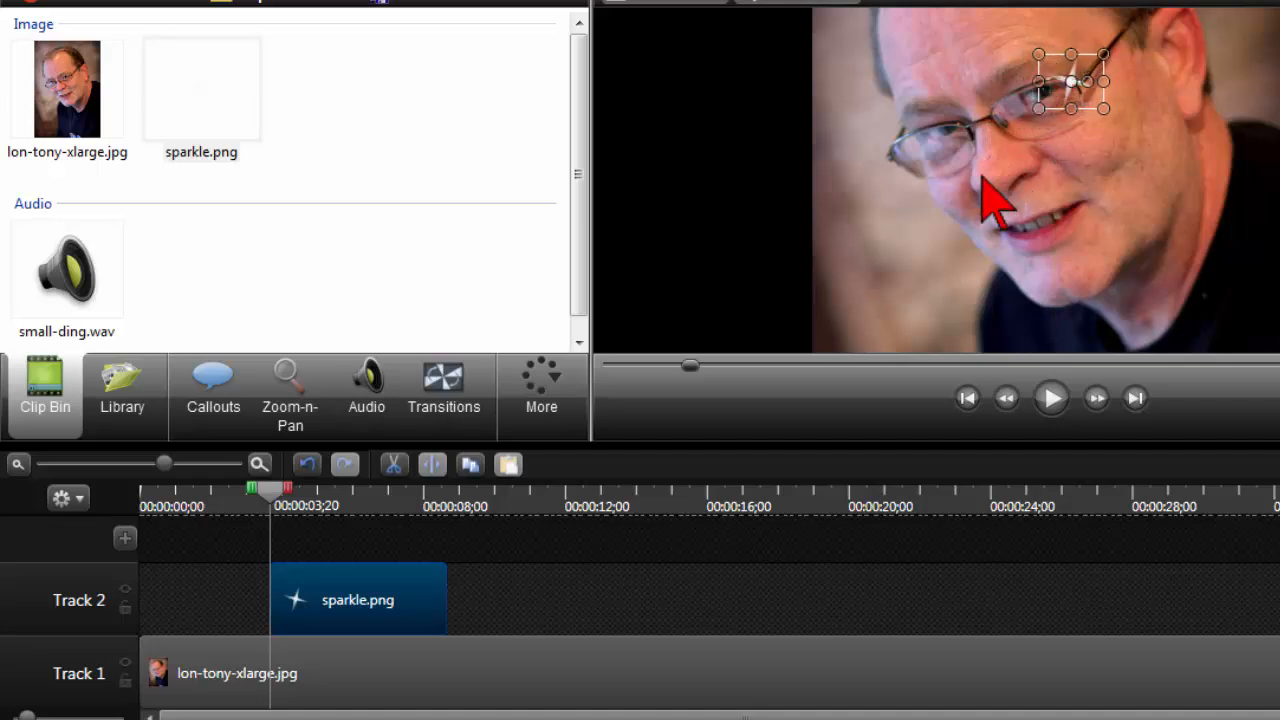
{"action": "mouse_move", "coordinate": [936, 204]}
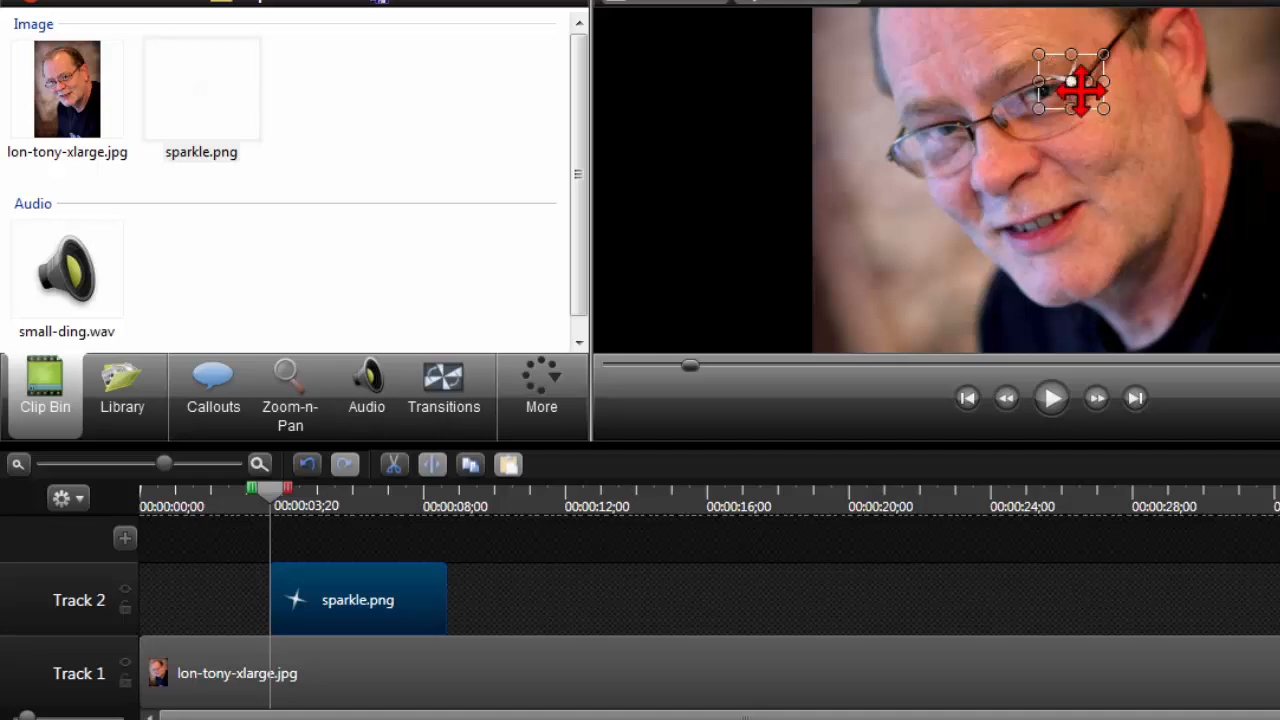
{"action": "mouse_move", "coordinate": [1084, 144]}
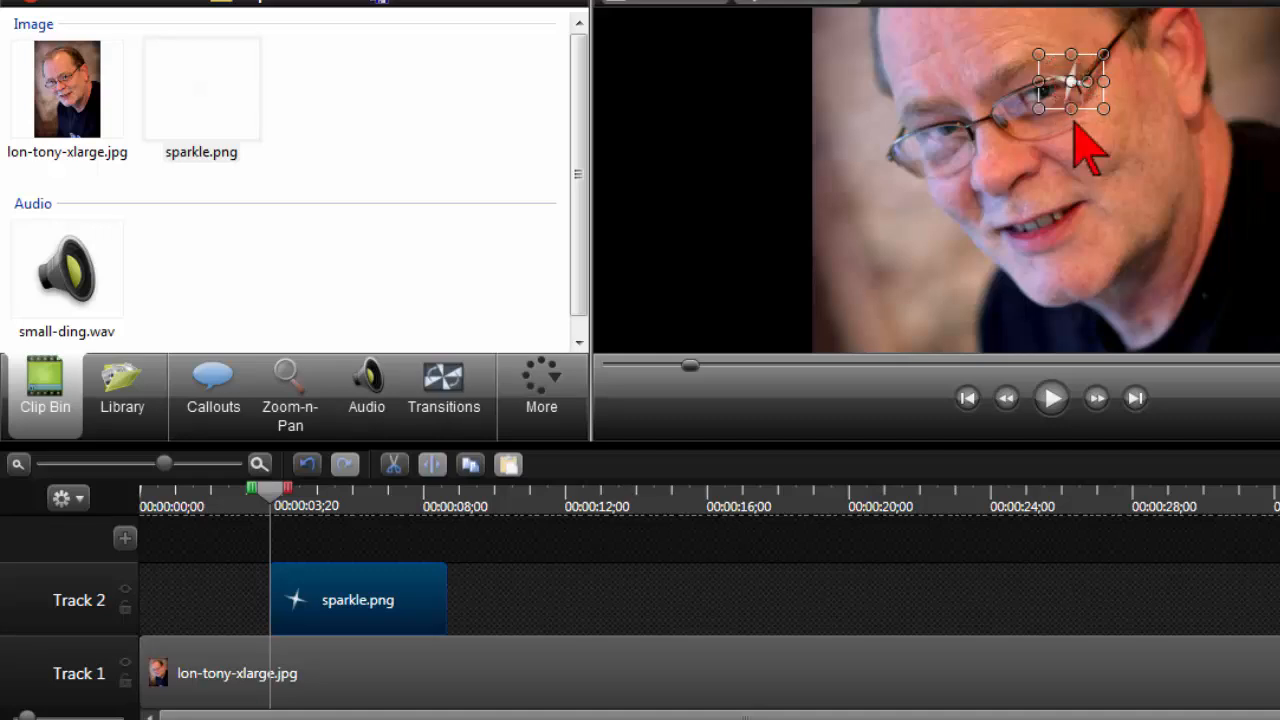
{"action": "mouse_move", "coordinate": [696, 376]}
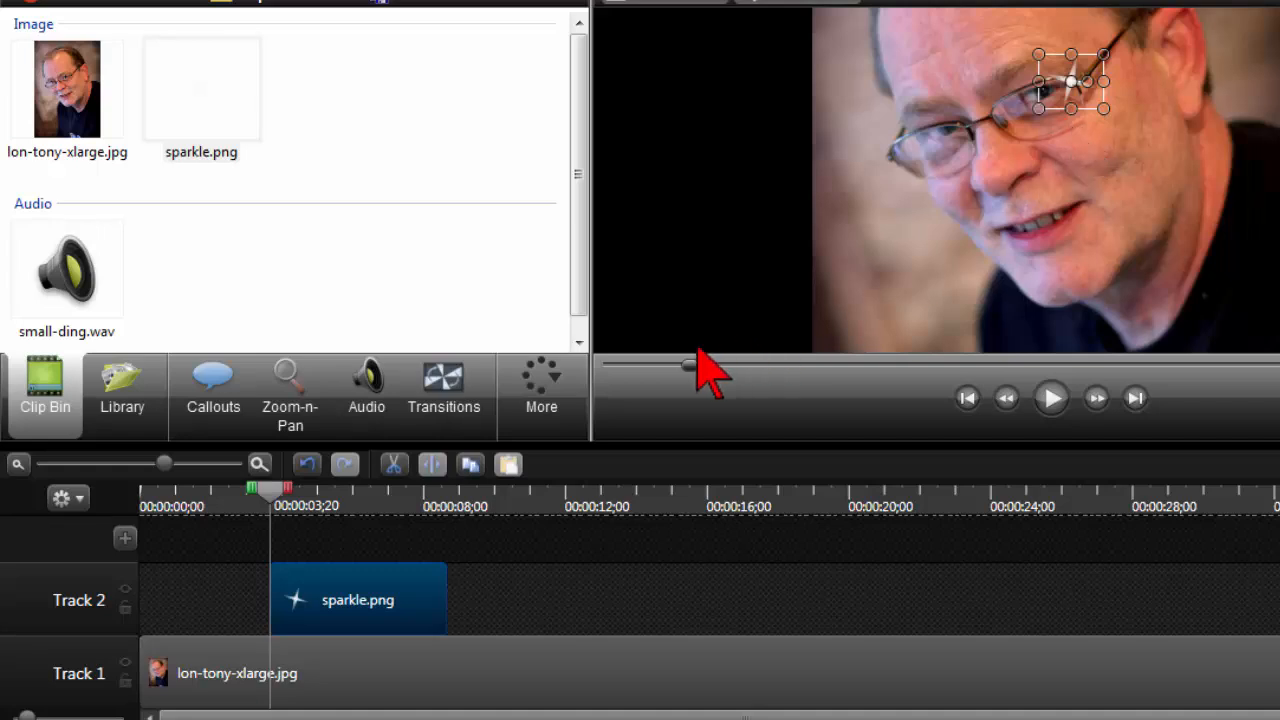
- Show the sparkle's Visual Properties and shrink its scale to 1%
{"action": "left_click", "coordinate": [540, 390]}
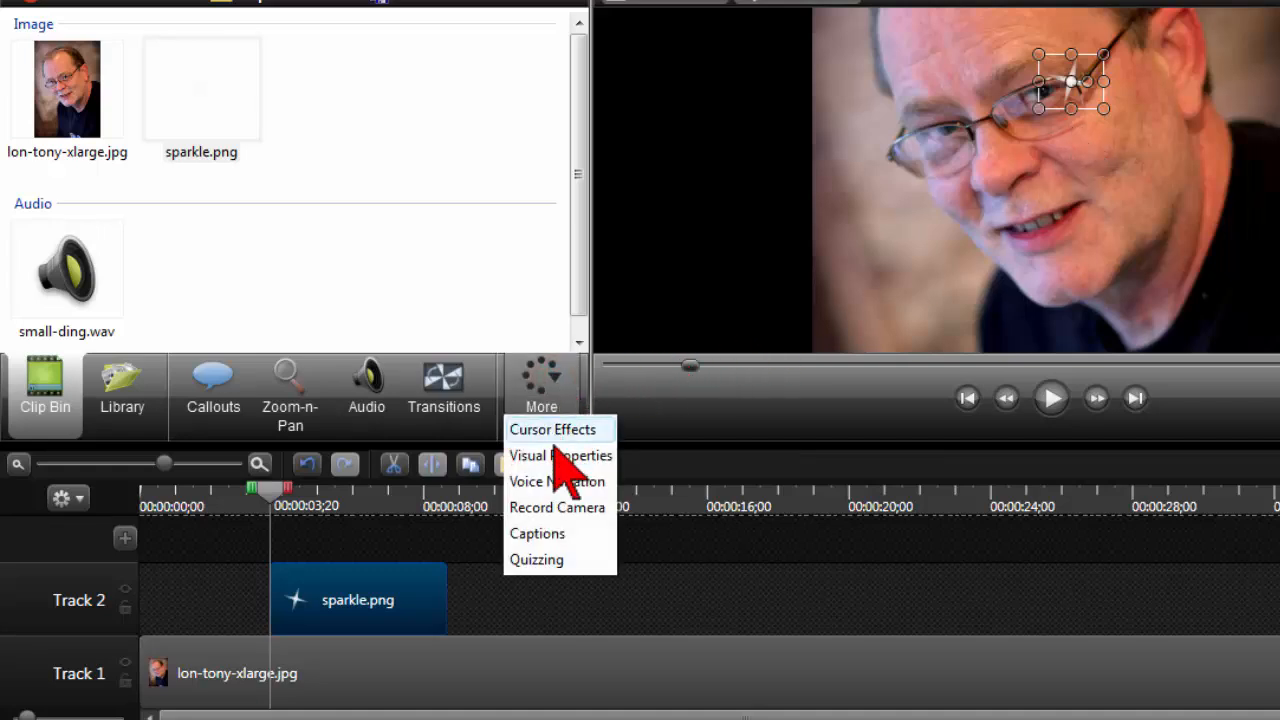
{"action": "left_click", "coordinate": [560, 456]}
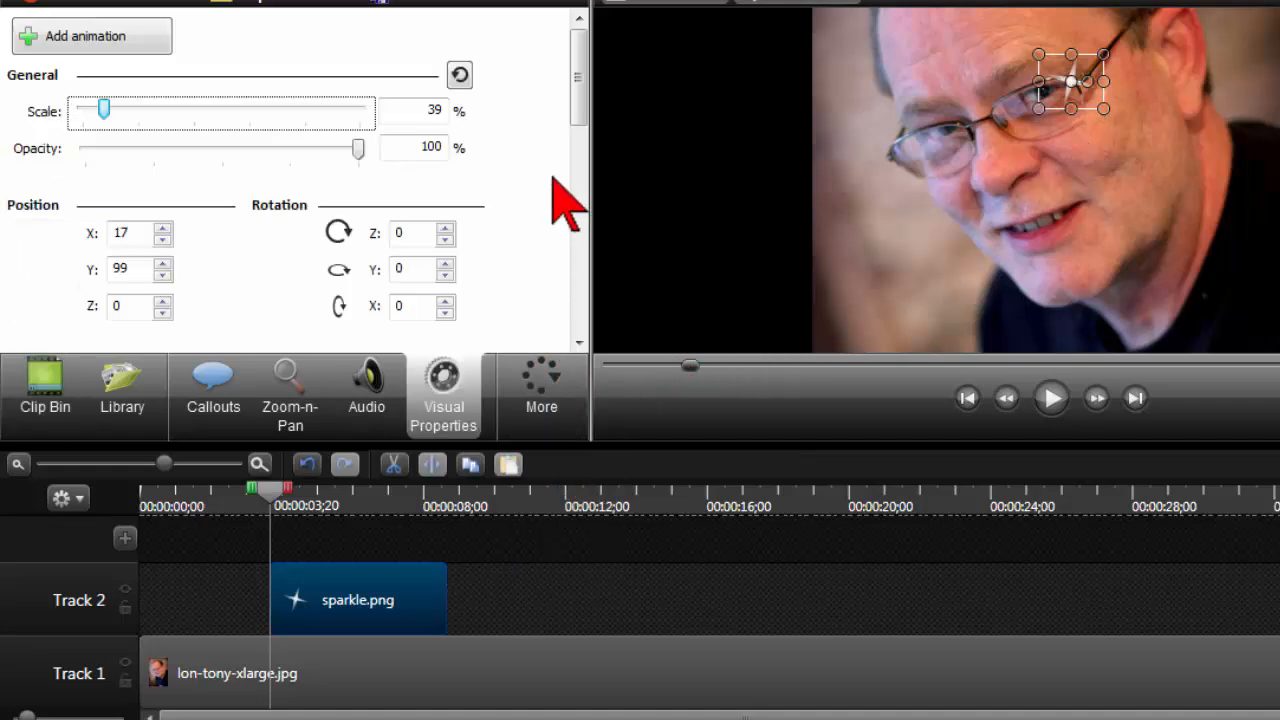
{"action": "mouse_move", "coordinate": [556, 184]}
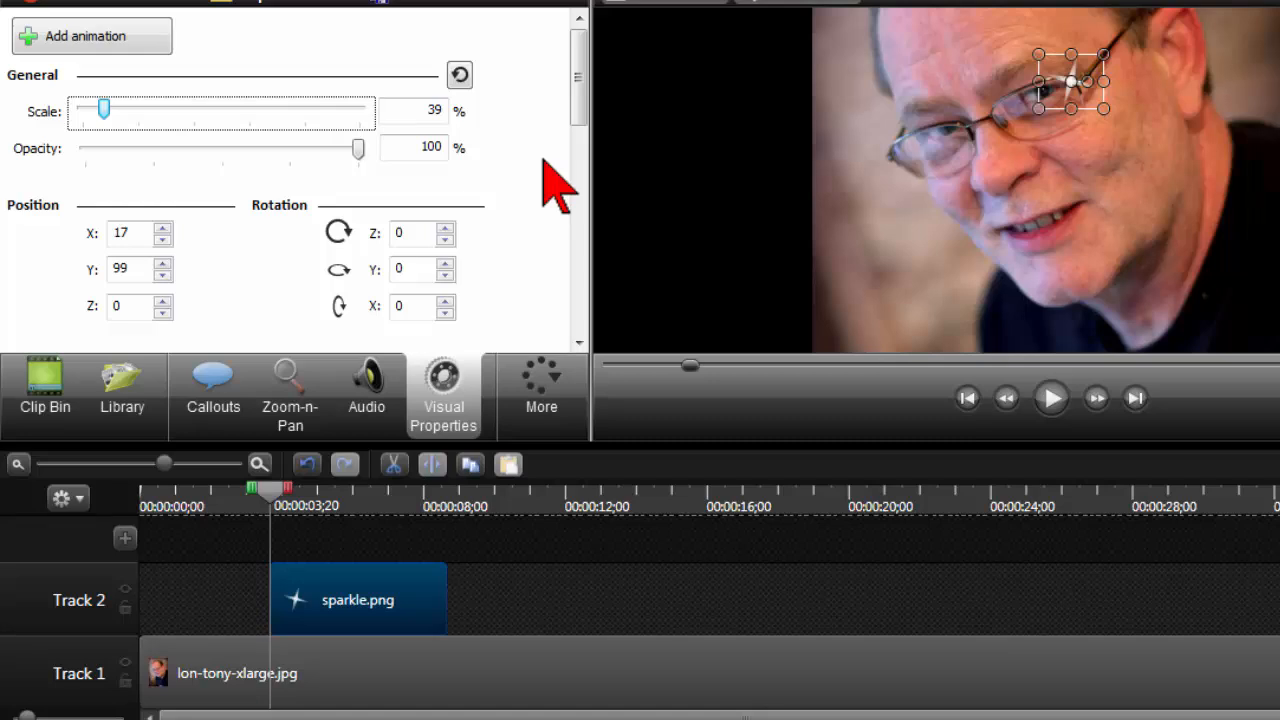
{"action": "mouse_move", "coordinate": [784, 210]}
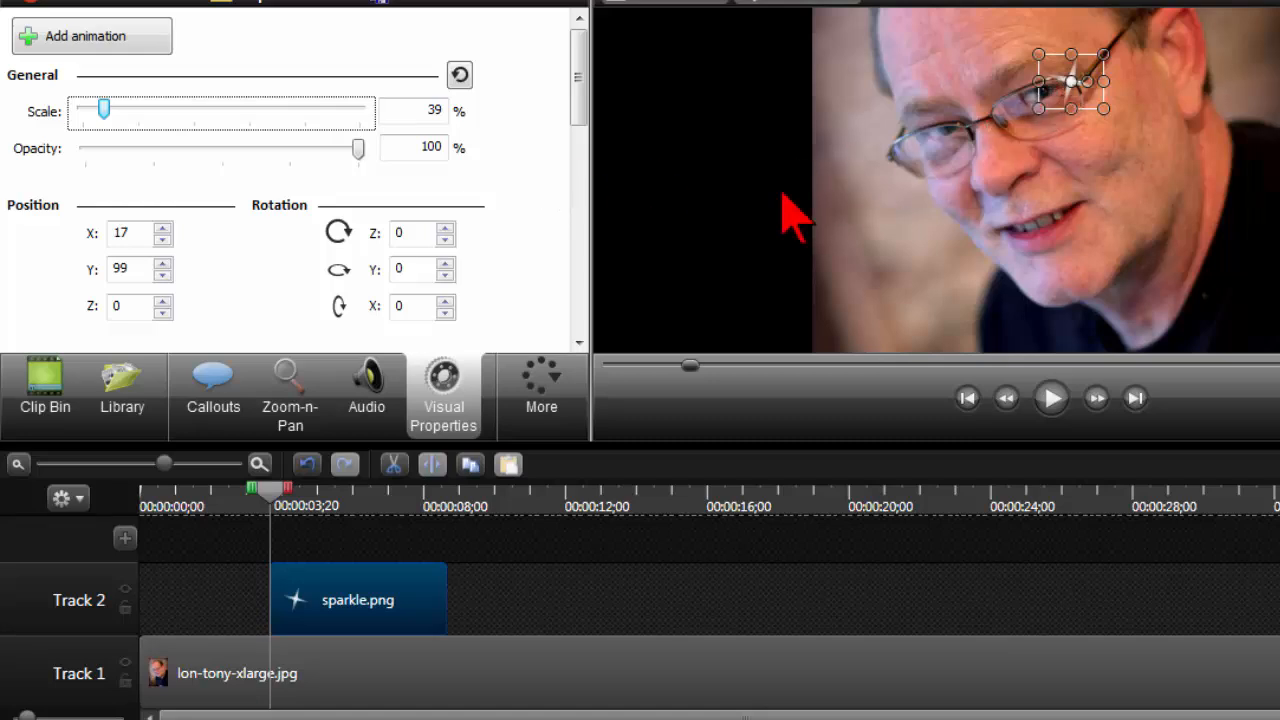
{"action": "mouse_move", "coordinate": [156, 130]}
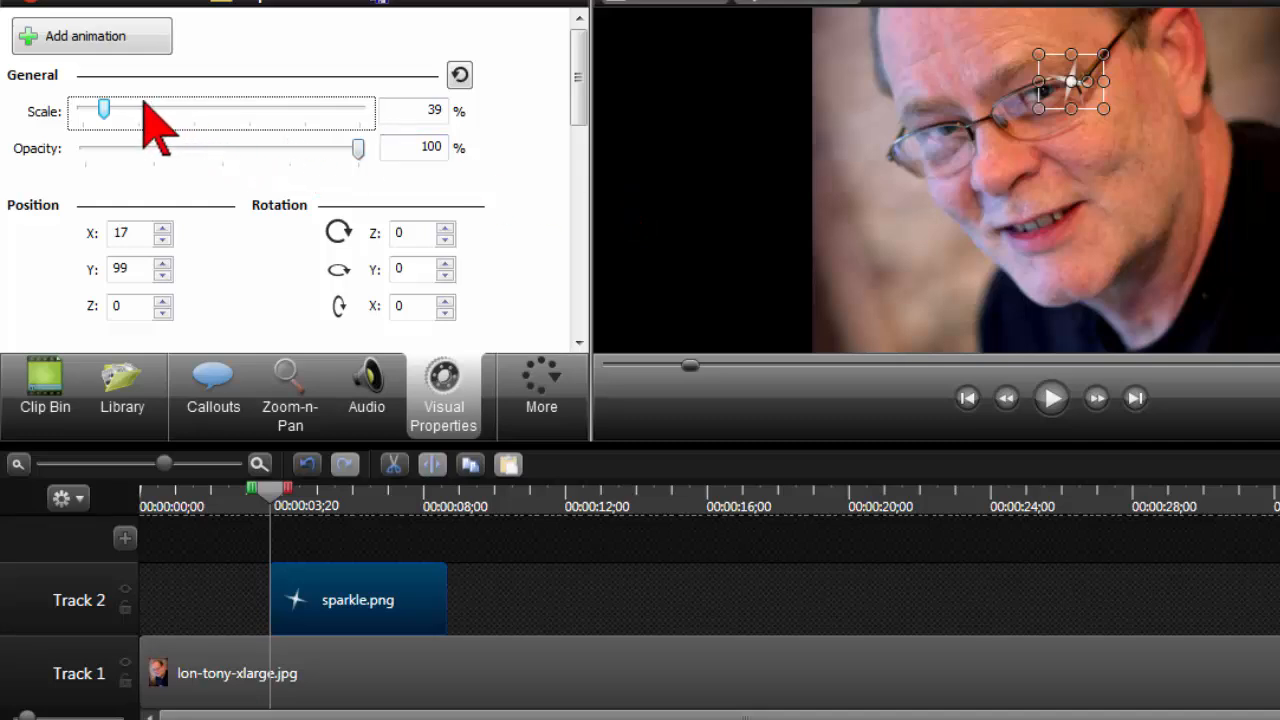
{"action": "mouse_move", "coordinate": [104, 114]}
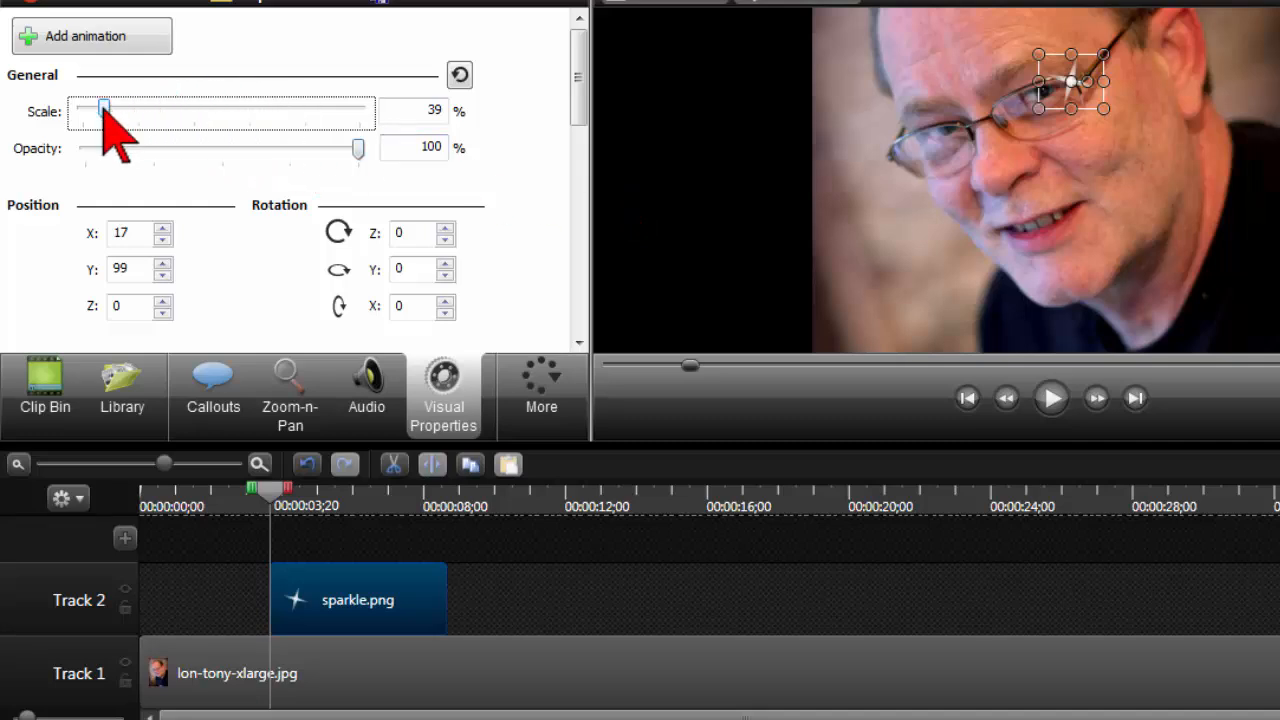
{"action": "left_click_drag", "start_coordinate": [104, 110], "coordinate": [78, 110]}
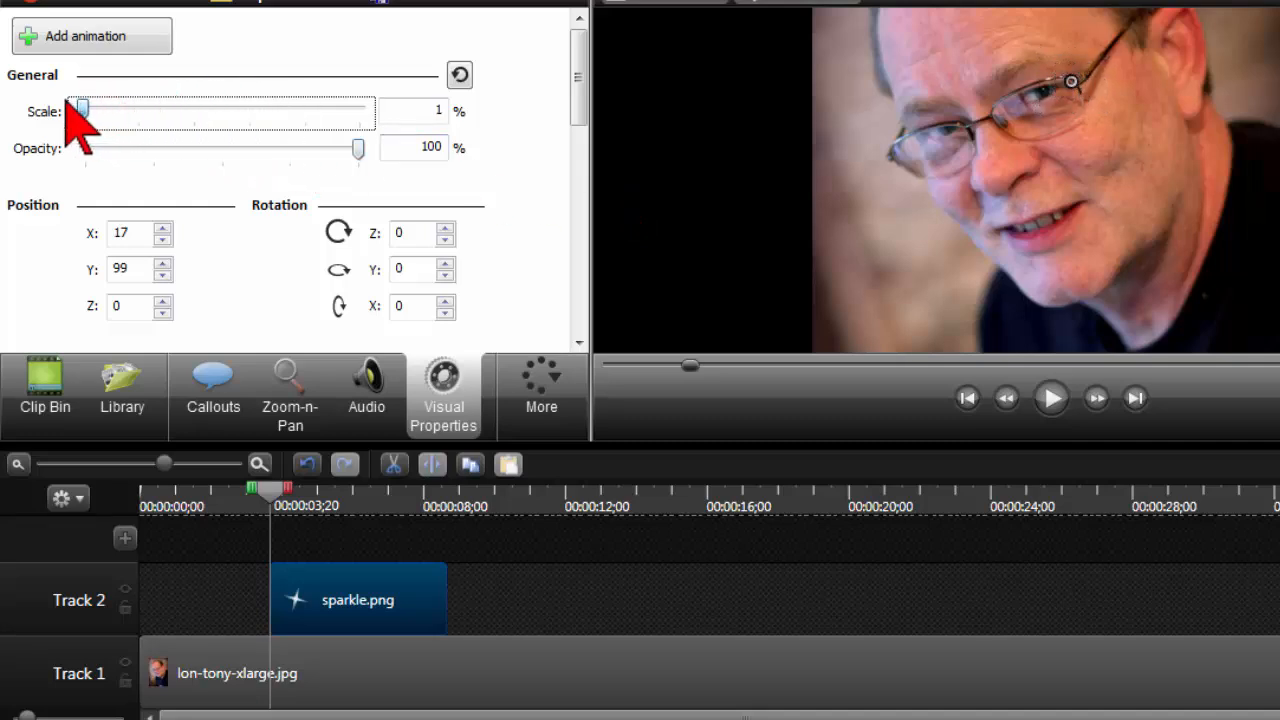
{"action": "mouse_move", "coordinate": [180, 400]}
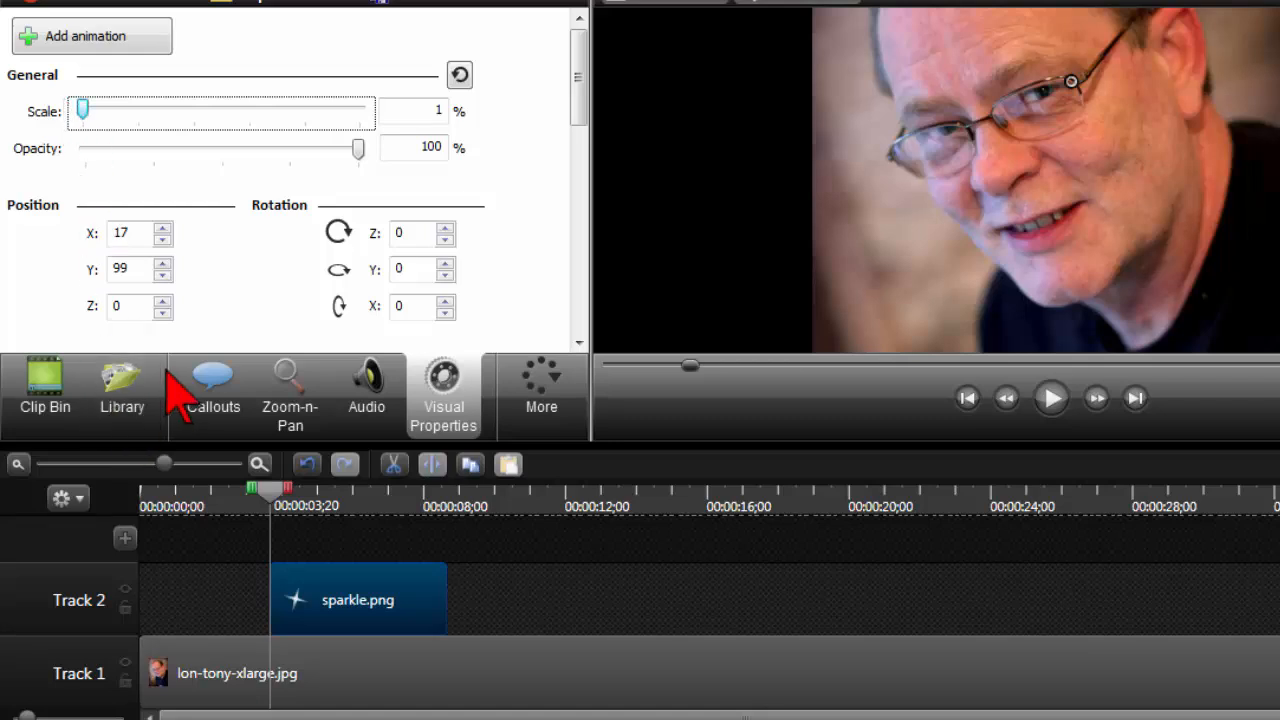
{"action": "left_click_drag", "start_coordinate": [272, 488], "coordinate": [284, 488]}
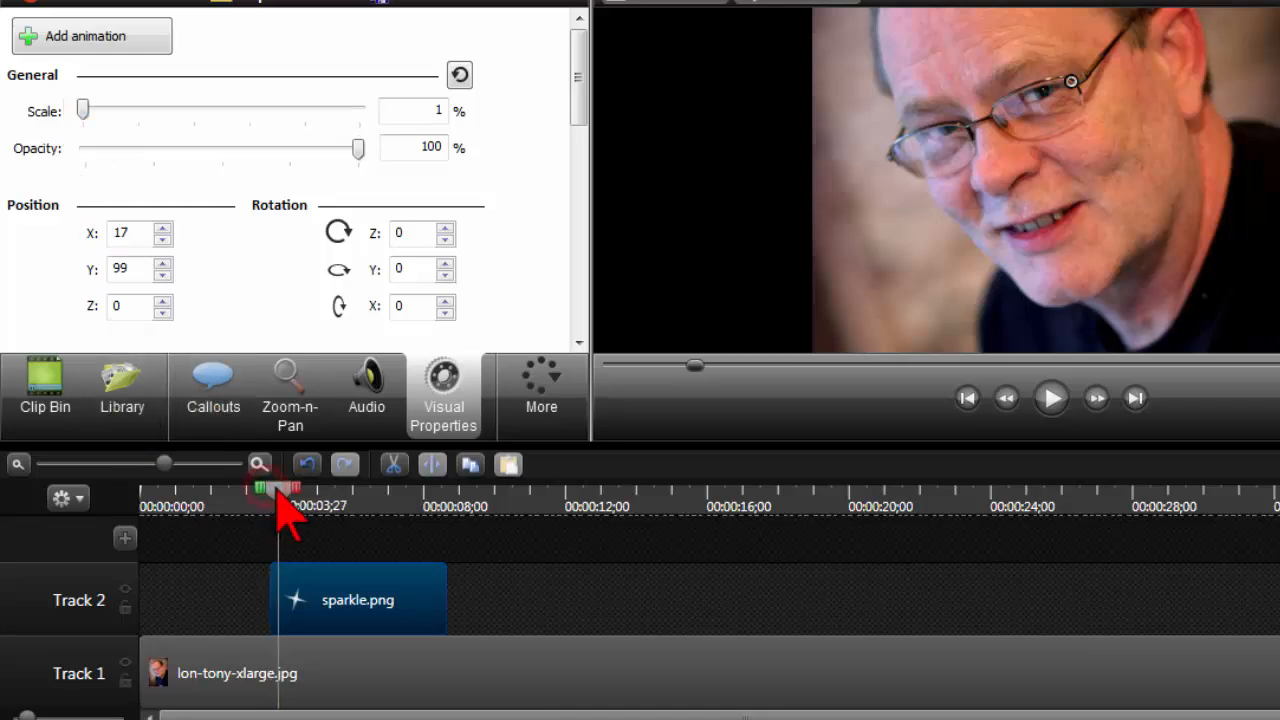
- Move the playhead to about four seconds and enlarge the sparkle's scale for the animation
{"action": "left_click_drag", "start_coordinate": [280, 488], "coordinate": [320, 488]}
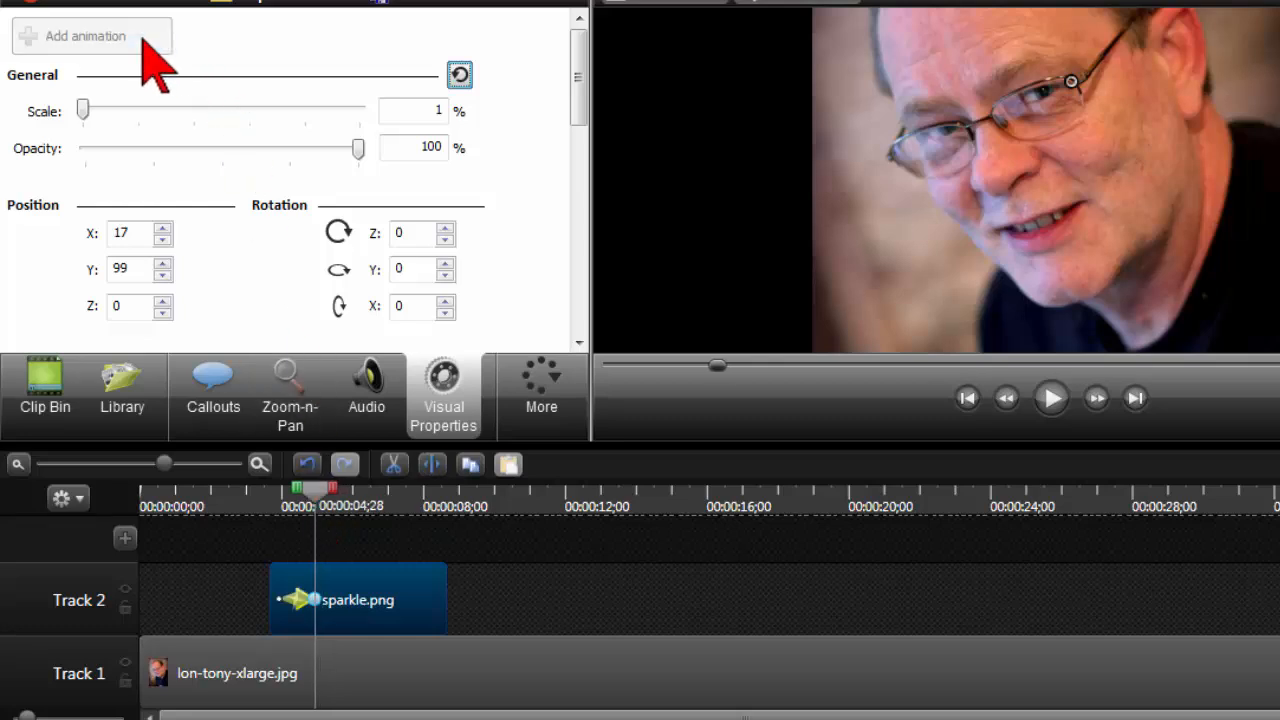
{"action": "mouse_move", "coordinate": [84, 130]}
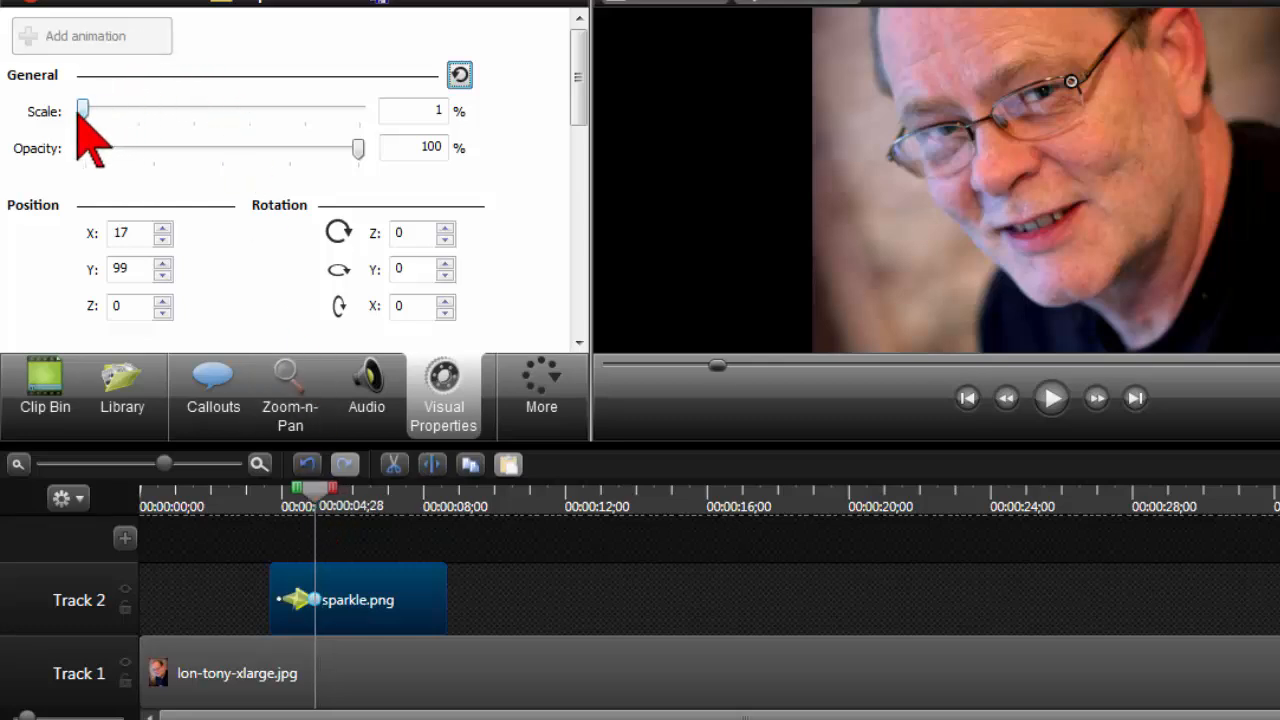
{"action": "left_click_drag", "start_coordinate": [82, 112], "coordinate": [90, 112]}
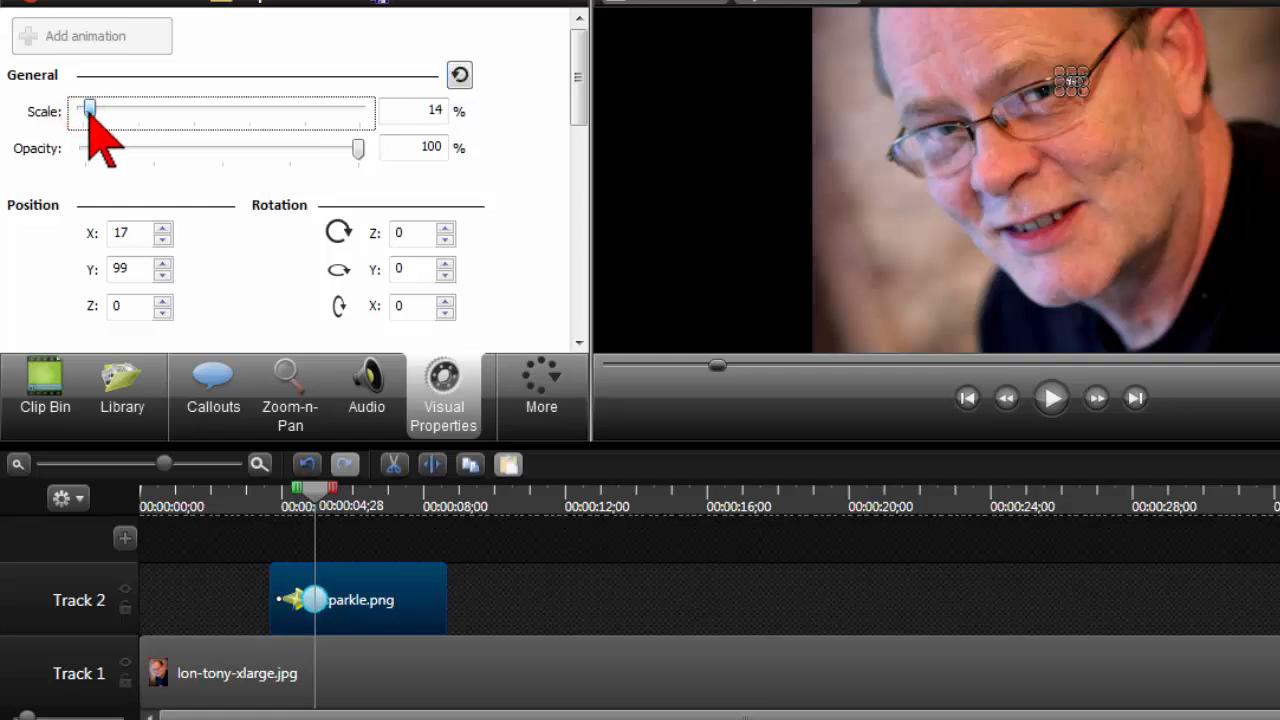
{"action": "left_click_drag", "start_coordinate": [88, 110], "coordinate": [100, 110]}
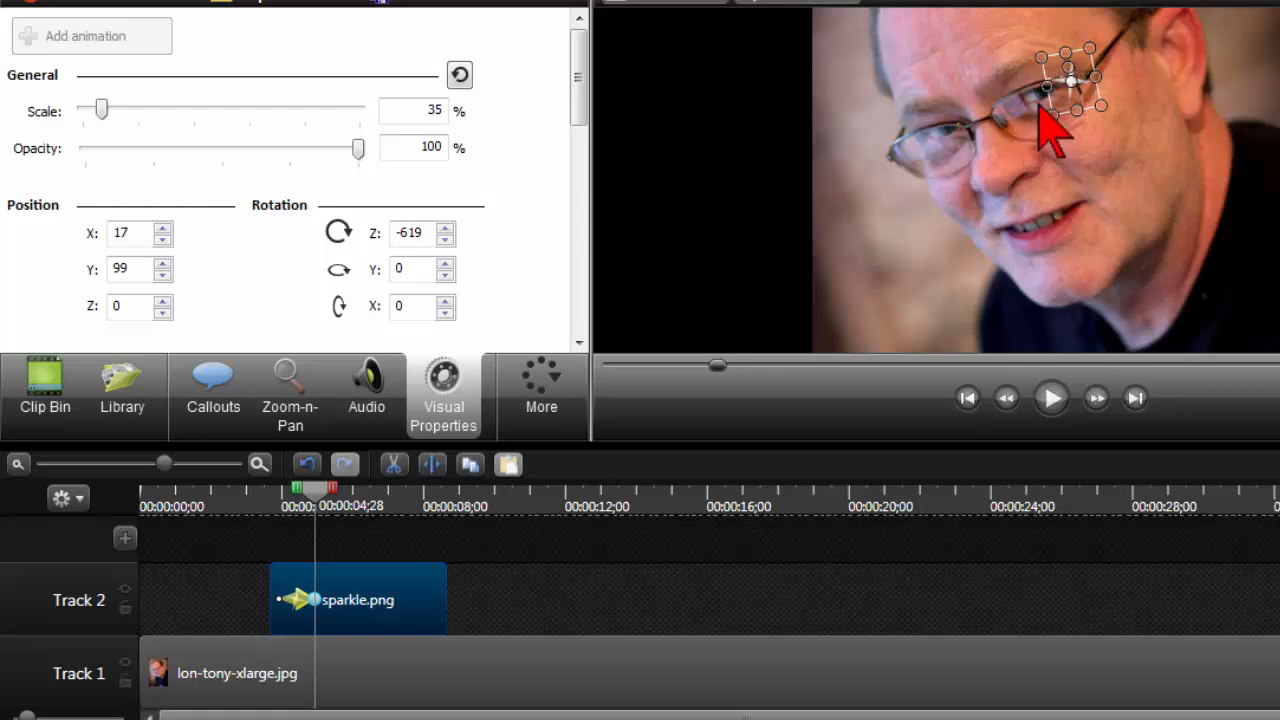
{"action": "mouse_move", "coordinate": [430, 576]}
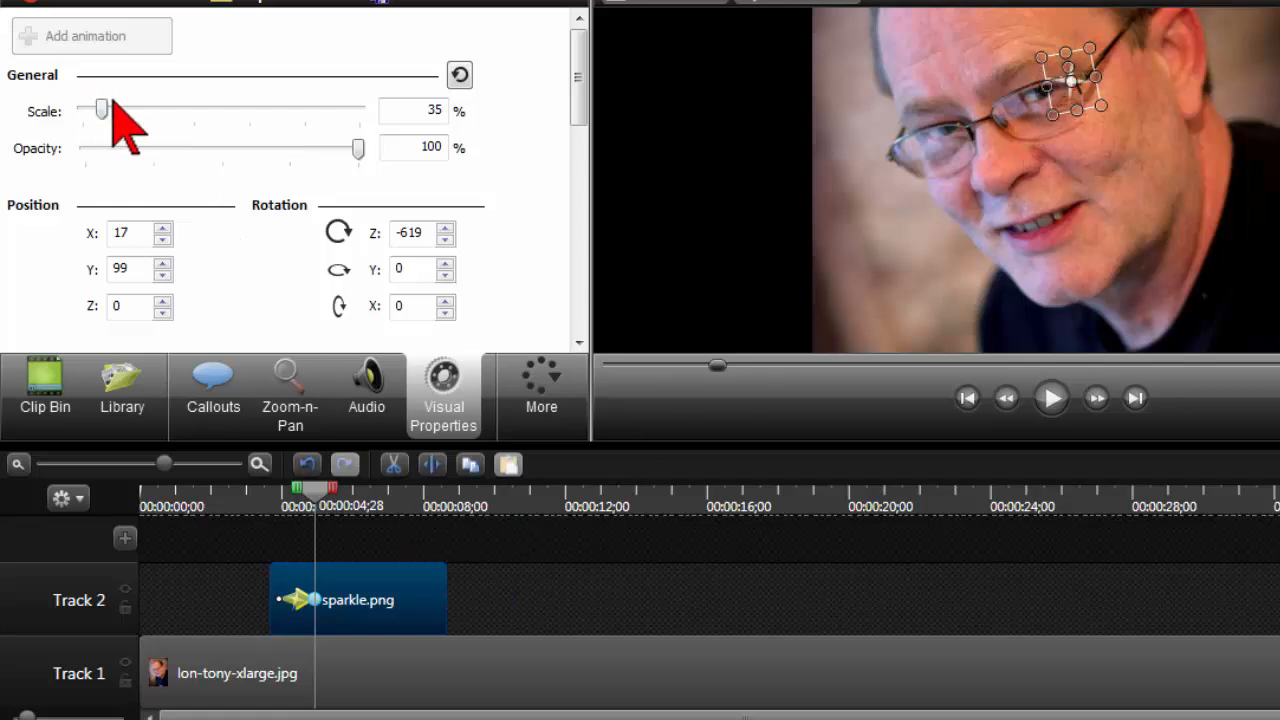
{"action": "mouse_move", "coordinate": [284, 556]}
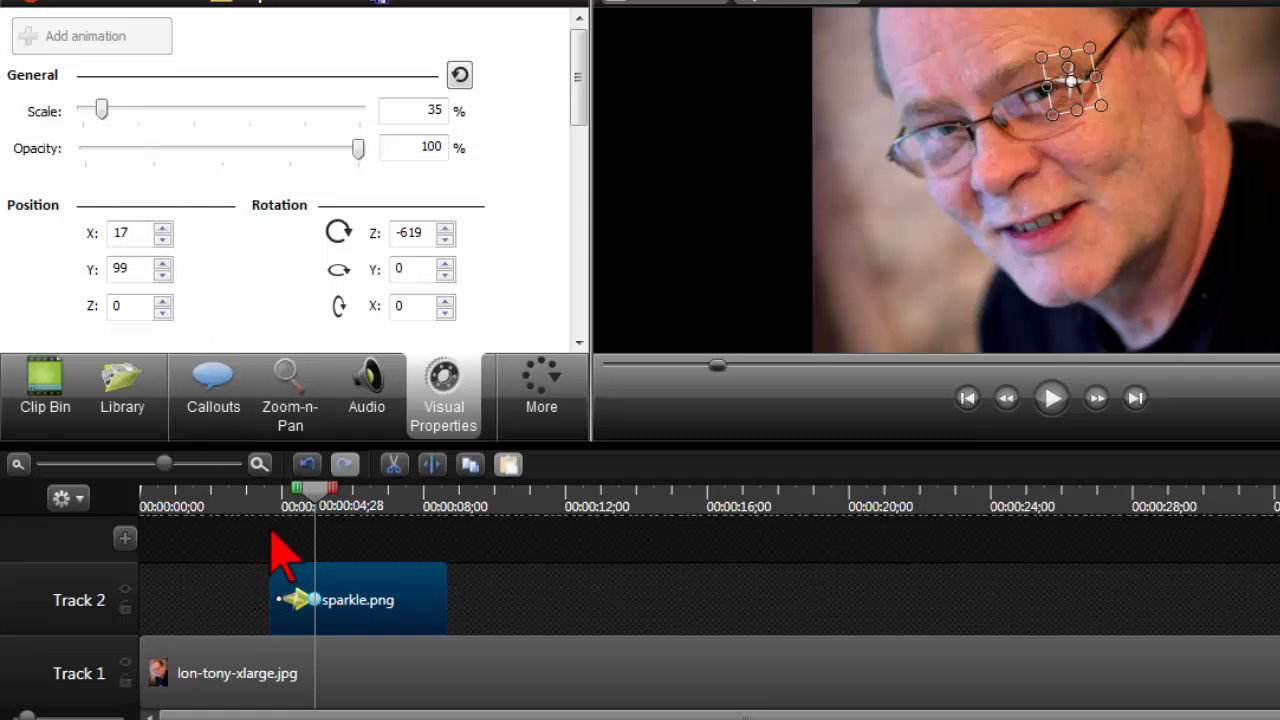
{"action": "mouse_move", "coordinate": [284, 536]}
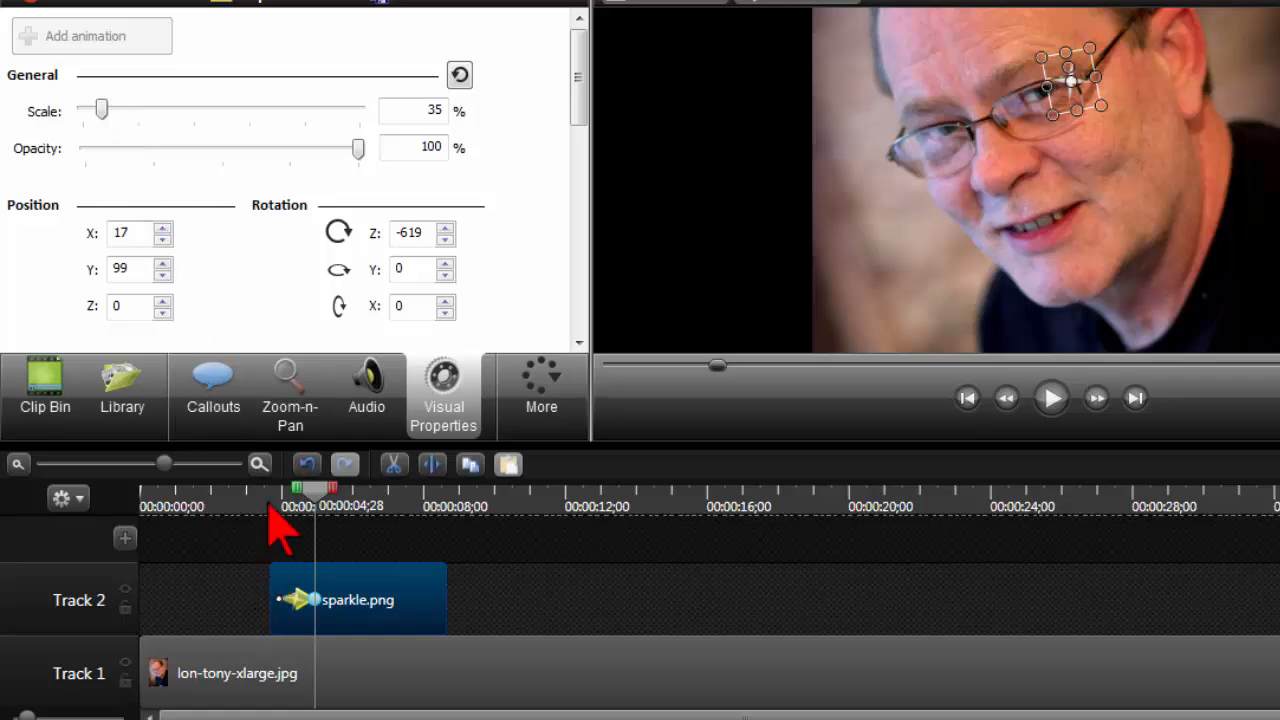
{"action": "mouse_move", "coordinate": [280, 516]}
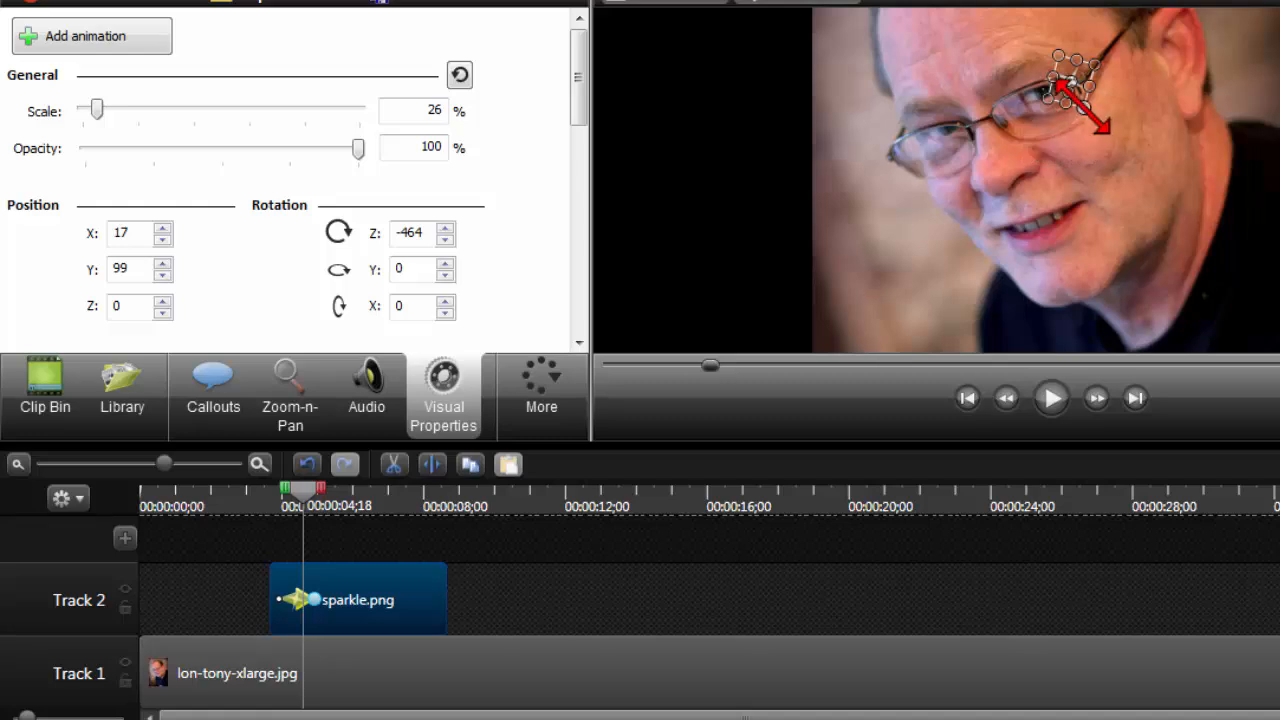
{"action": "mouse_move", "coordinate": [516, 584]}
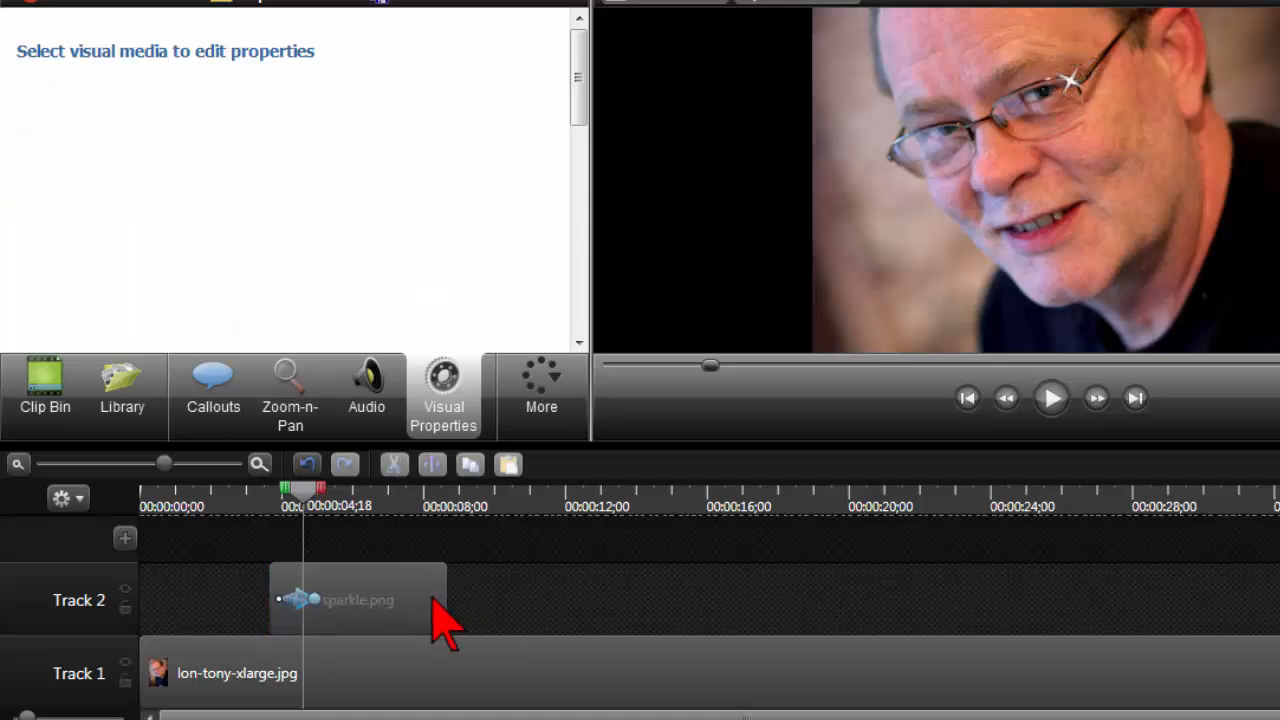
{"action": "mouse_move", "coordinate": [280, 530]}
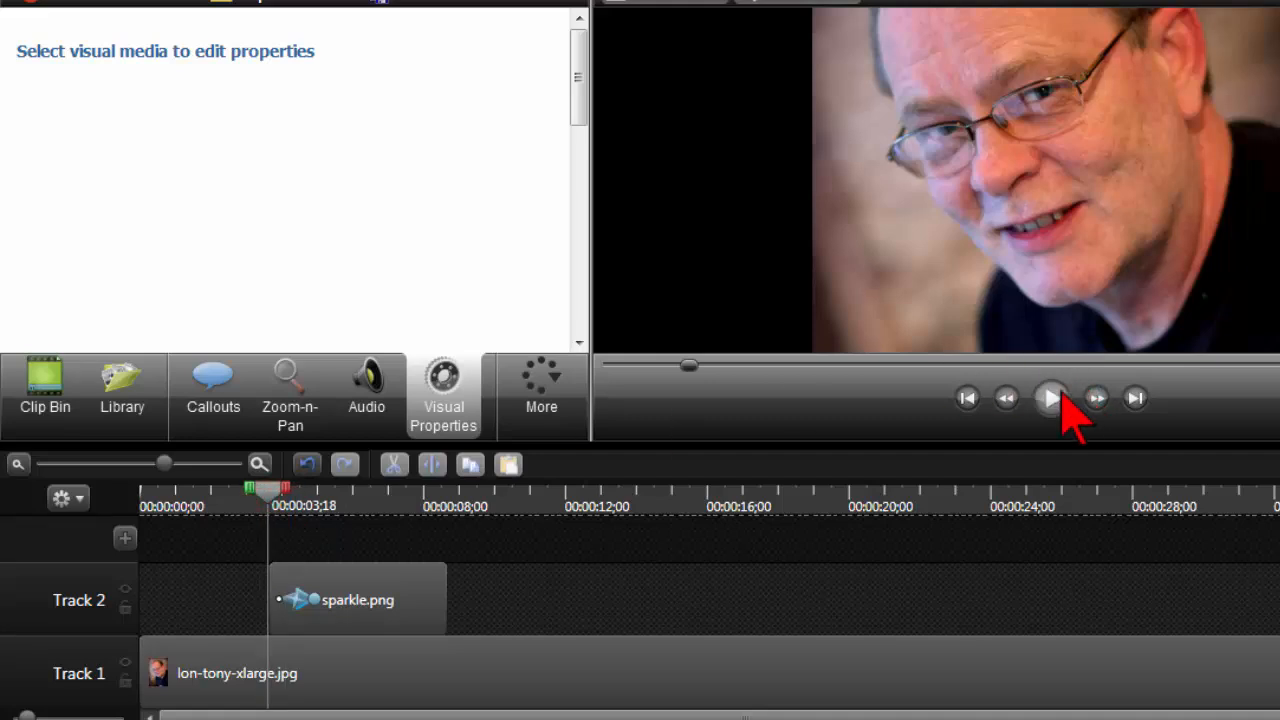
{"action": "left_click", "coordinate": [1050, 398]}
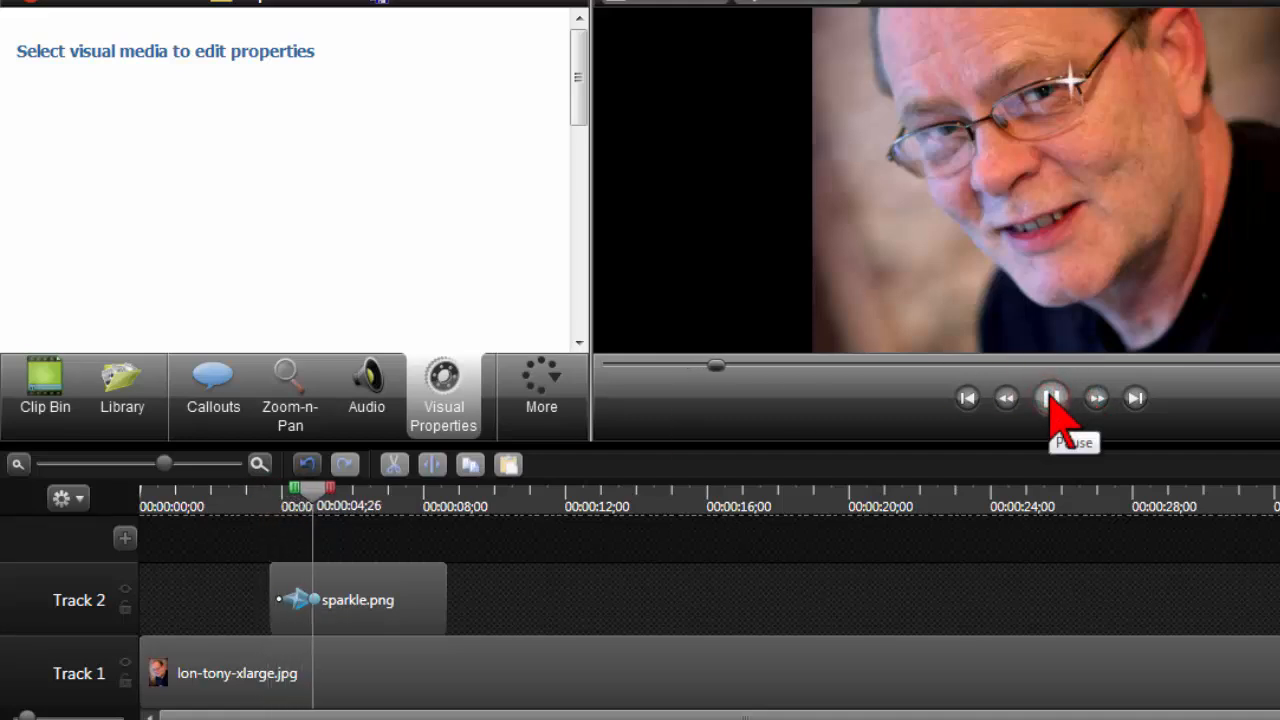
{"action": "left_click", "coordinate": [1050, 398]}
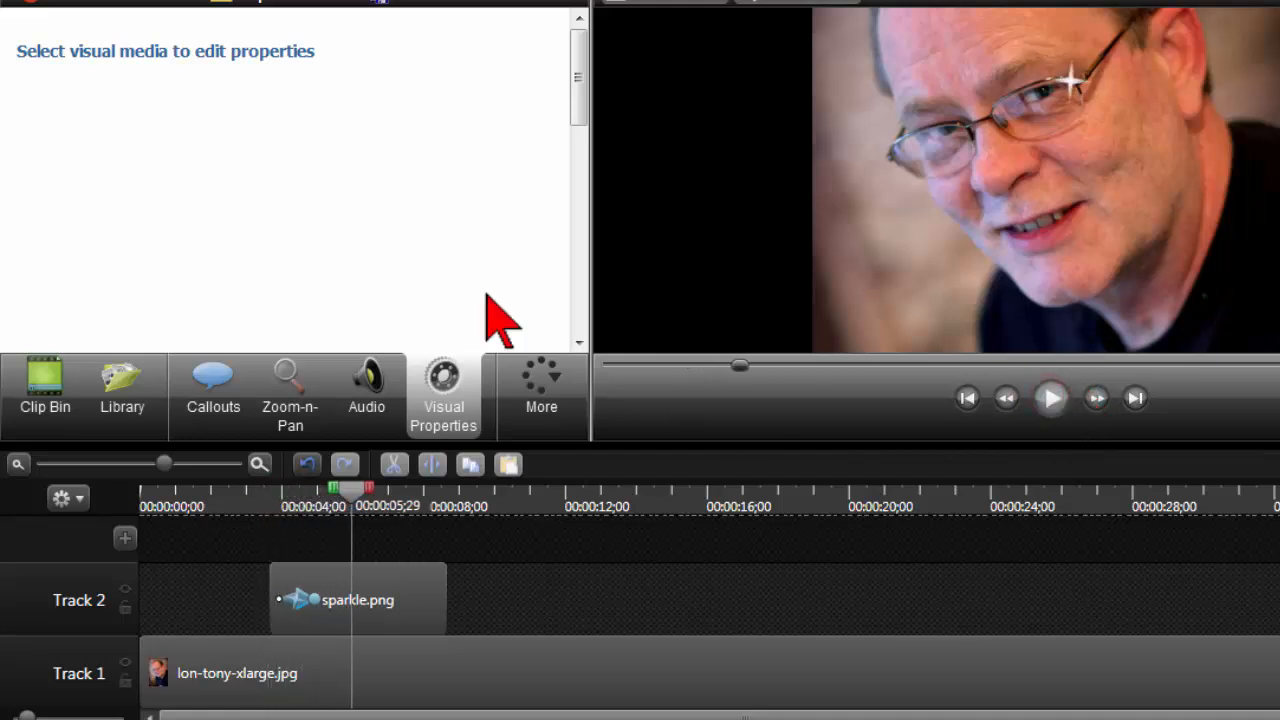
{"action": "mouse_move", "coordinate": [444, 596]}
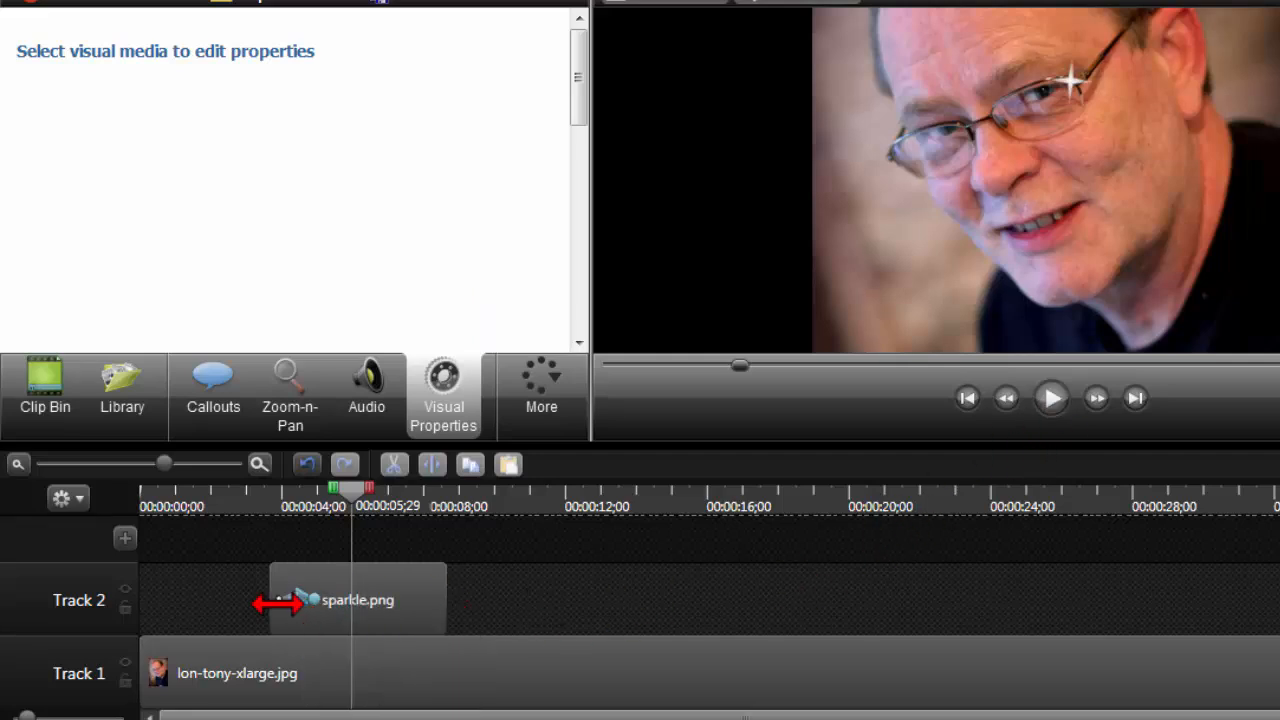
- Zoom the timeline into the sparkle clip and replay its grow-in from 1% to 35% with rotation
{"action": "left_click_drag", "start_coordinate": [164, 464], "coordinate": [178, 464]}
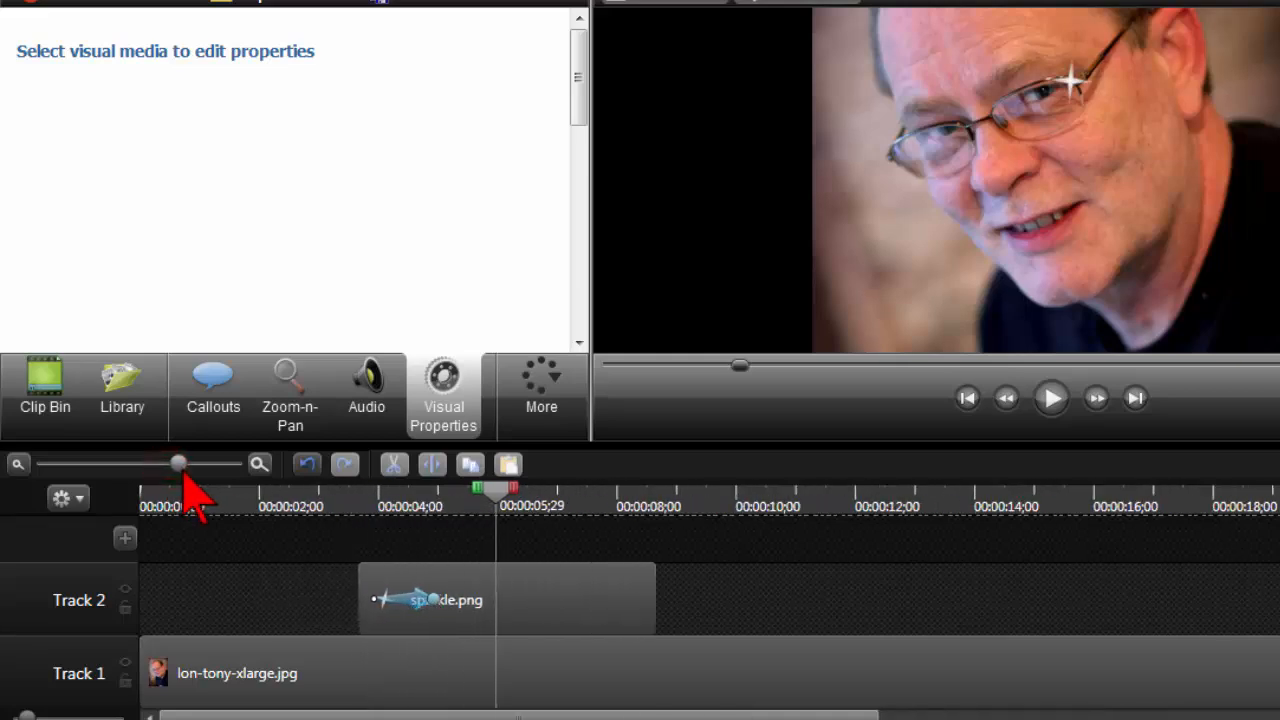
{"action": "left_click_drag", "start_coordinate": [178, 462], "coordinate": [192, 462]}
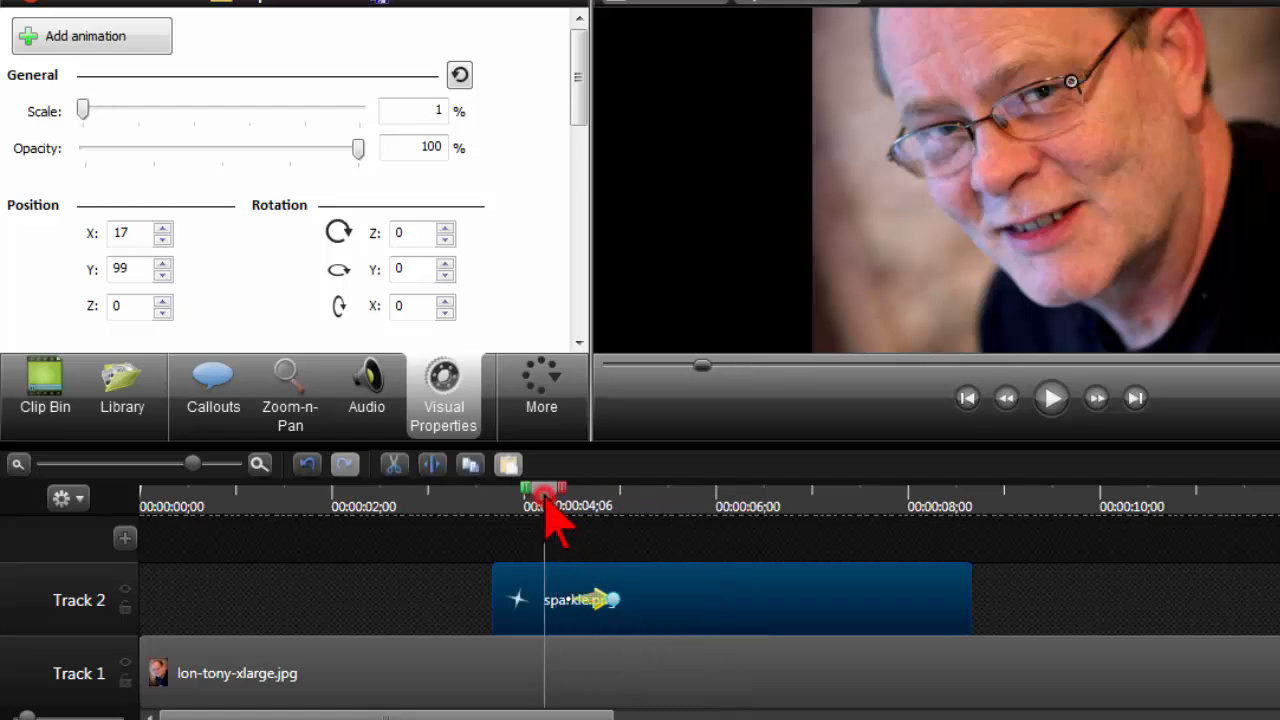
{"action": "left_click", "coordinate": [1052, 396]}
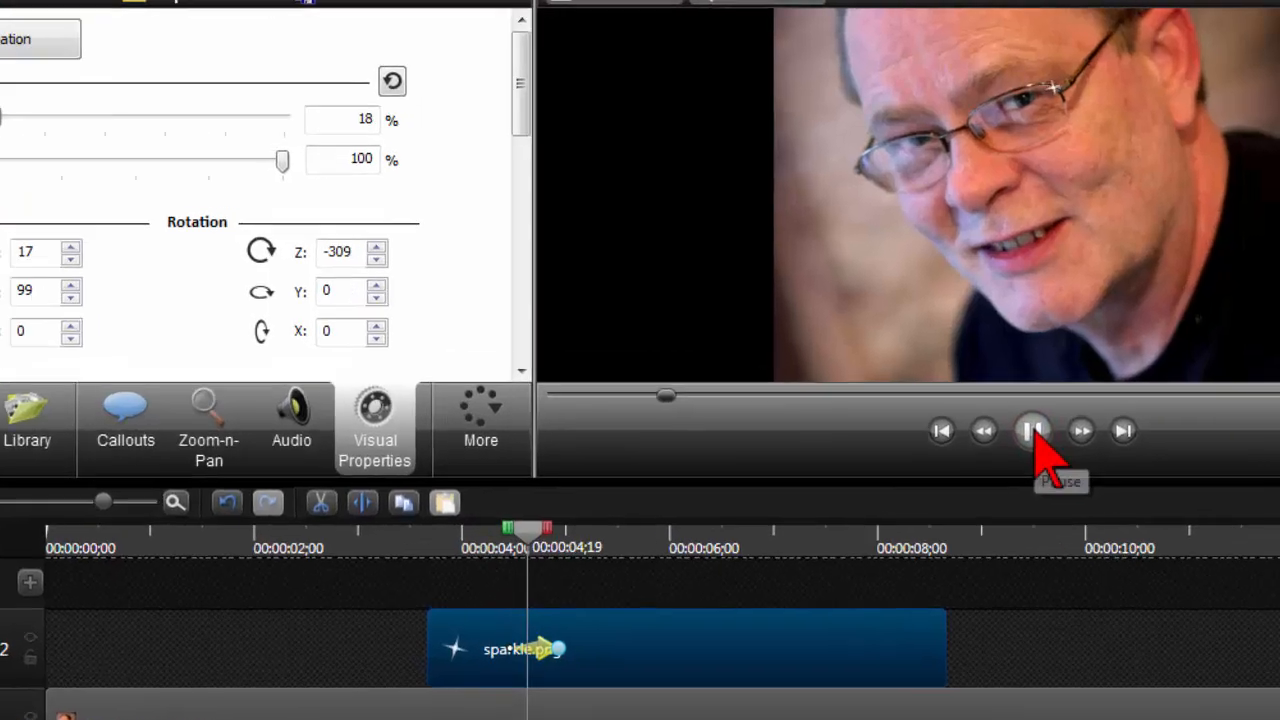
{"action": "left_click", "coordinate": [1032, 430]}
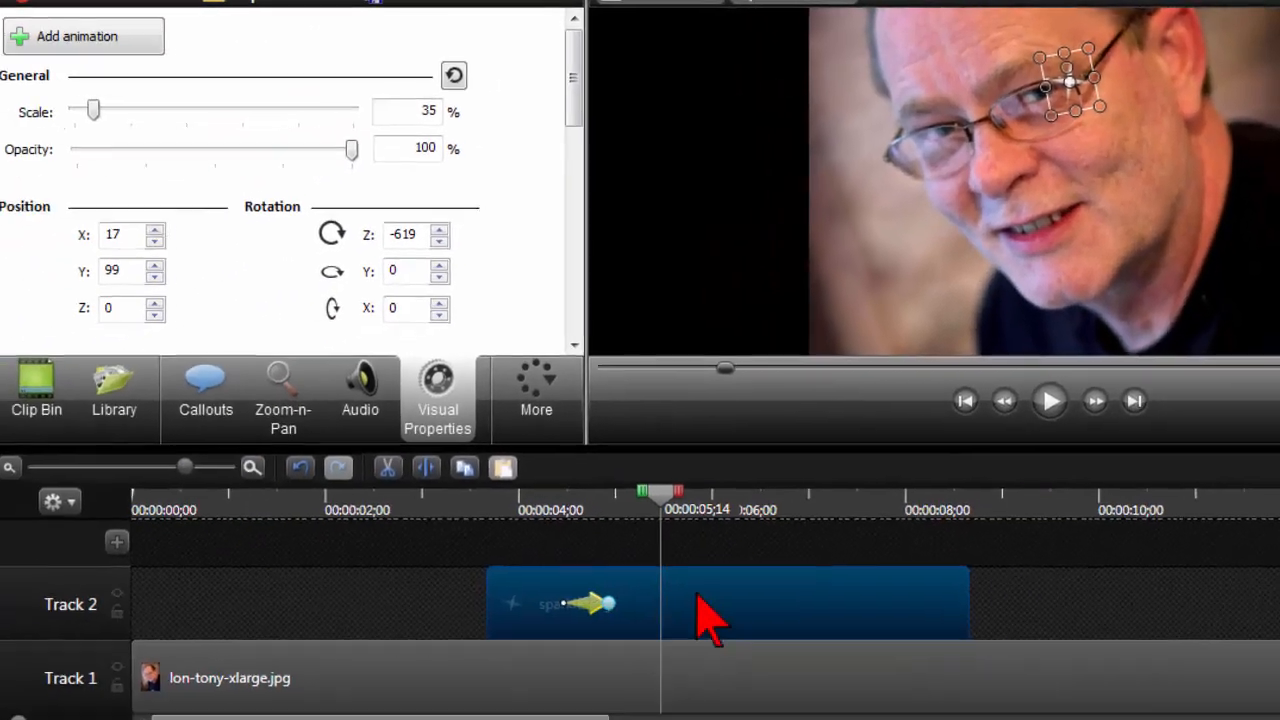
{"action": "mouse_move", "coordinate": [664, 610]}
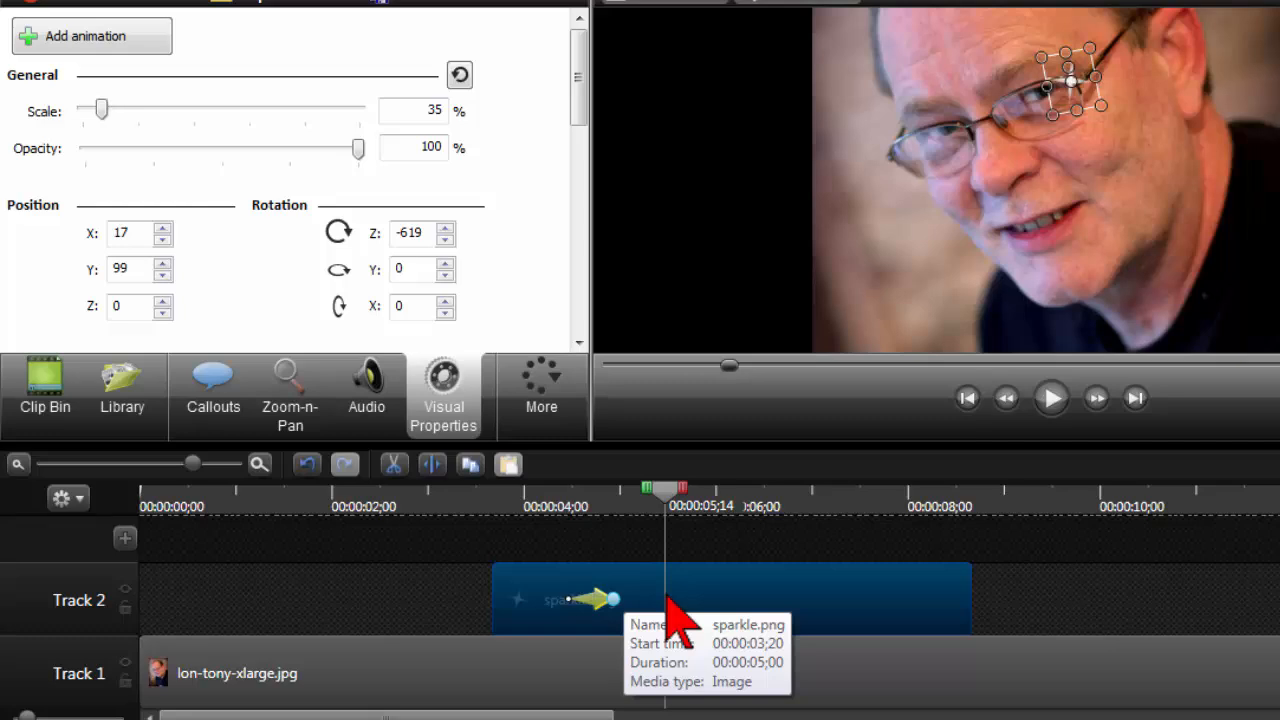
{"action": "mouse_move", "coordinate": [968, 596]}
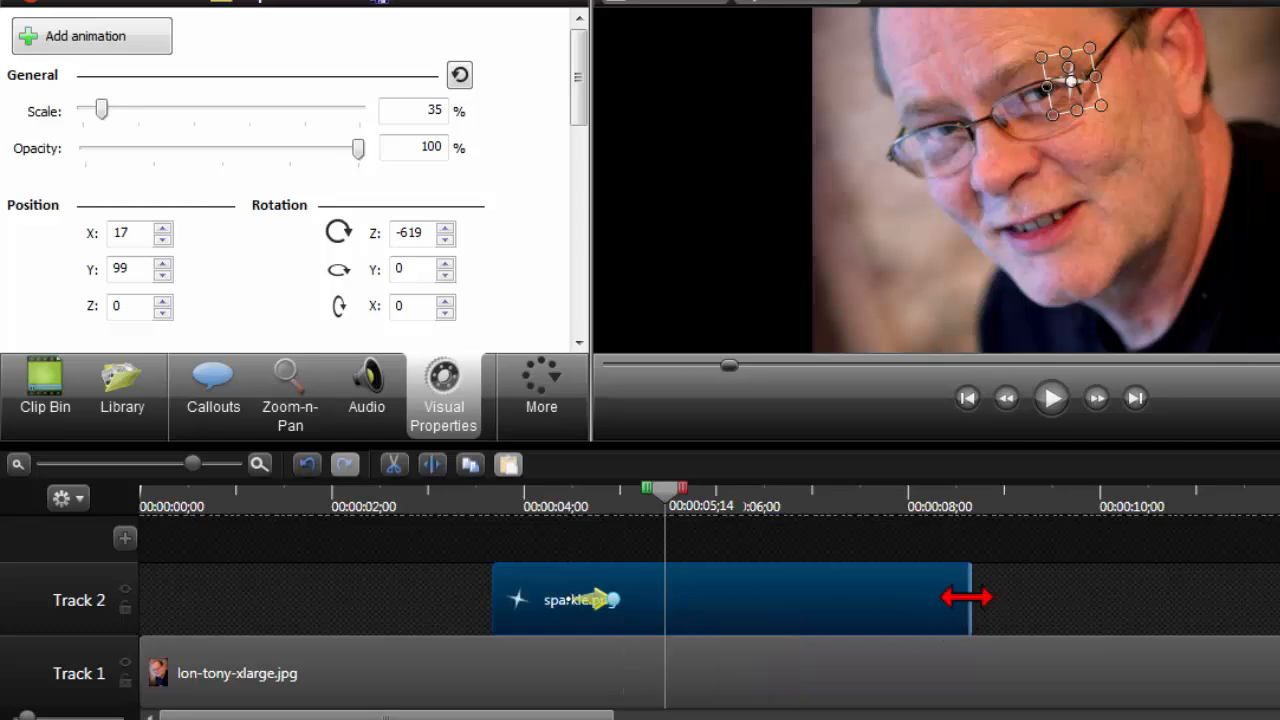
- Trim the sparkle.png clip on Track 2 to about 1 second 24 frames, ending near 5.5 s
{"action": "left_click_drag", "start_coordinate": [968, 596], "coordinate": [856, 596]}
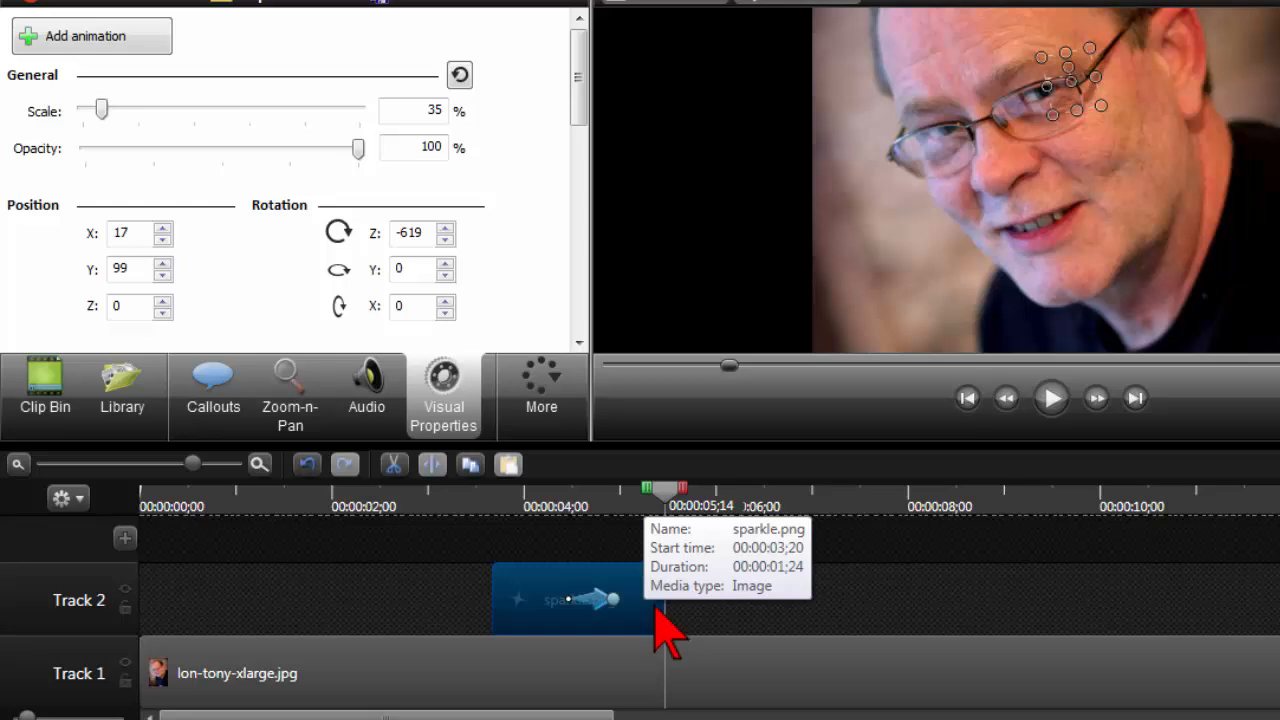
{"action": "left_click", "coordinate": [540, 390]}
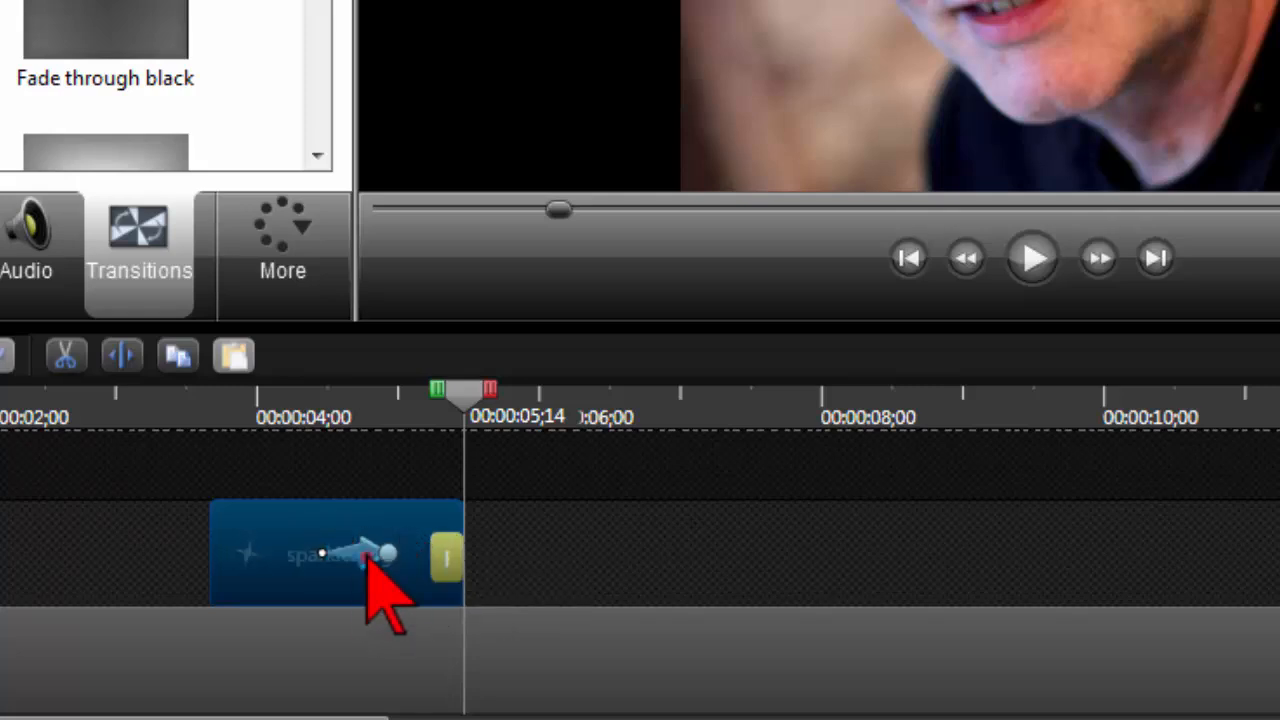
{"action": "mouse_move", "coordinate": [400, 560]}
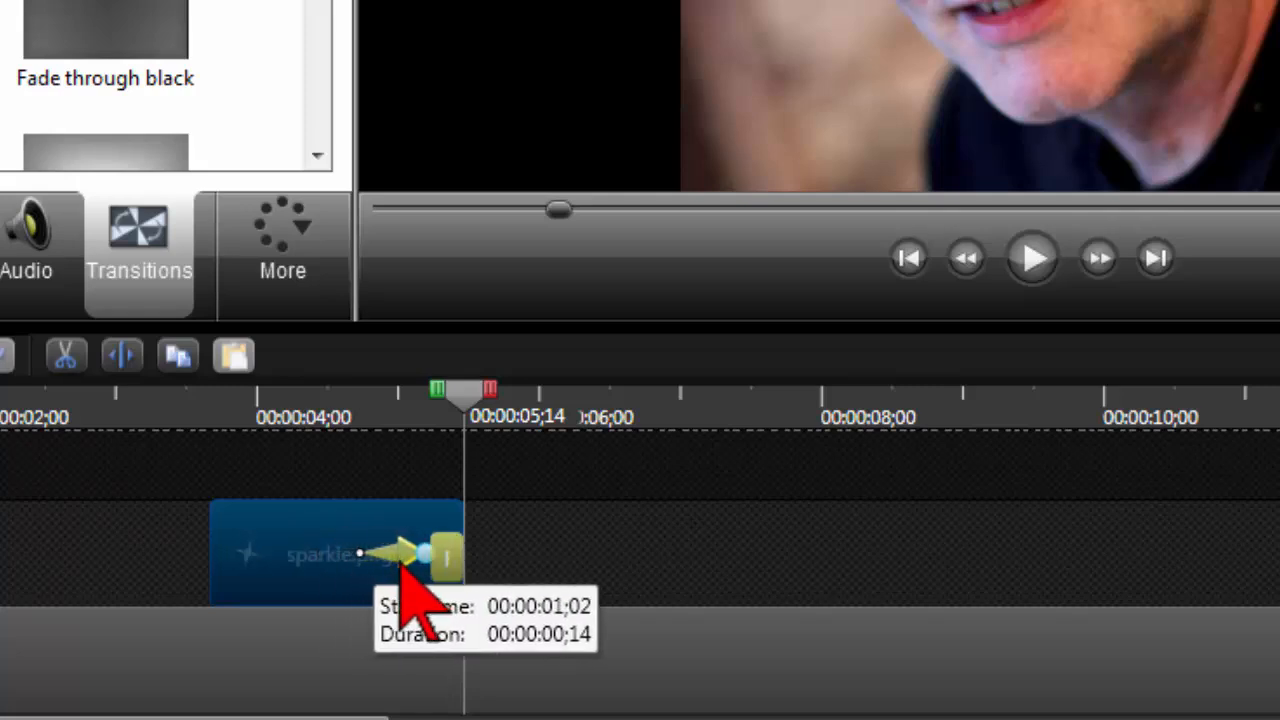
{"action": "mouse_move", "coordinate": [390, 440]}
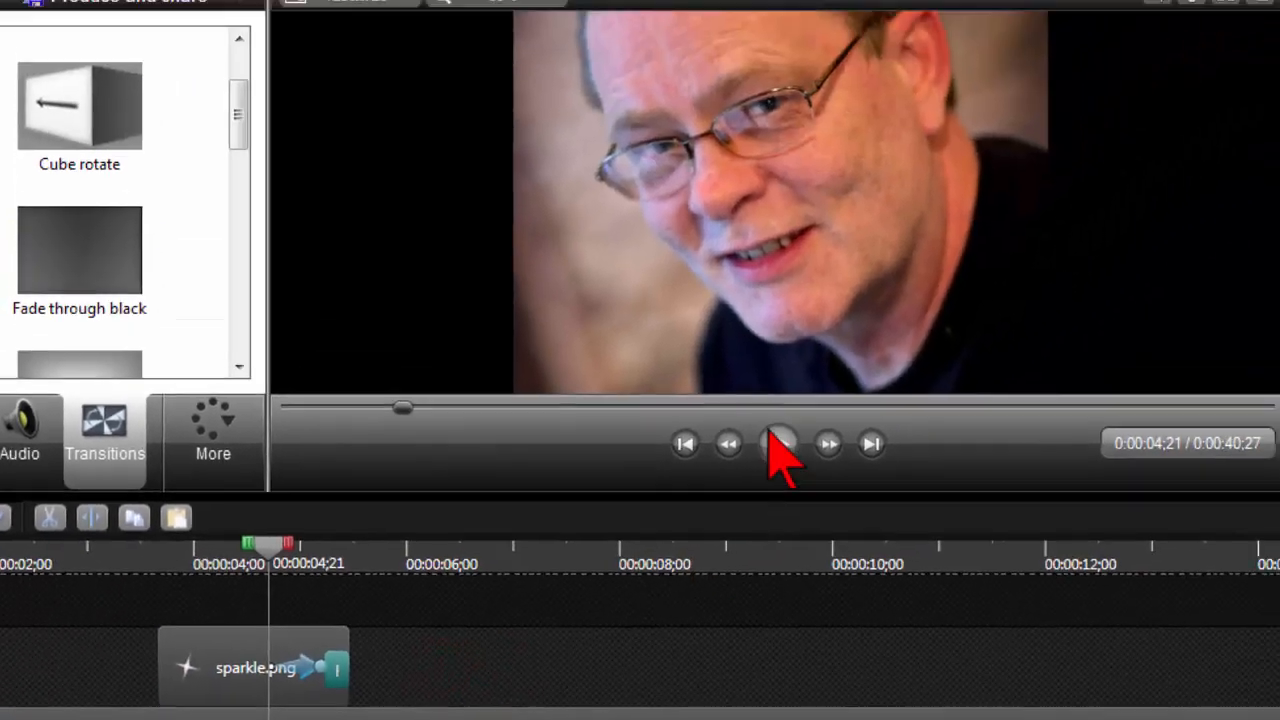
- Preview the sparkle with its end transition and the 14-frame animation, then select the clip
{"action": "left_click", "coordinate": [780, 444]}
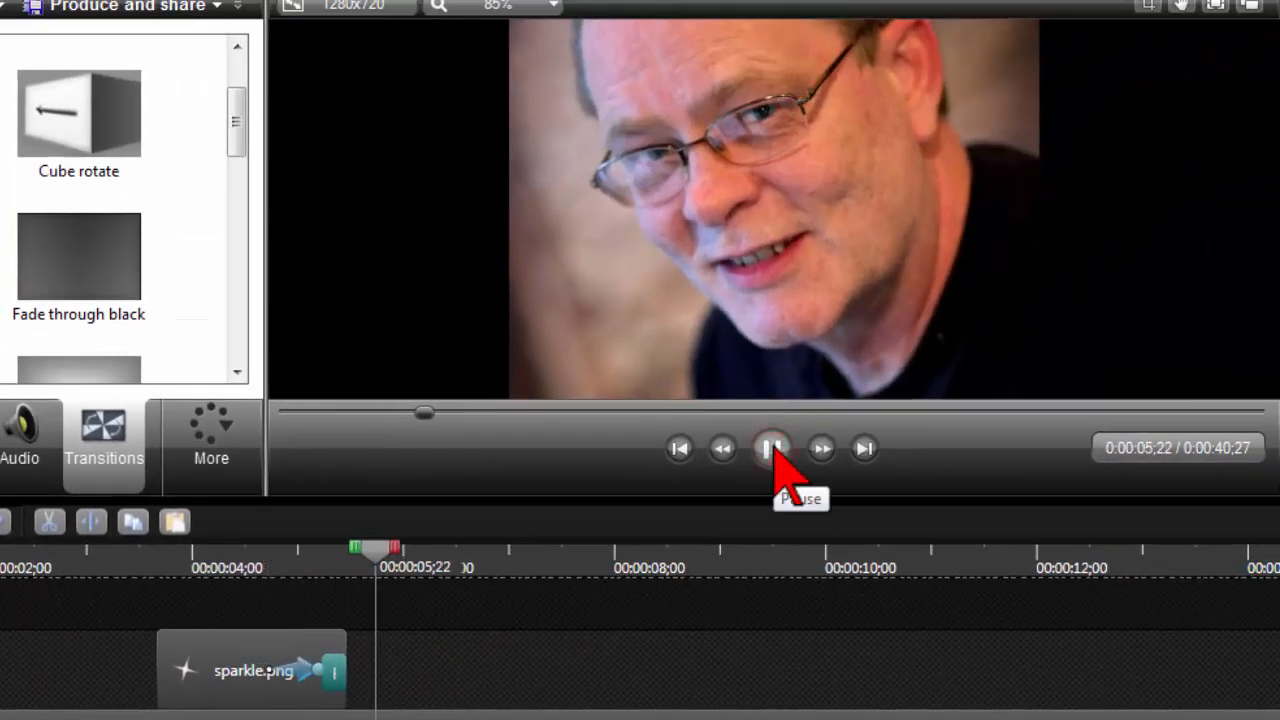
{"action": "left_click", "coordinate": [772, 448]}
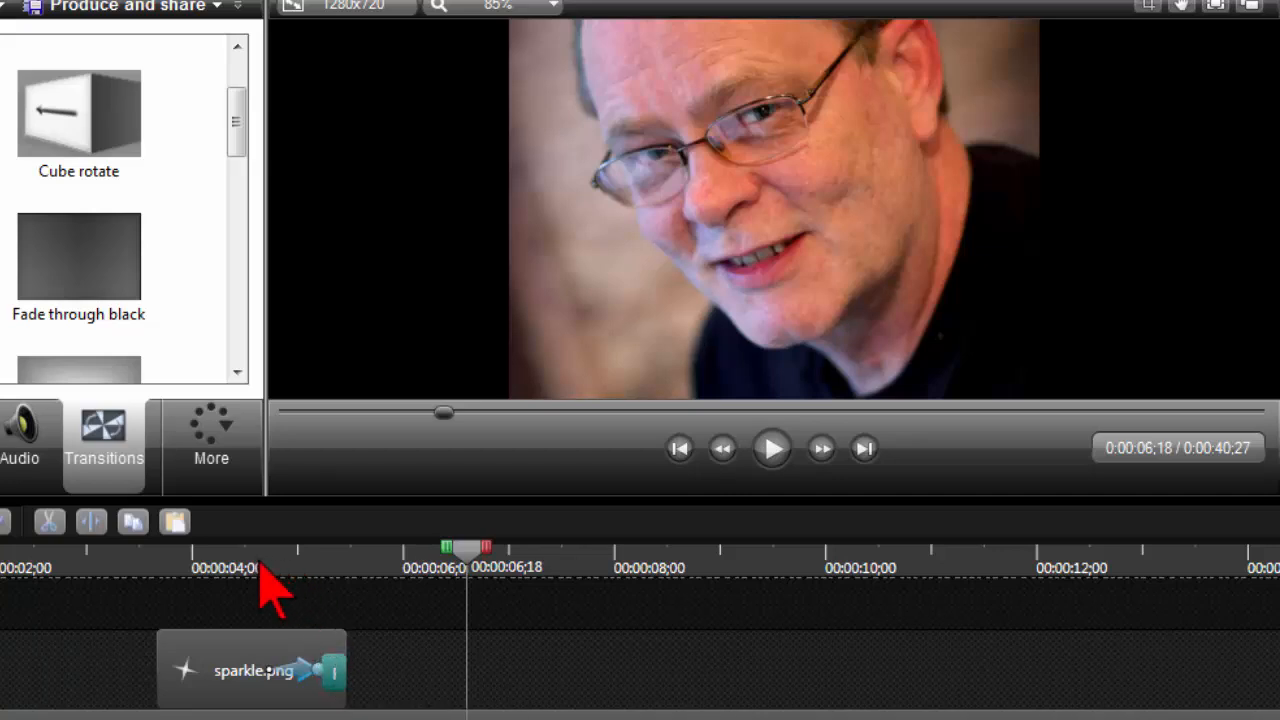
{"action": "left_click", "coordinate": [252, 668]}
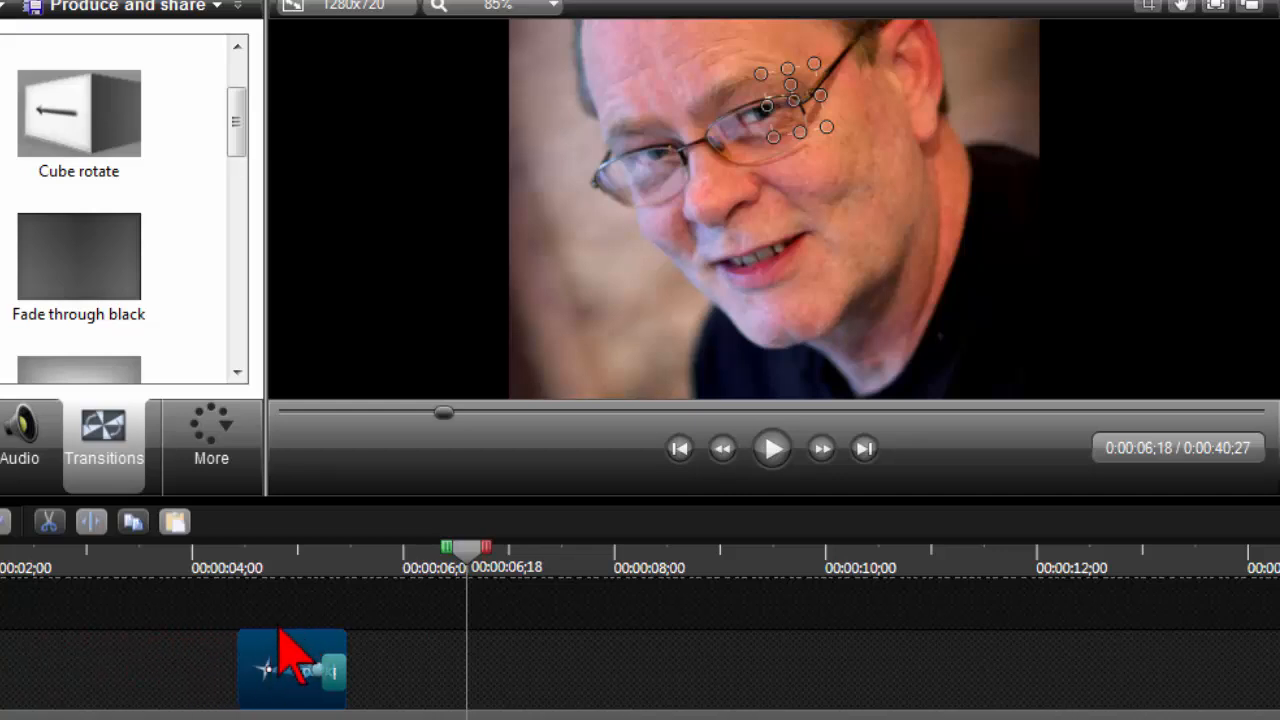
{"action": "mouse_move", "coordinate": [308, 604]}
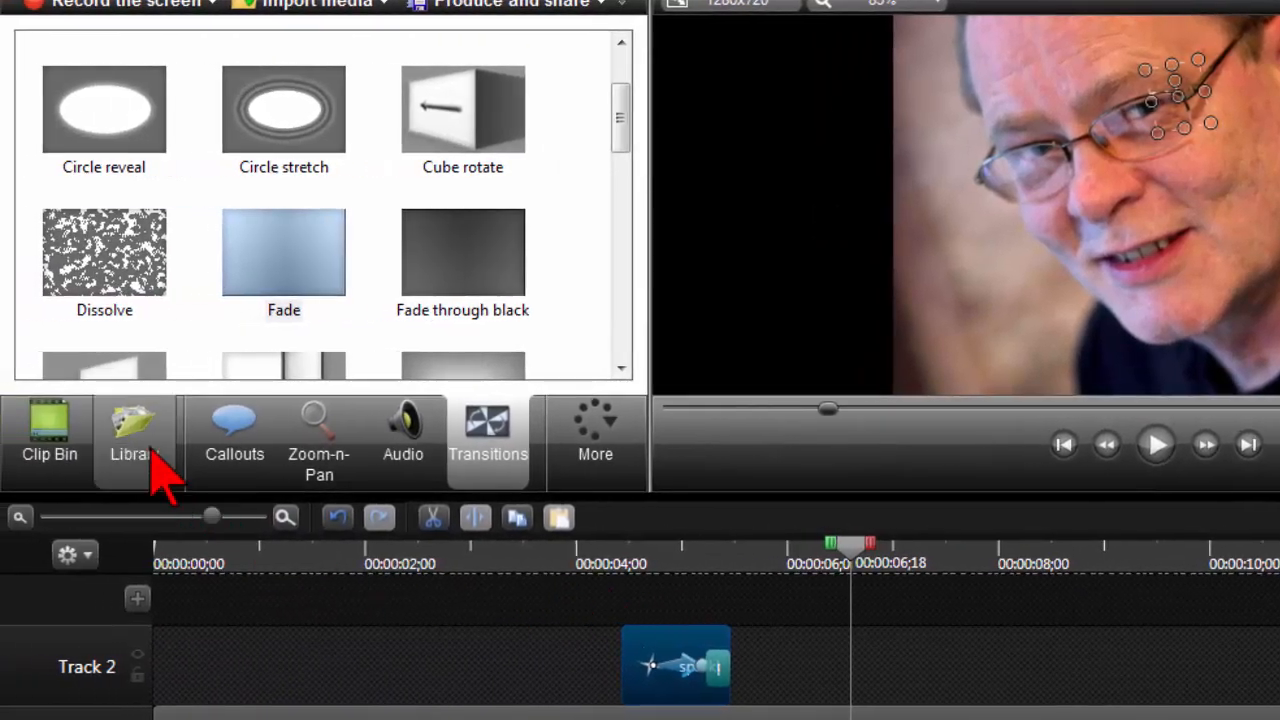
- Bring small-ding.wav from the Clip Bin onto Track 3 near the sparkle's end and preview it
{"action": "left_click", "coordinate": [48, 440]}
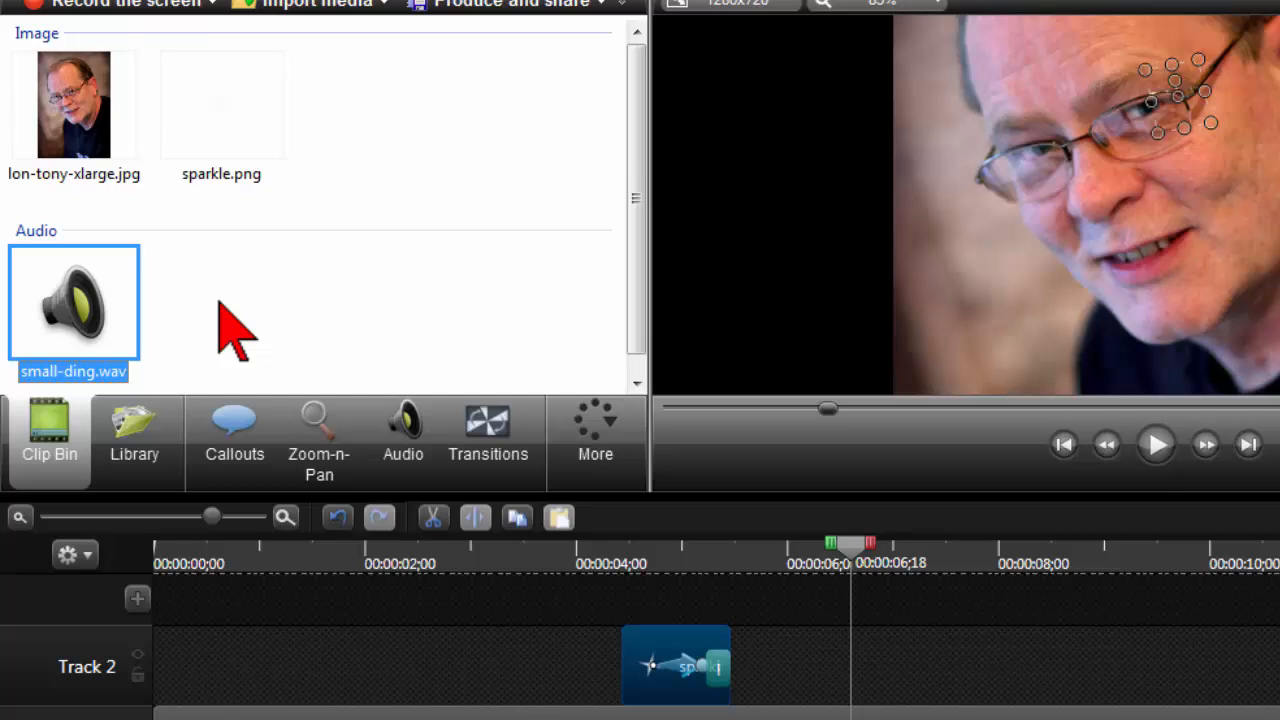
{"action": "mouse_move", "coordinate": [244, 340]}
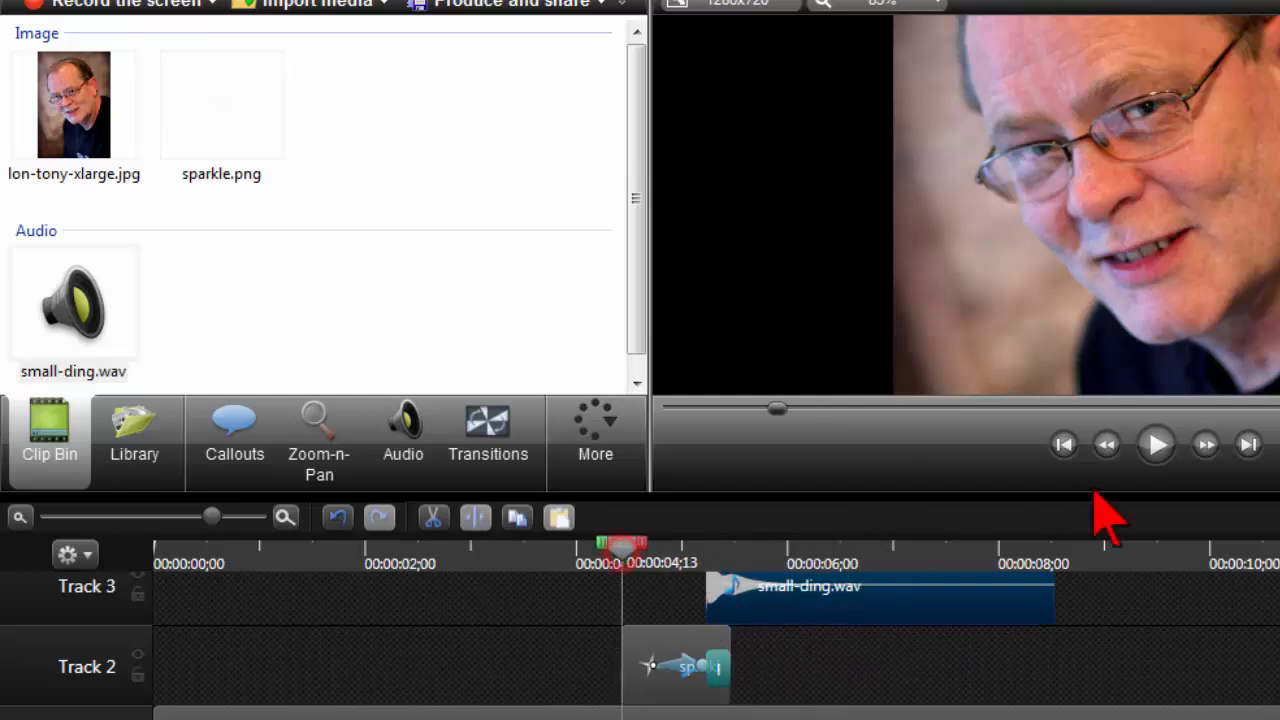
{"action": "left_click", "coordinate": [1156, 444]}
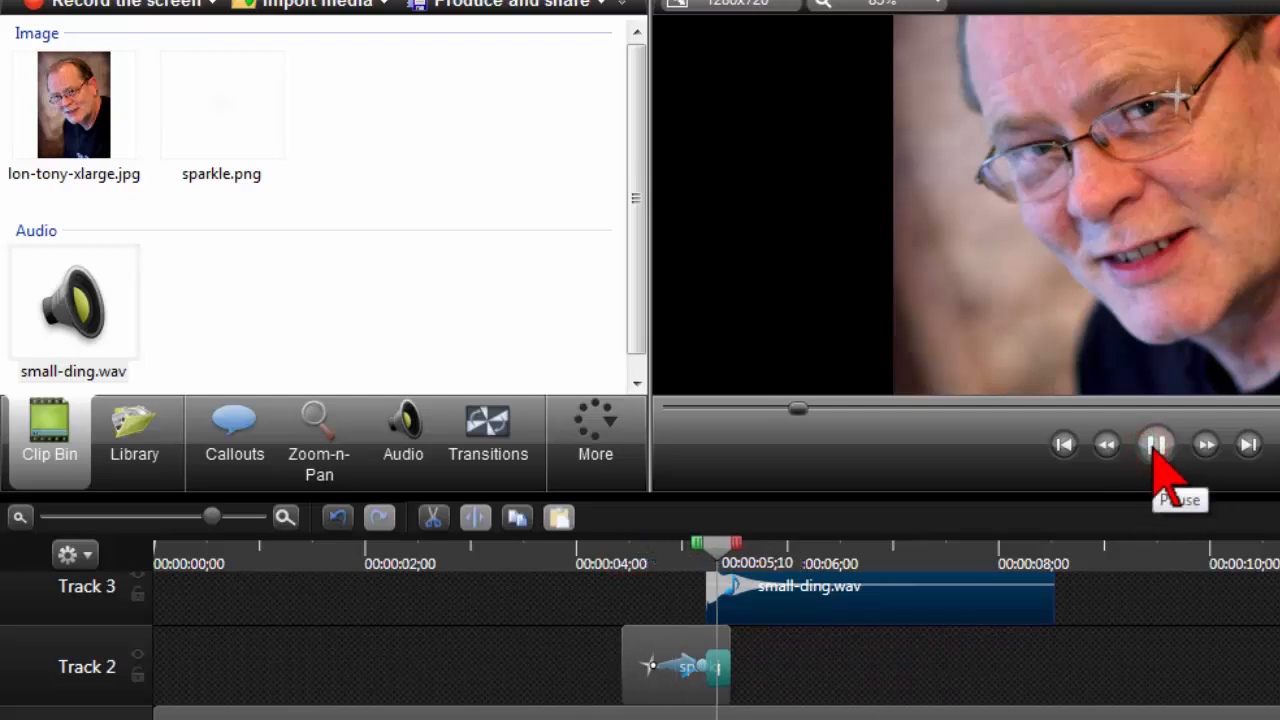
{"action": "left_click", "coordinate": [1156, 444]}
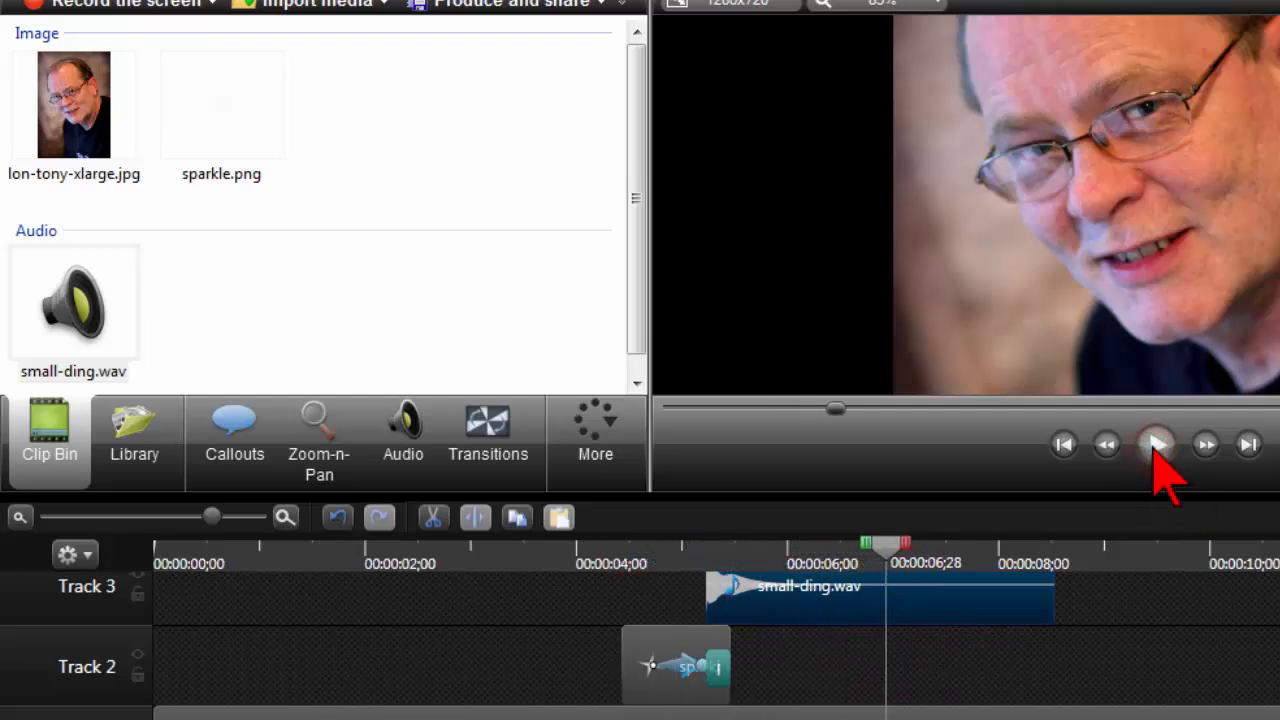
{"action": "mouse_move", "coordinate": [684, 700]}
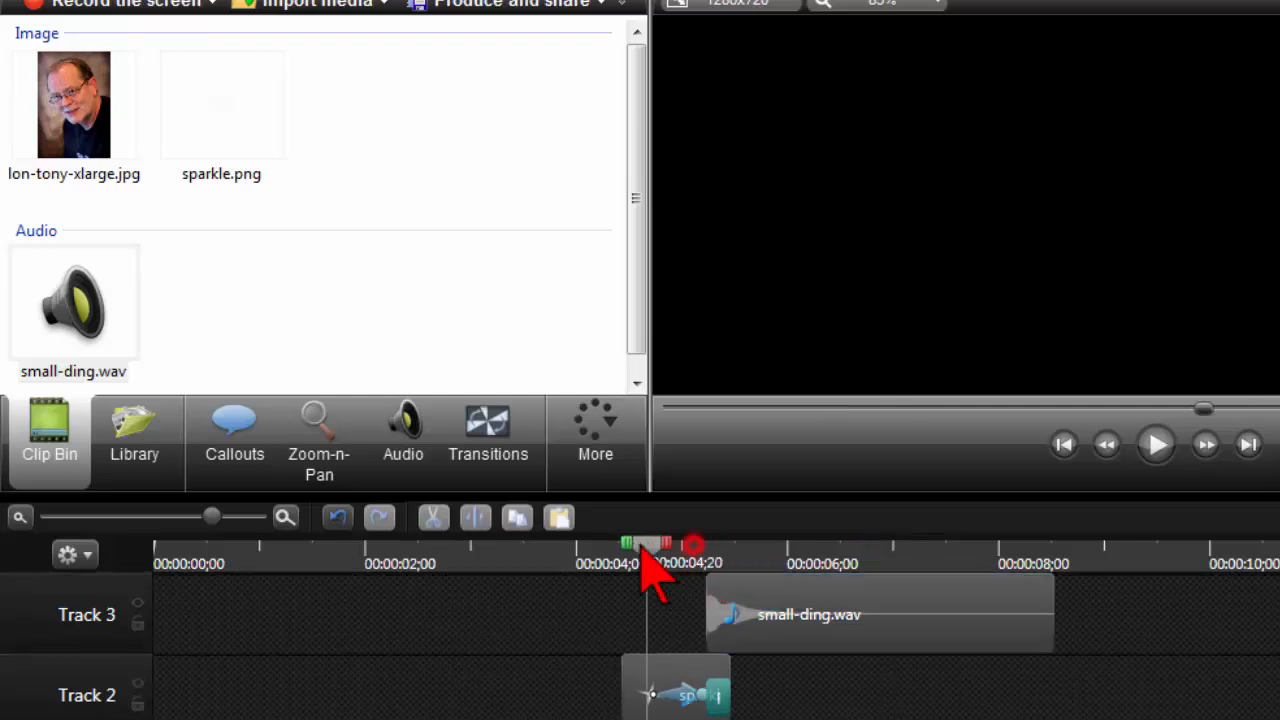
- Mark a playhead time range from the sparkle's start to the ding's end
{"action": "left_click_drag", "start_coordinate": [692, 544], "coordinate": [648, 564]}
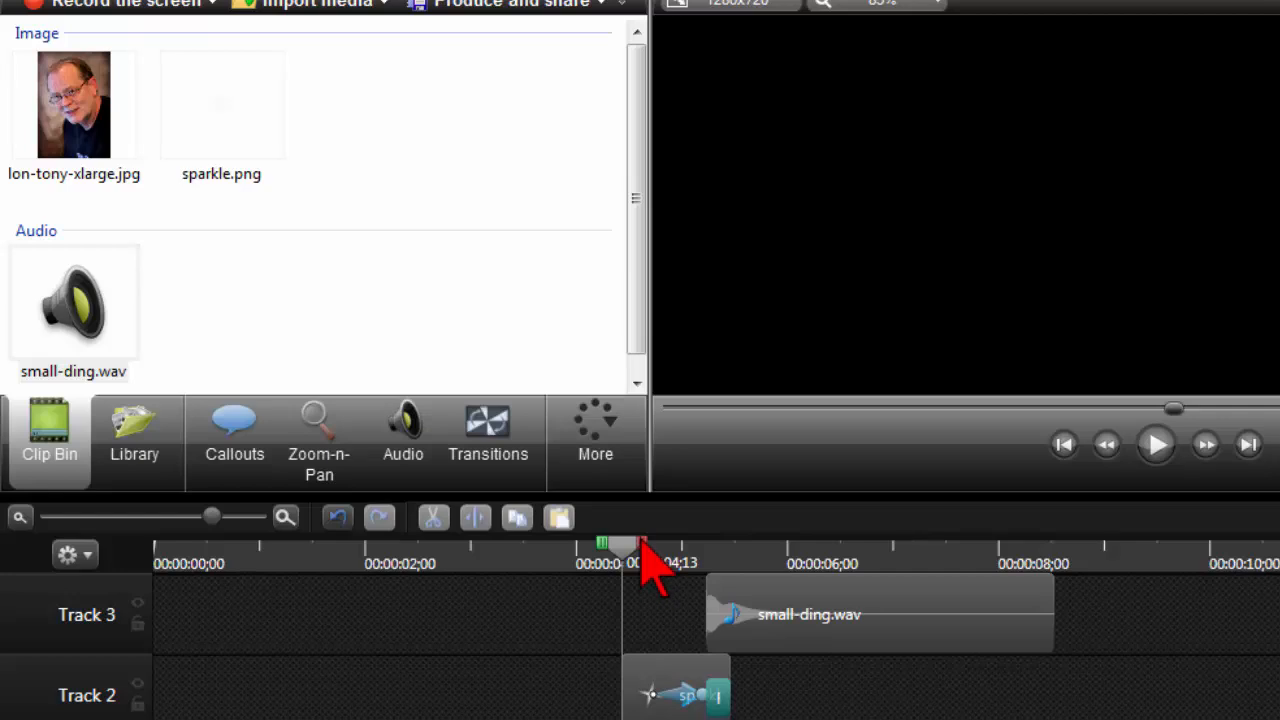
{"action": "left_click_drag", "start_coordinate": [650, 548], "coordinate": [880, 548]}
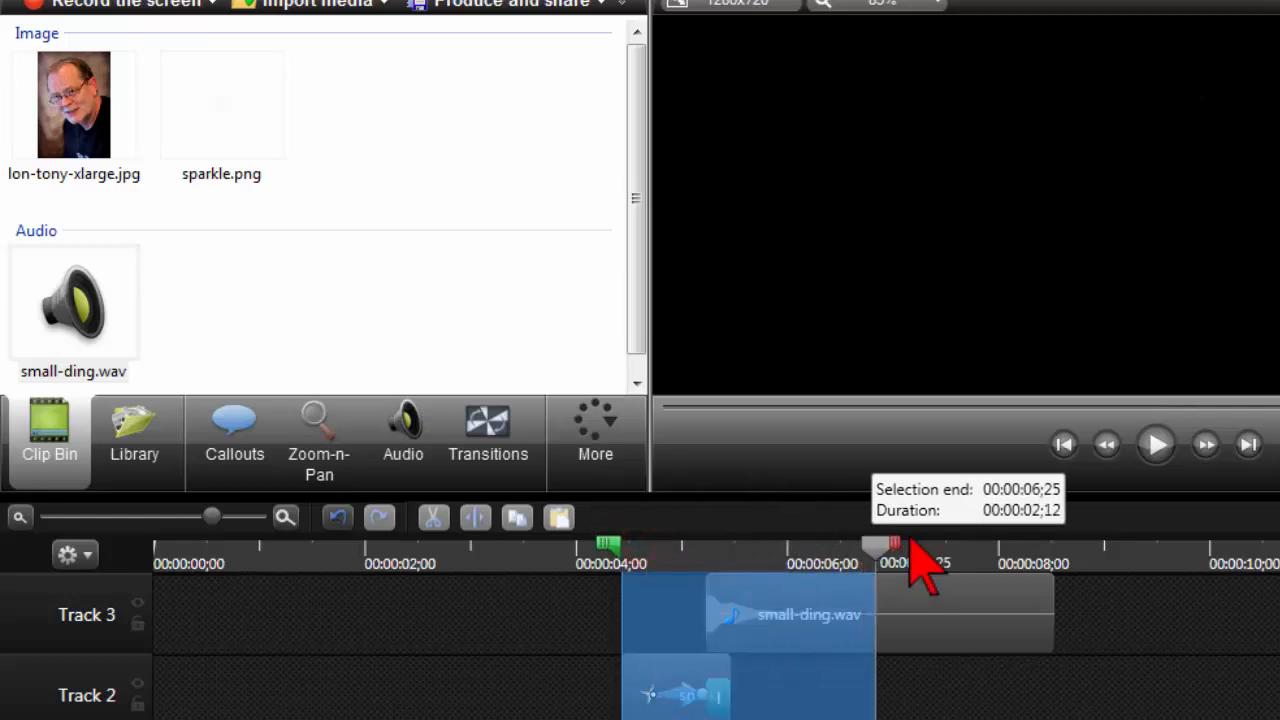
{"action": "left_click_drag", "start_coordinate": [890, 548], "coordinate": [1056, 548]}
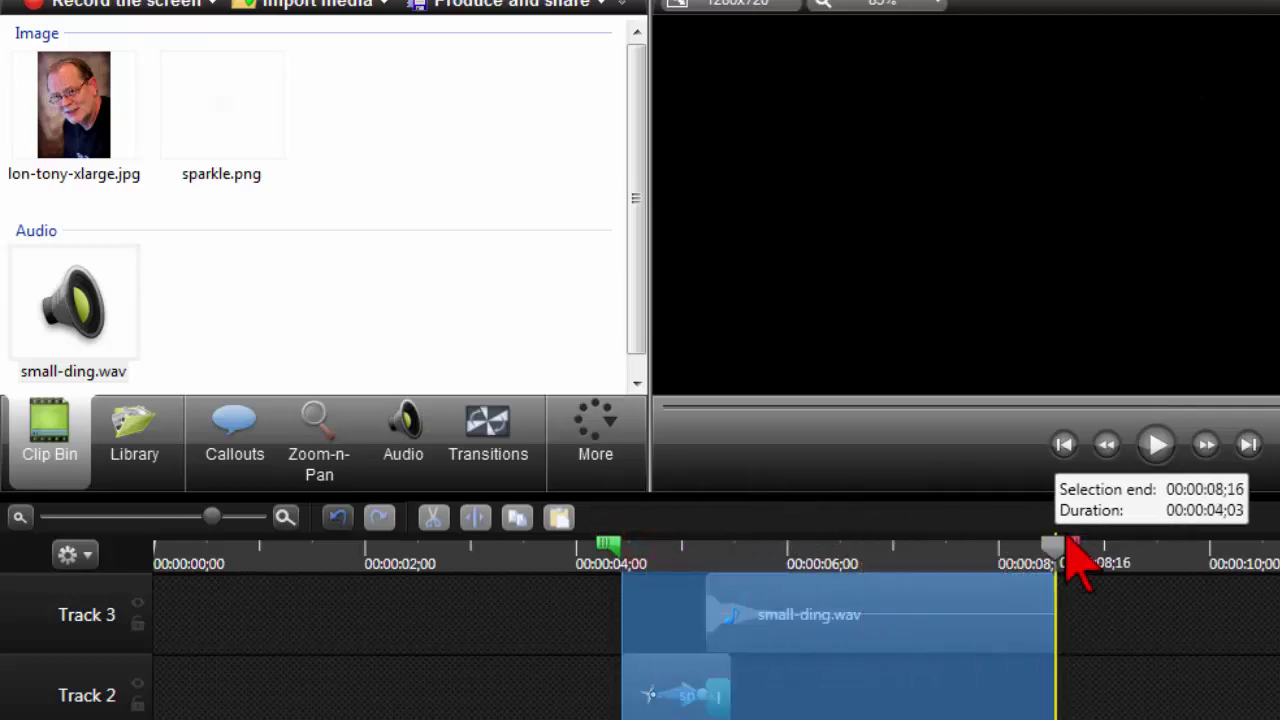
{"action": "left_click_drag", "start_coordinate": [1056, 544], "coordinate": [856, 544]}
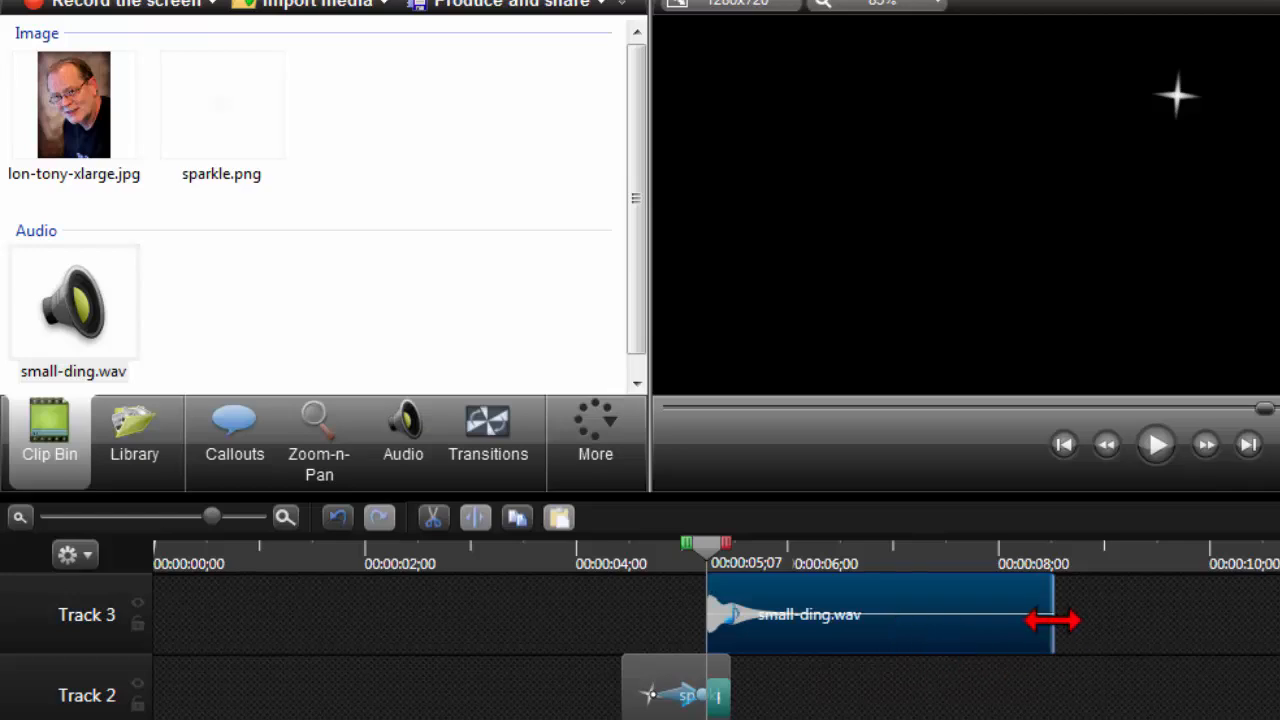
- Trim small-ding.wav on Track 3 to end near 6.5 seconds and preview it
{"action": "left_click_drag", "start_coordinate": [1060, 618], "coordinate": [918, 614]}
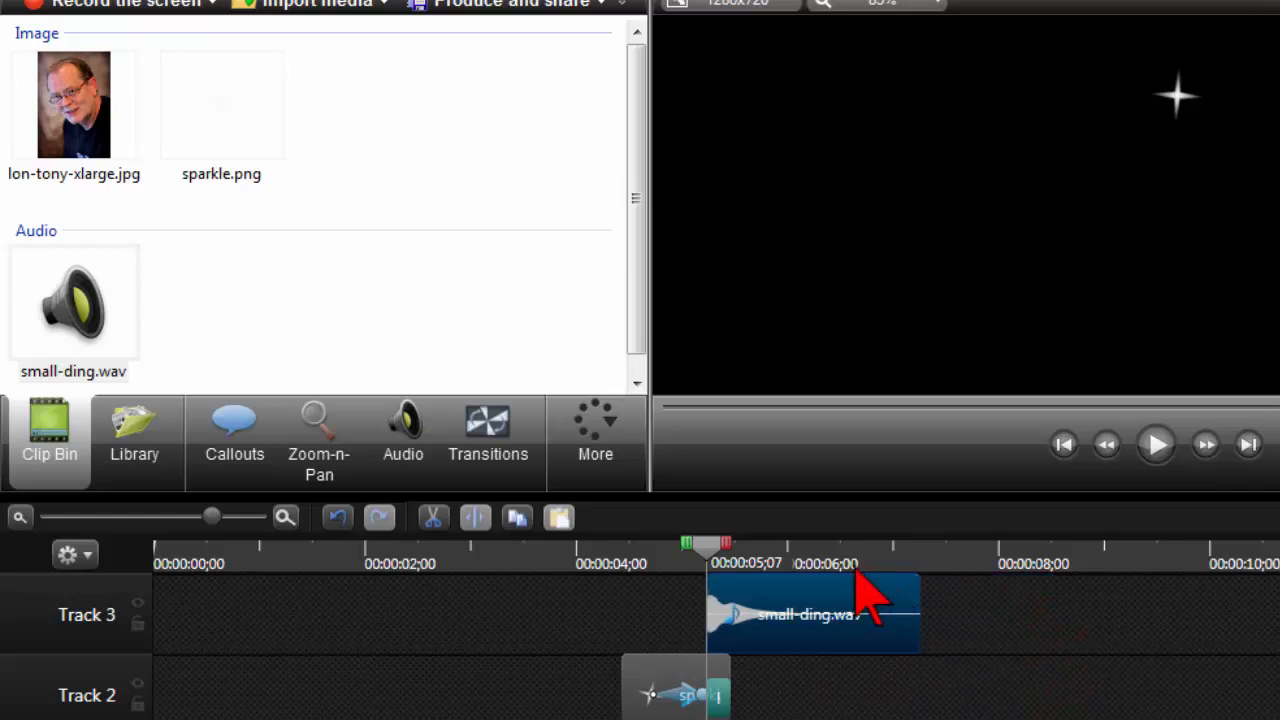
{"action": "left_click", "coordinate": [1156, 444]}
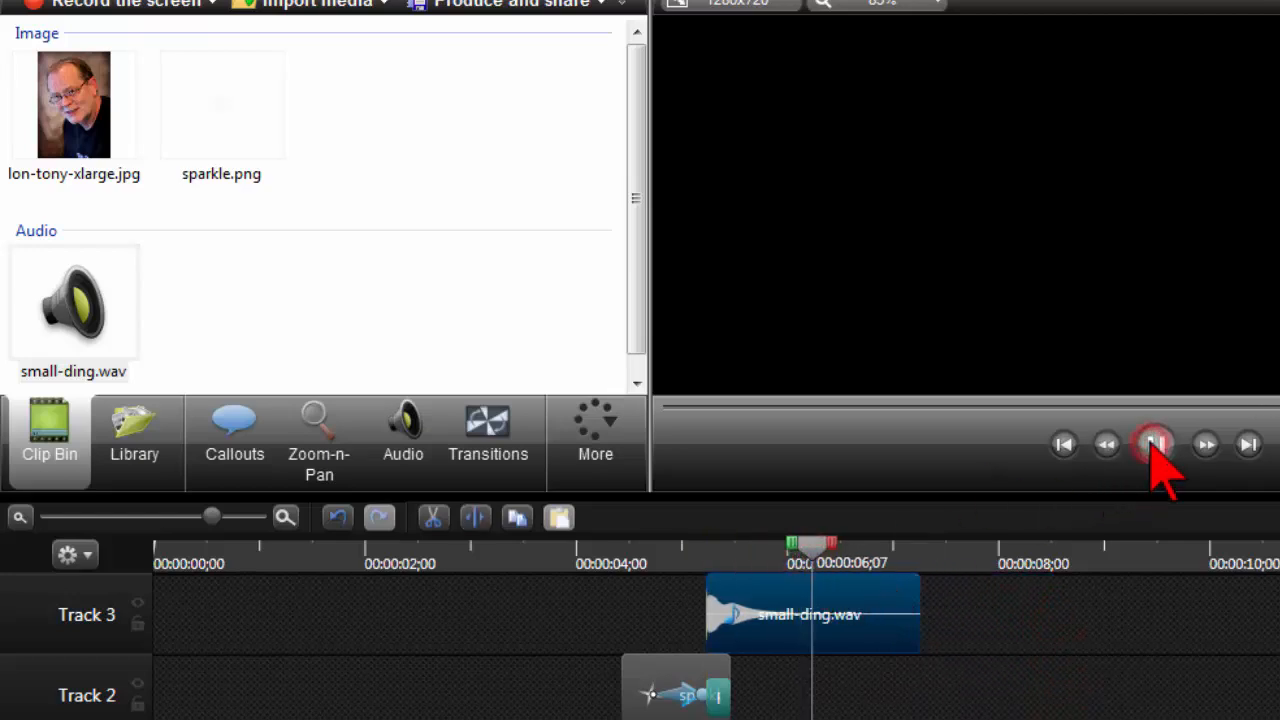
{"action": "left_click", "coordinate": [1154, 444]}
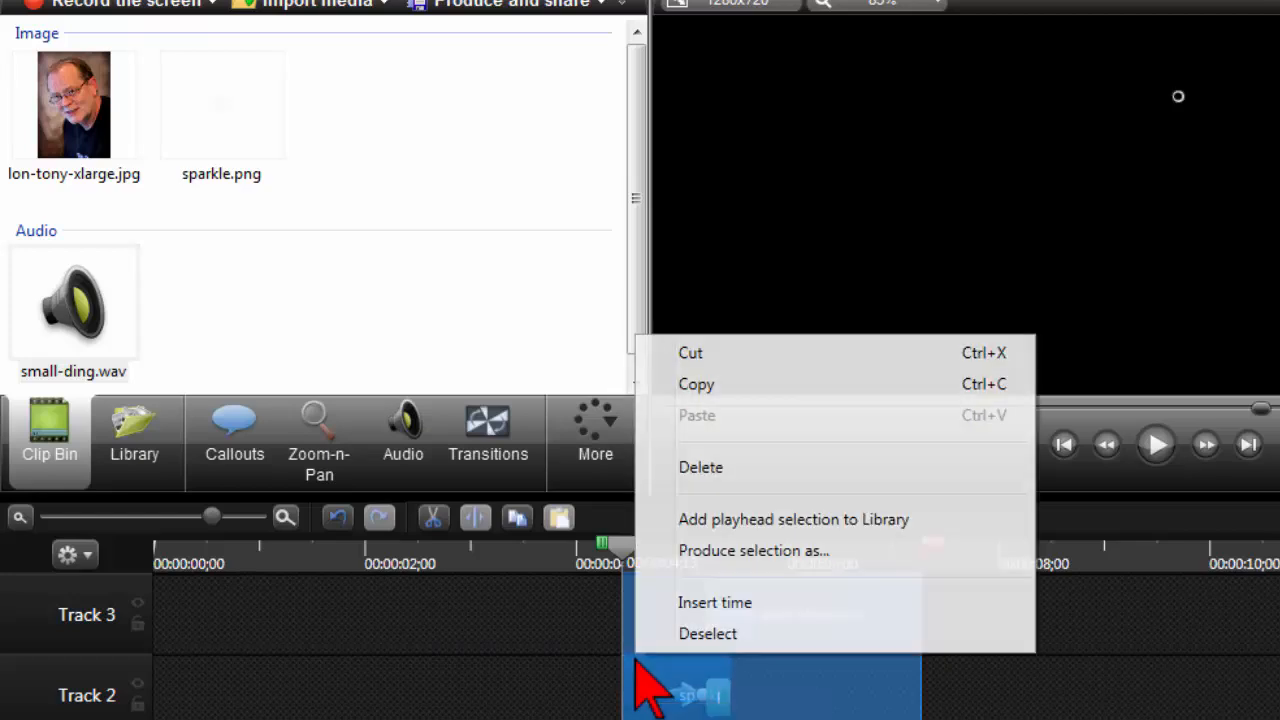
{"action": "mouse_move", "coordinate": [790, 550]}
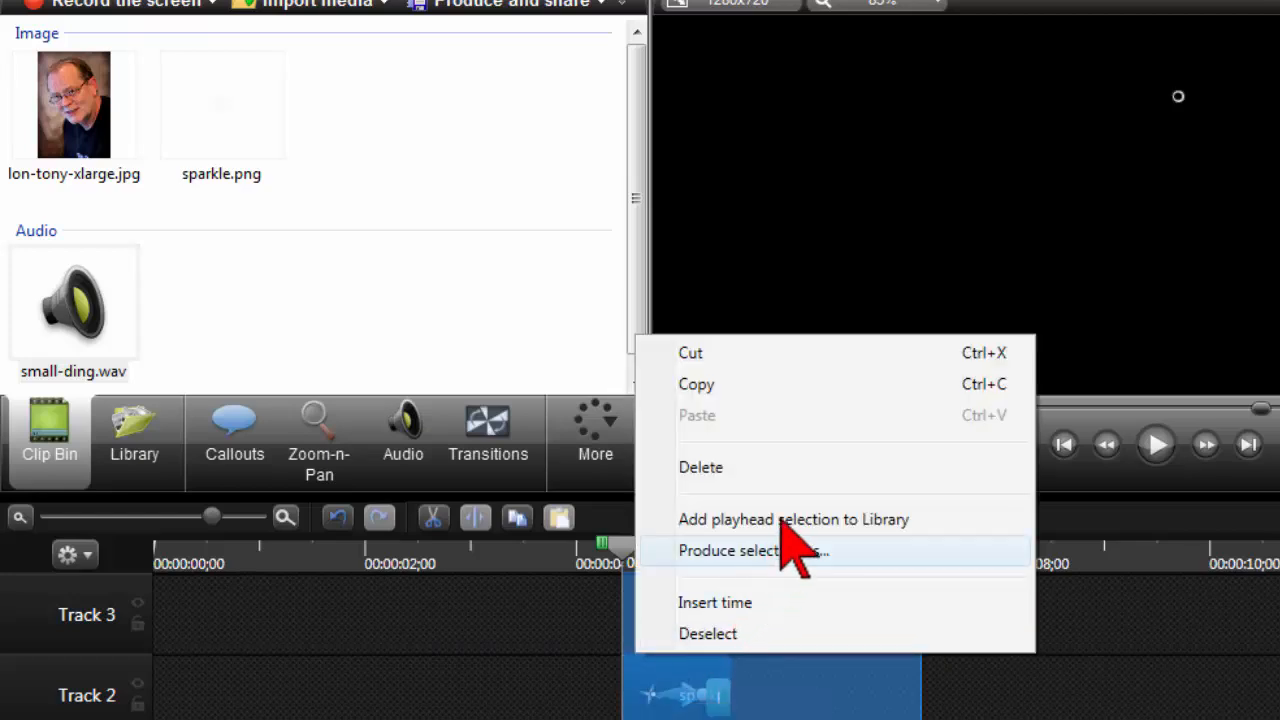
- Add the playhead selection to the Library and rename the new Group item 'Sparkle w-sound'
{"action": "left_click", "coordinate": [132, 440]}
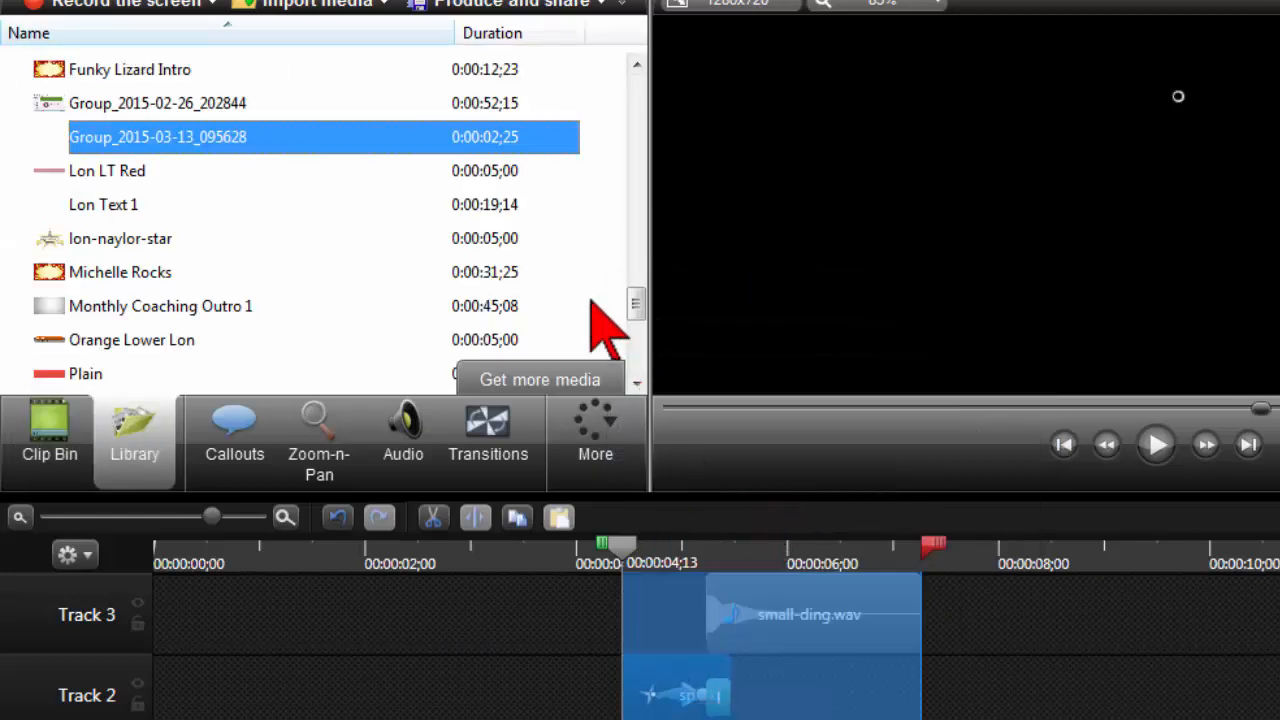
{"action": "mouse_move", "coordinate": [220, 150]}
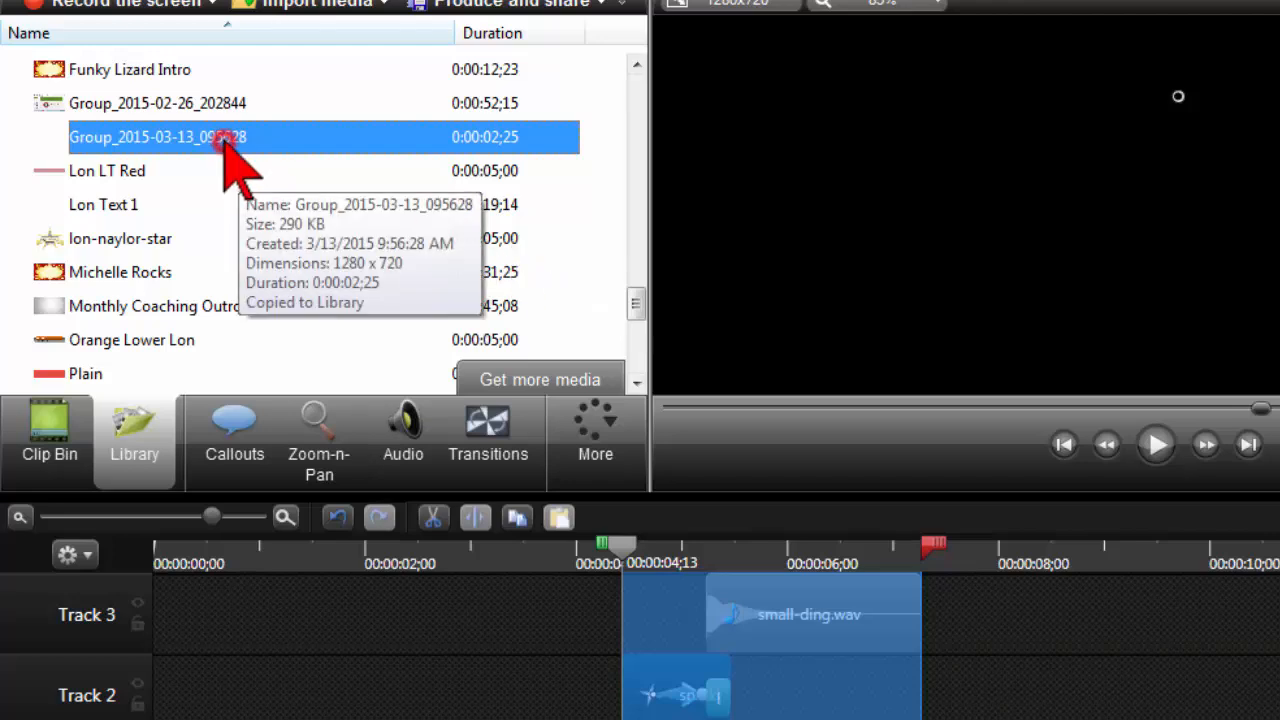
{"action": "double_click", "coordinate": [158, 136]}
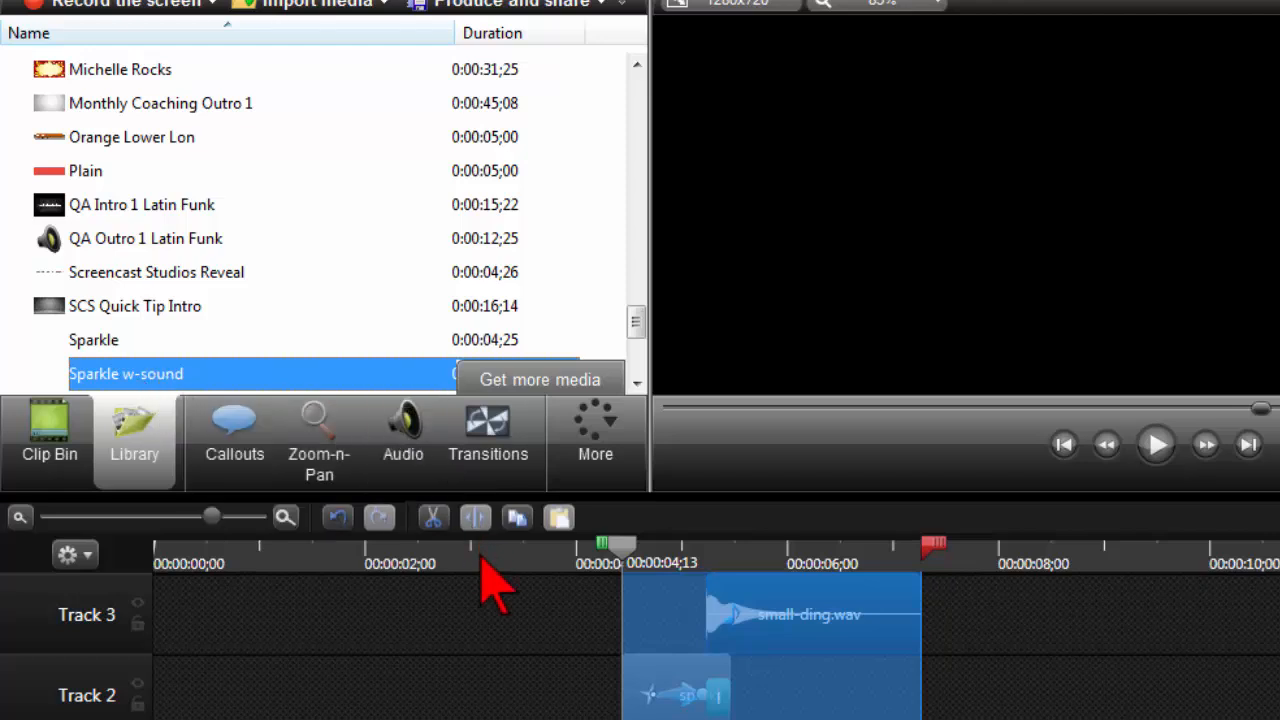
{"action": "mouse_move", "coordinate": [580, 584]}
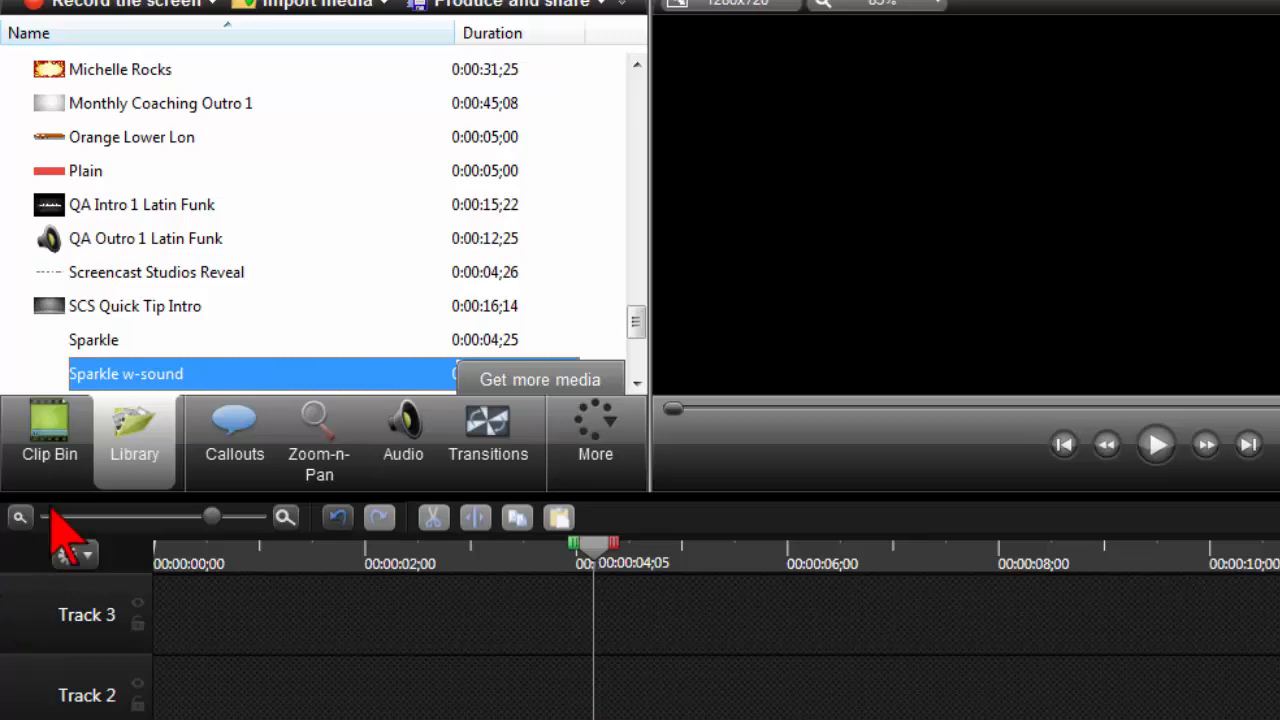
- Place lon-tony-xlarge.jpg from the Clip Bin onto Track 1 and show the Library list
{"action": "left_click", "coordinate": [48, 440]}
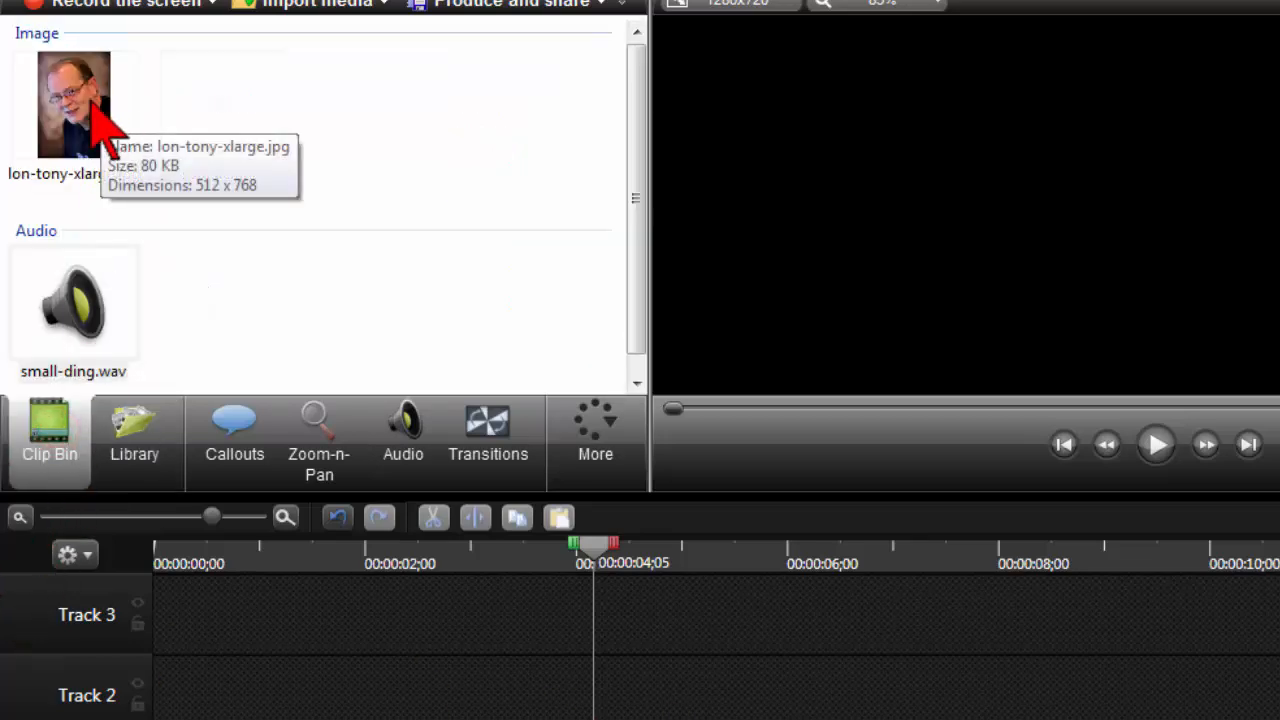
{"action": "left_click_drag", "start_coordinate": [76, 100], "coordinate": [770, 672]}
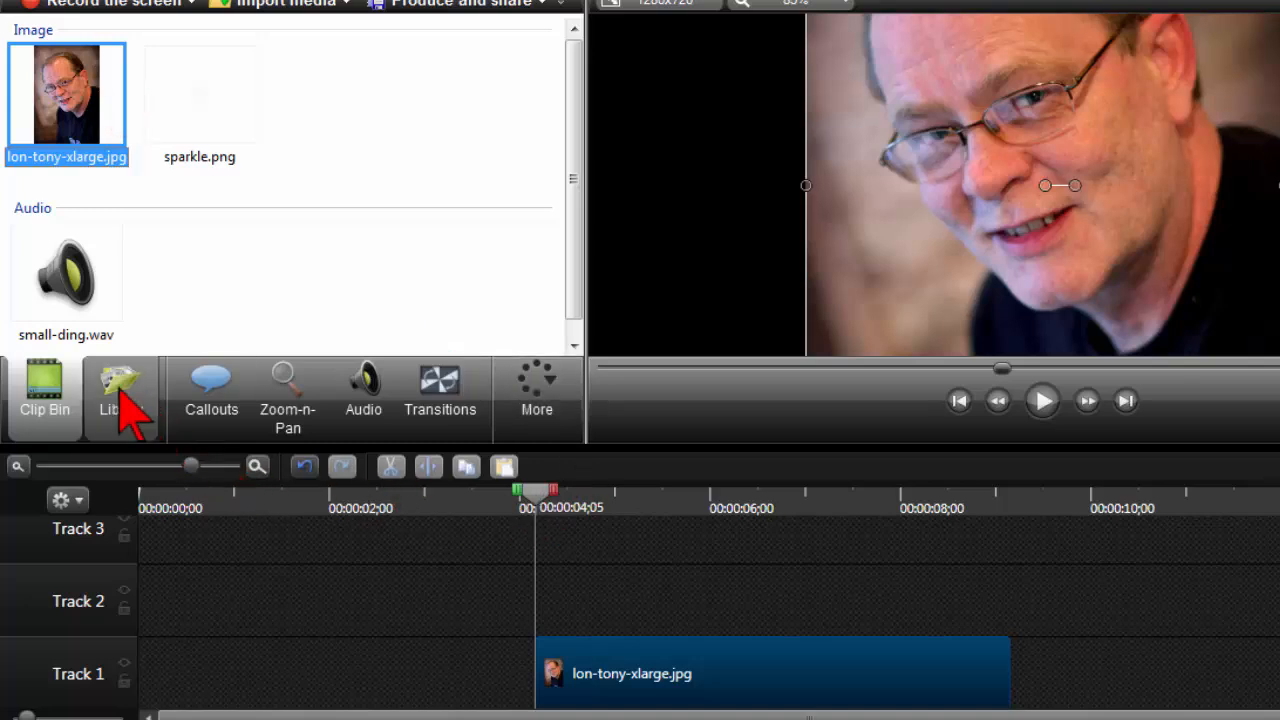
{"action": "left_click", "coordinate": [120, 396]}
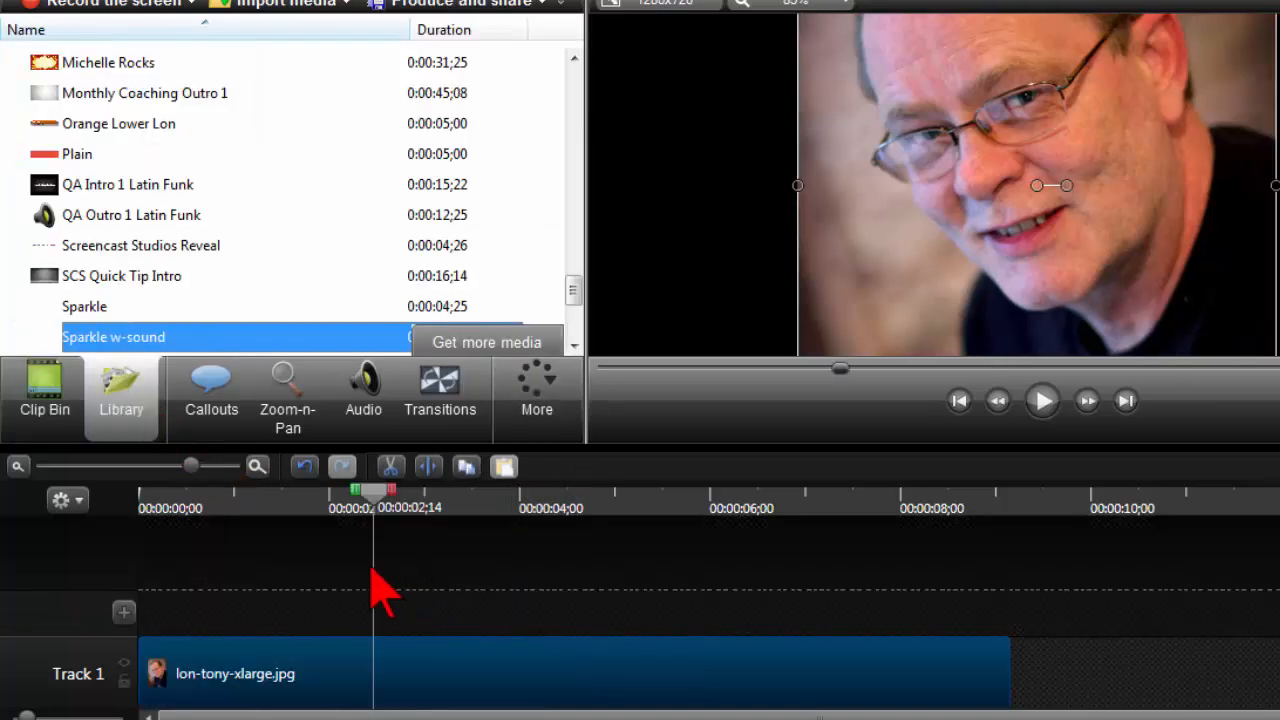
{"action": "mouse_move", "coordinate": [84, 344]}
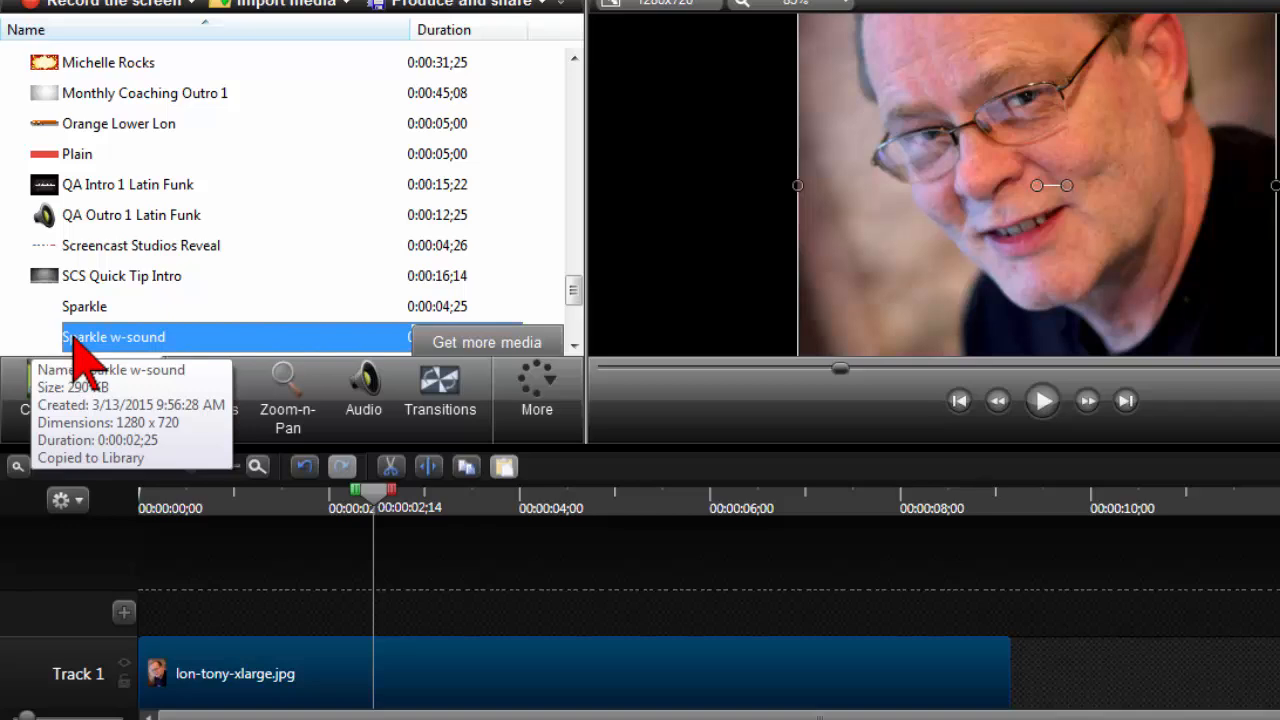
- Add the Sparkle w-sound group to the timeline at the playhead over the portrait
{"action": "right_click", "coordinate": [112, 336]}
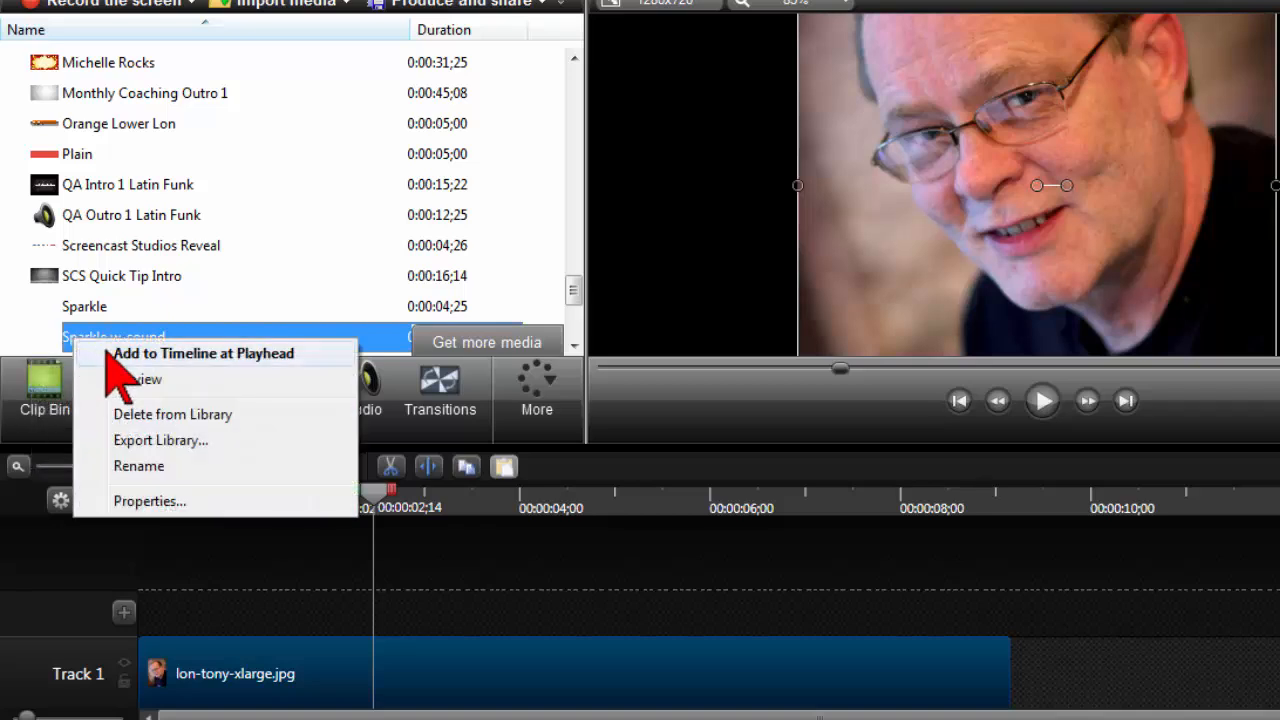
{"action": "left_click", "coordinate": [200, 352]}
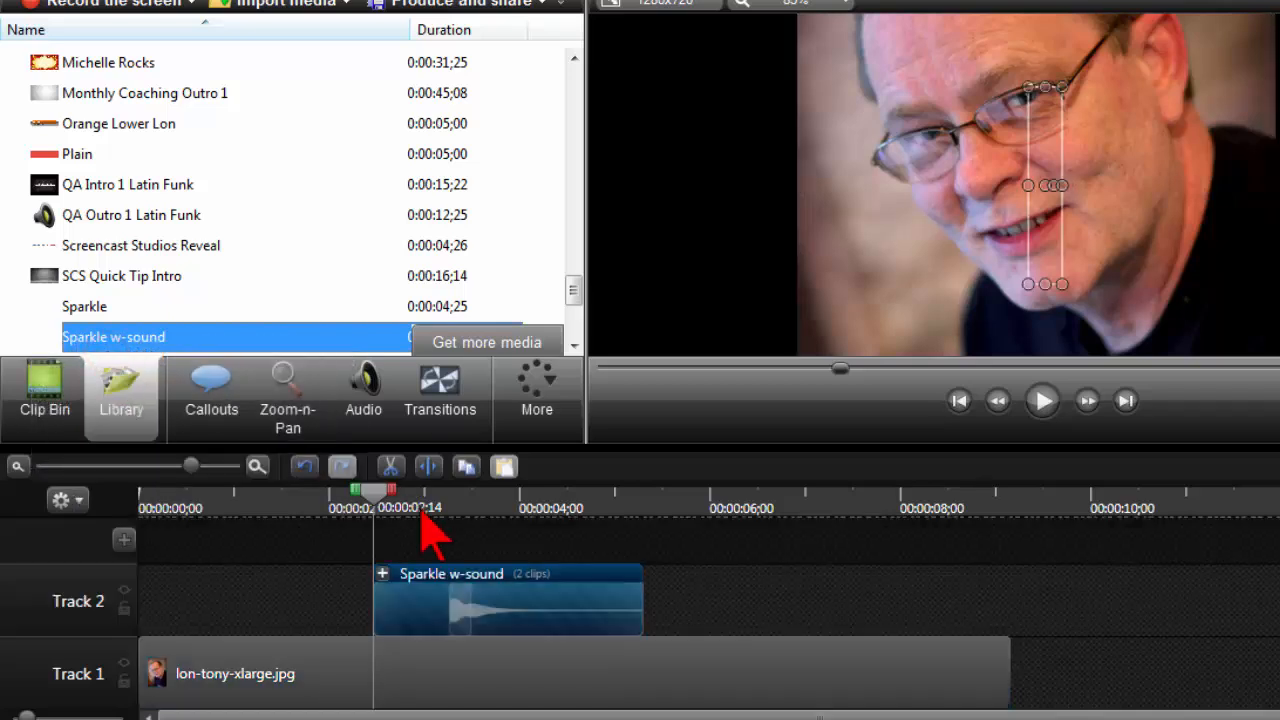
{"action": "mouse_move", "coordinate": [1084, 156]}
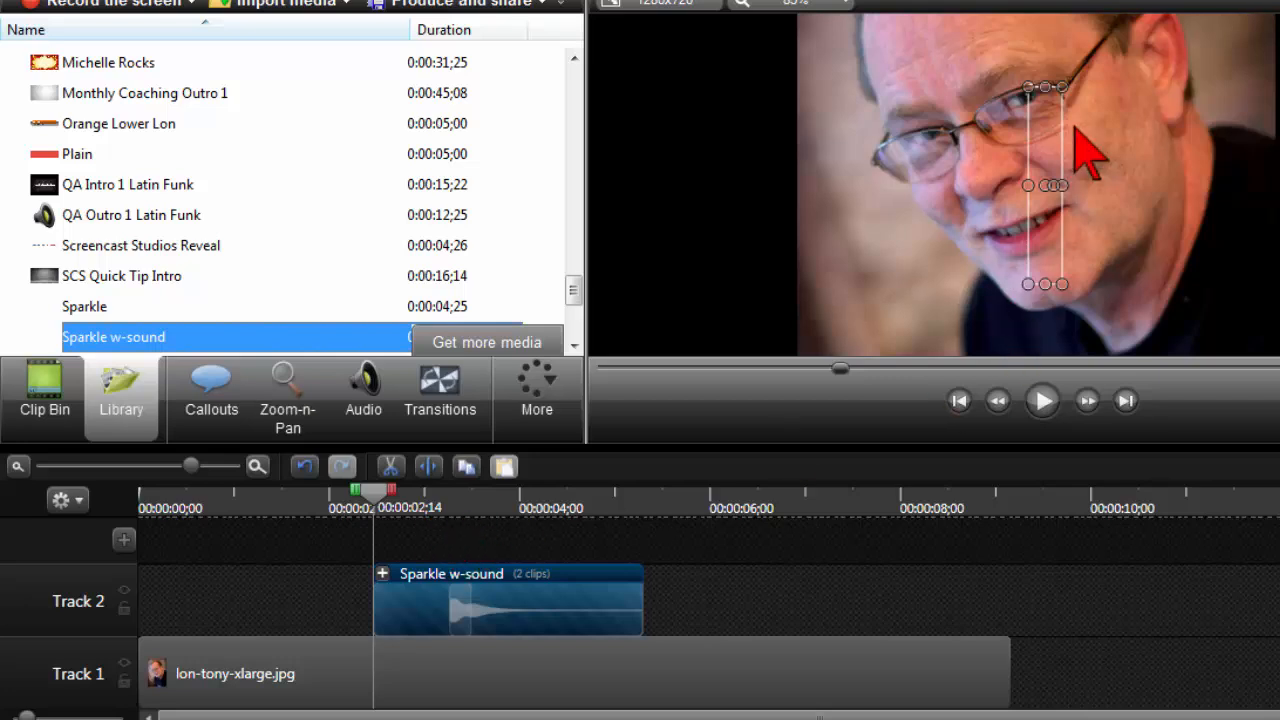
{"action": "mouse_move", "coordinate": [610, 376]}
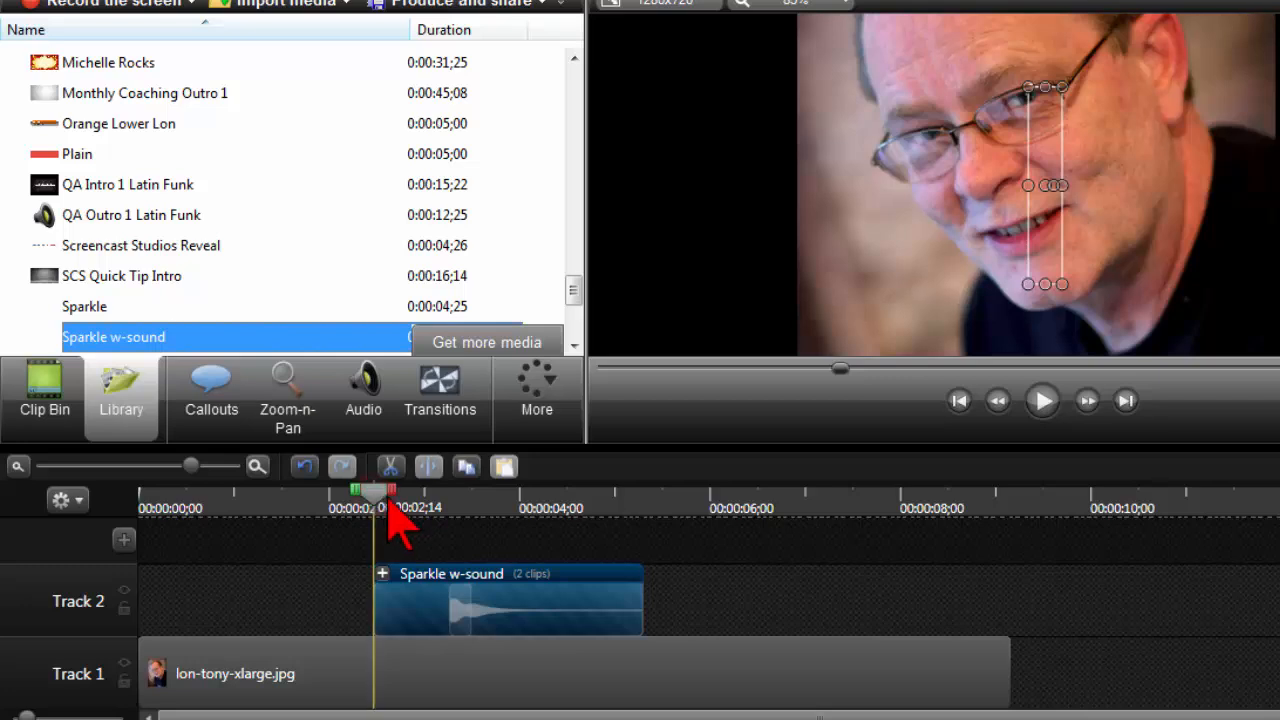
{"action": "left_click_drag", "start_coordinate": [372, 496], "coordinate": [428, 496]}
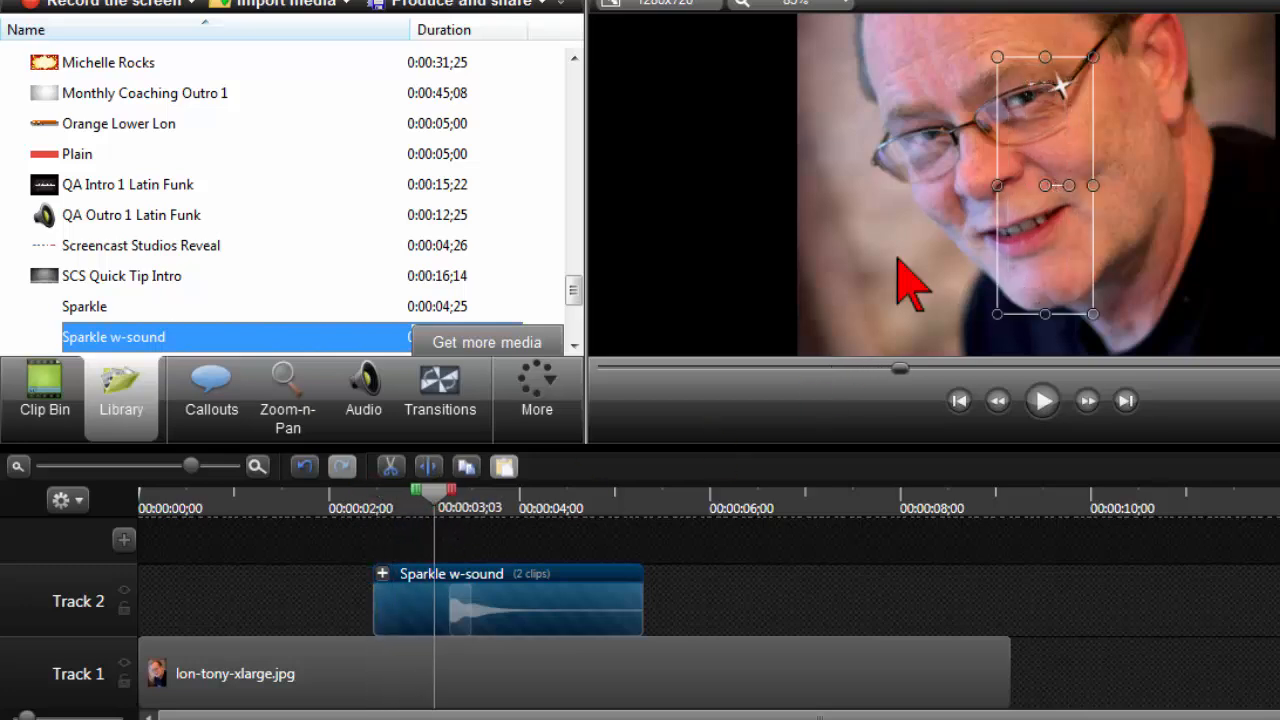
{"action": "mouse_move", "coordinate": [1044, 100]}
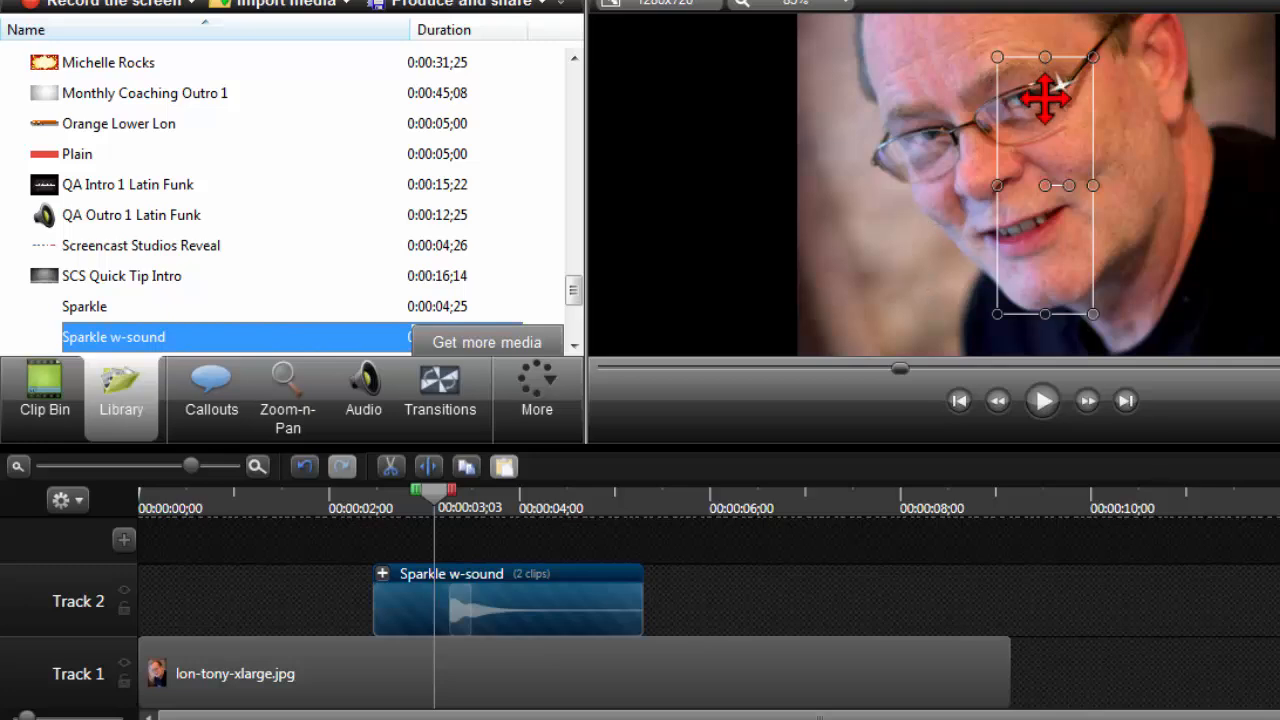
{"action": "mouse_move", "coordinate": [1064, 110]}
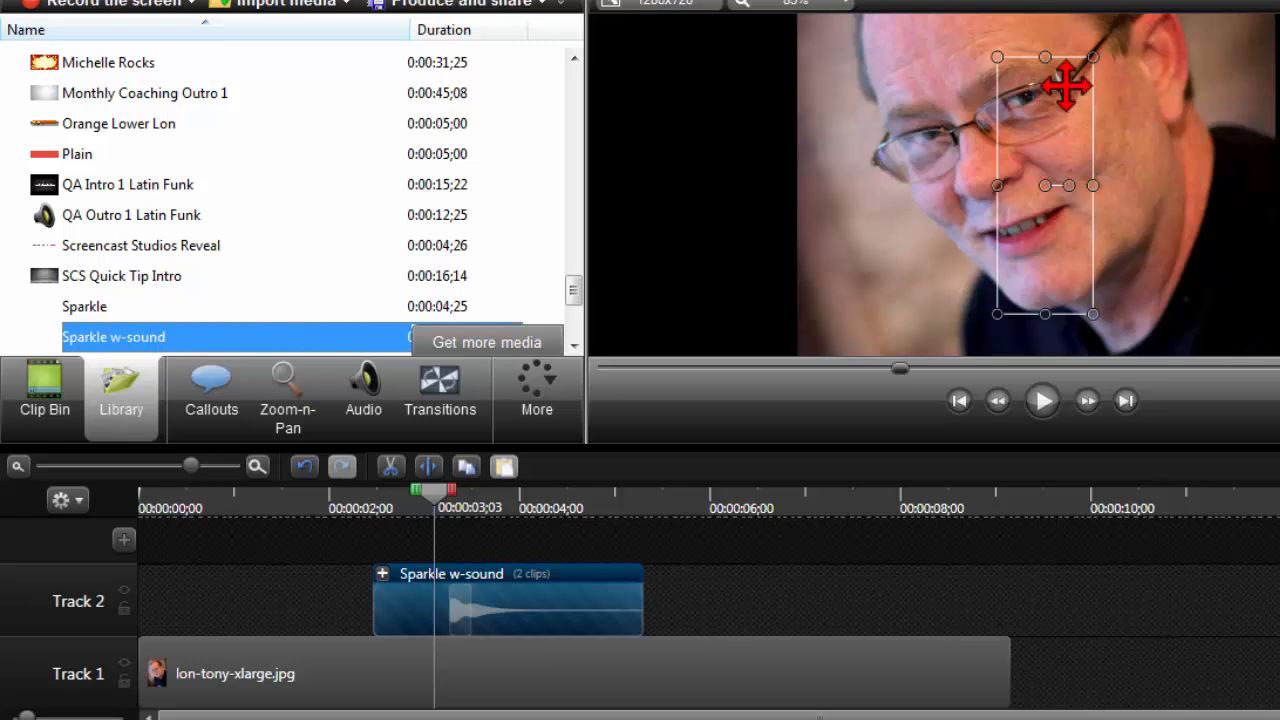
{"action": "mouse_move", "coordinate": [1064, 90]}
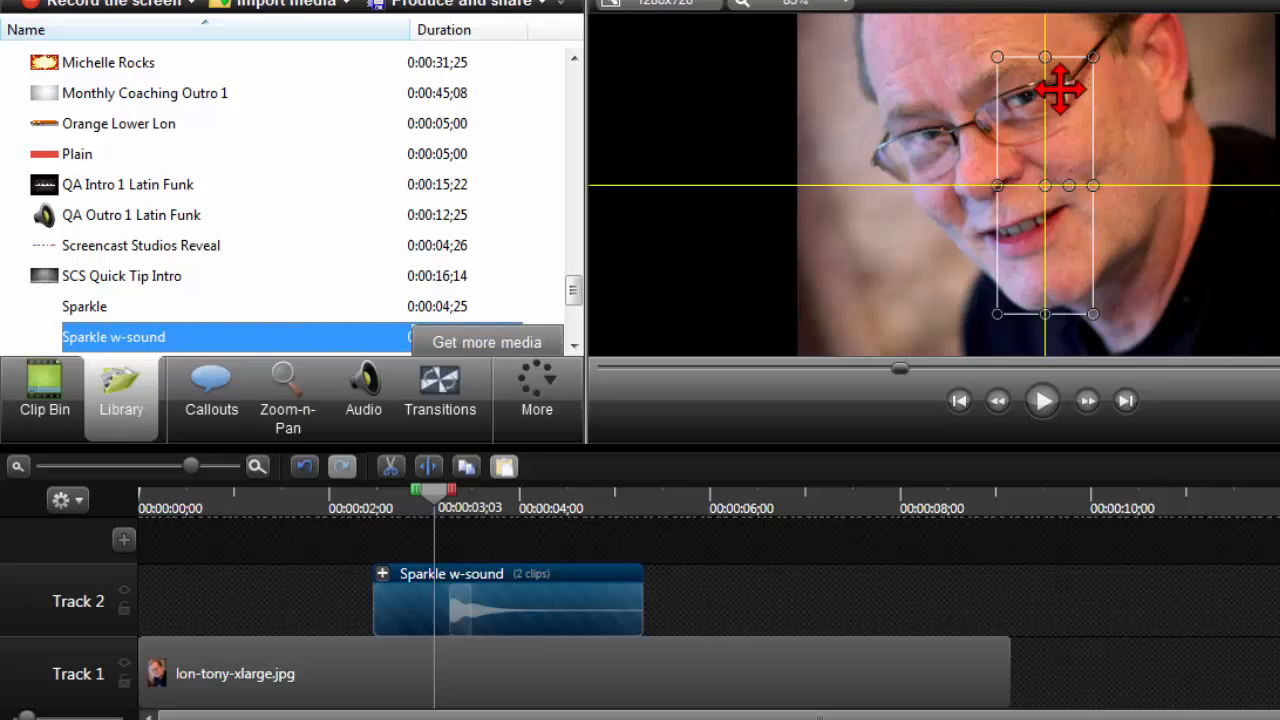
- Position the sparkle on his glasses in the canvas and preview it from the start
{"action": "left_click_drag", "start_coordinate": [1064, 88], "coordinate": [878, 164]}
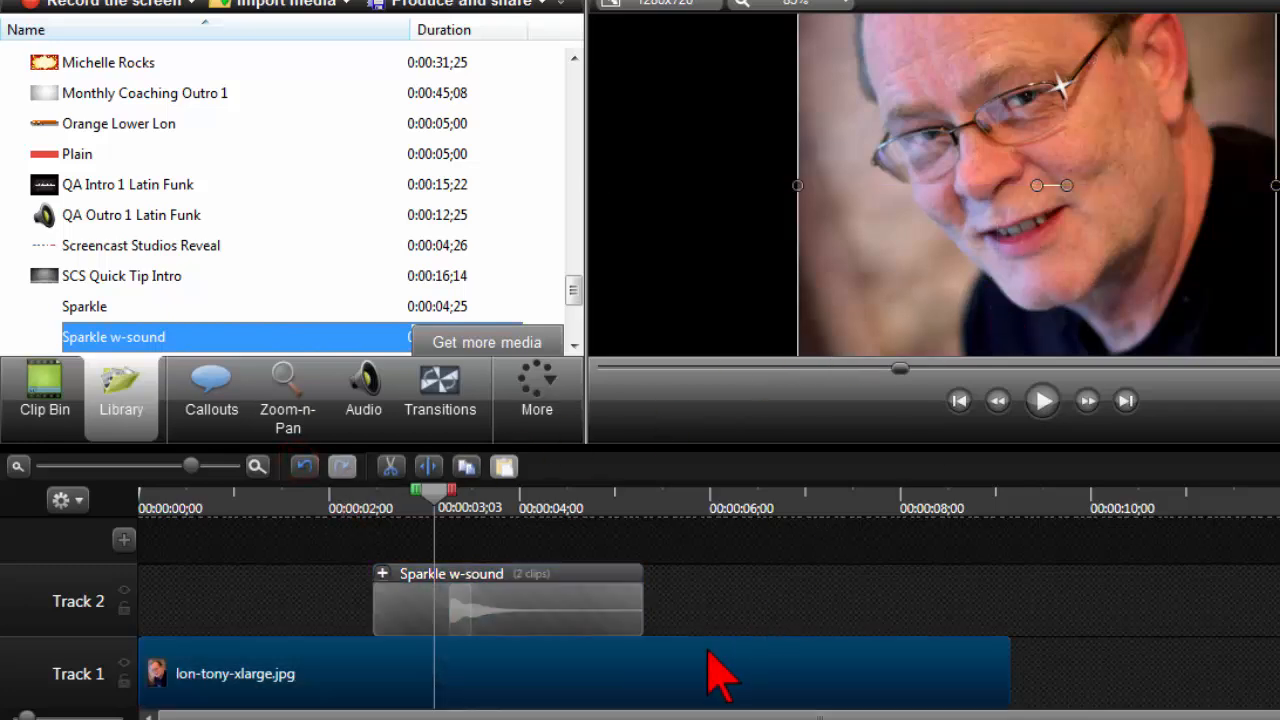
{"action": "mouse_move", "coordinate": [480, 544]}
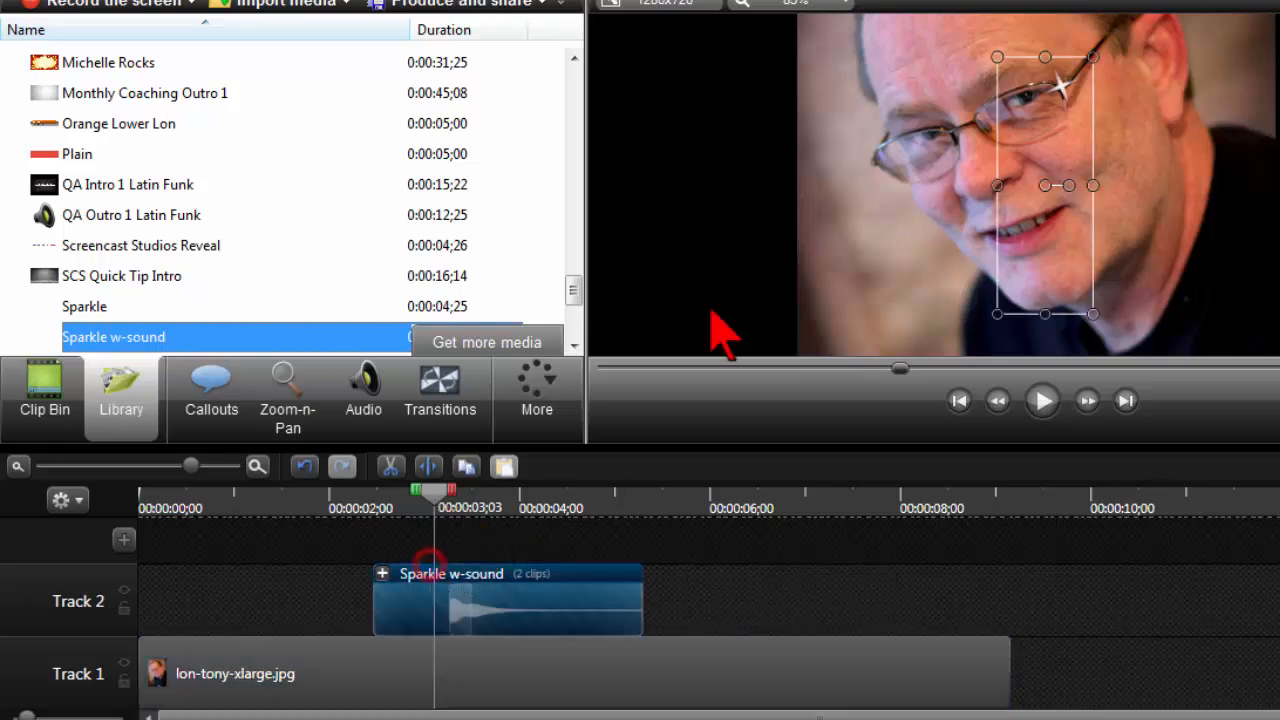
{"action": "mouse_move", "coordinate": [1064, 90]}
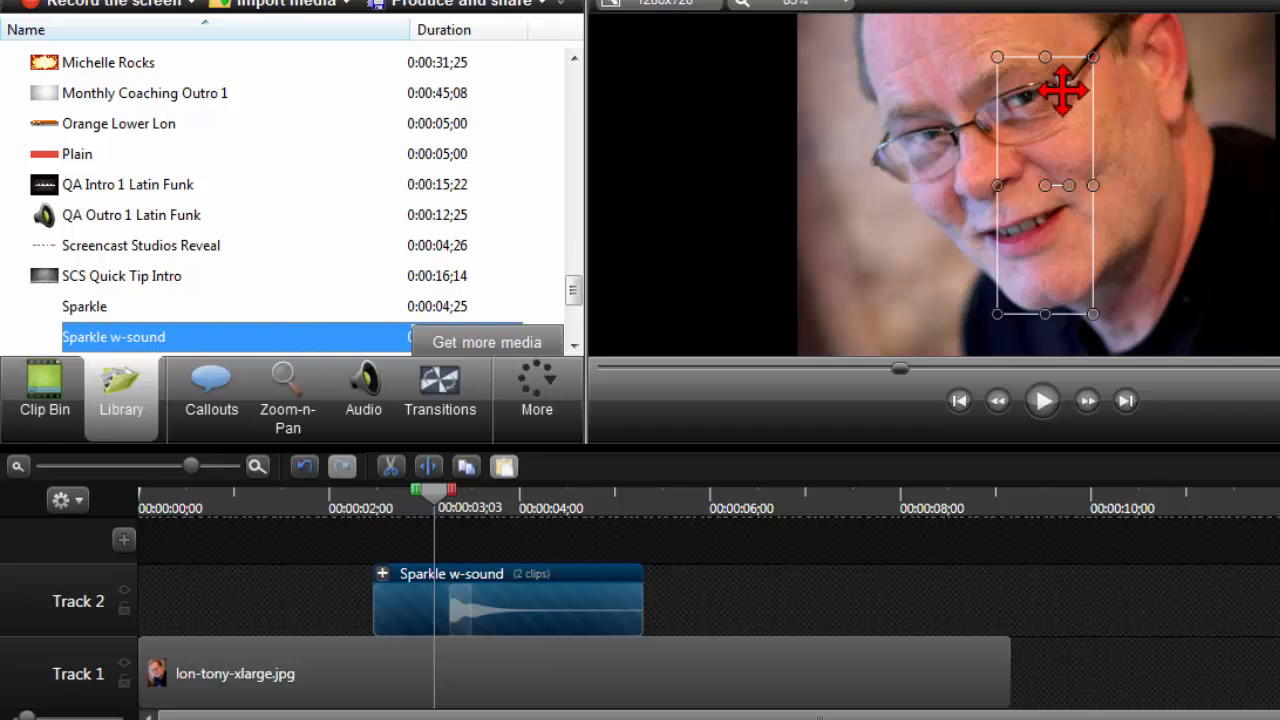
{"action": "left_click_drag", "start_coordinate": [1064, 92], "coordinate": [950, 128]}
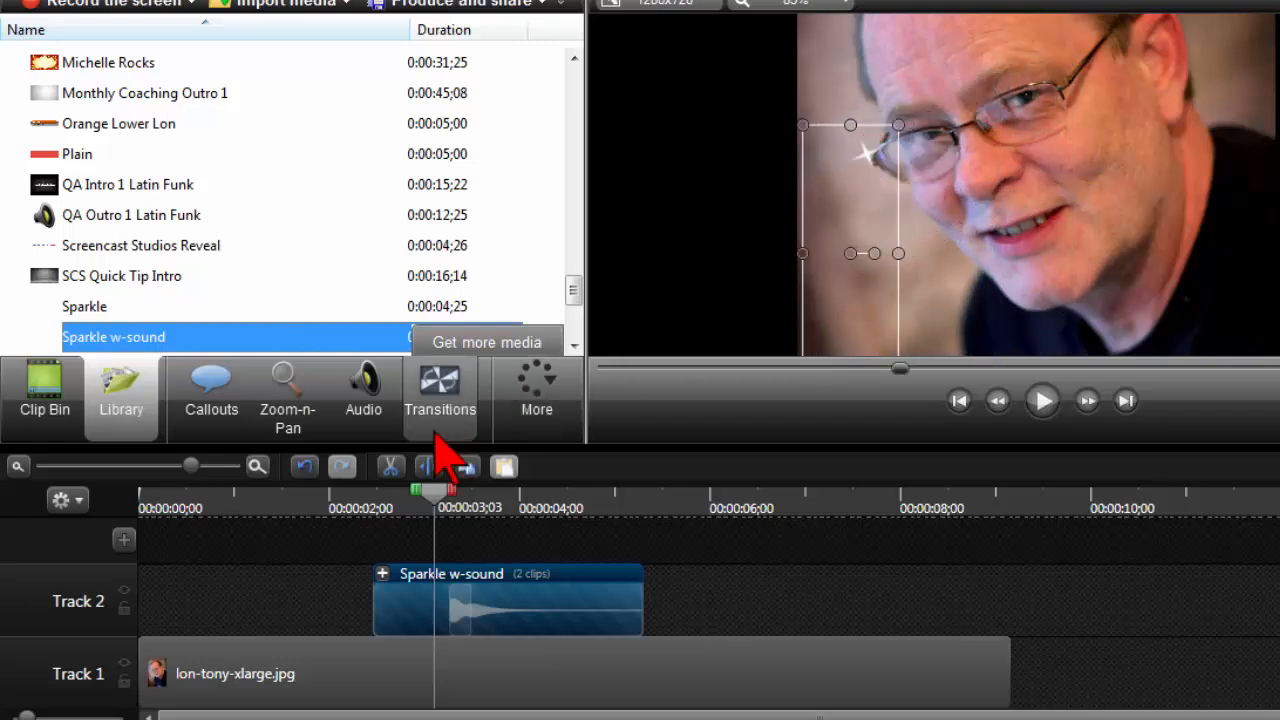
{"action": "left_click", "coordinate": [1042, 400]}
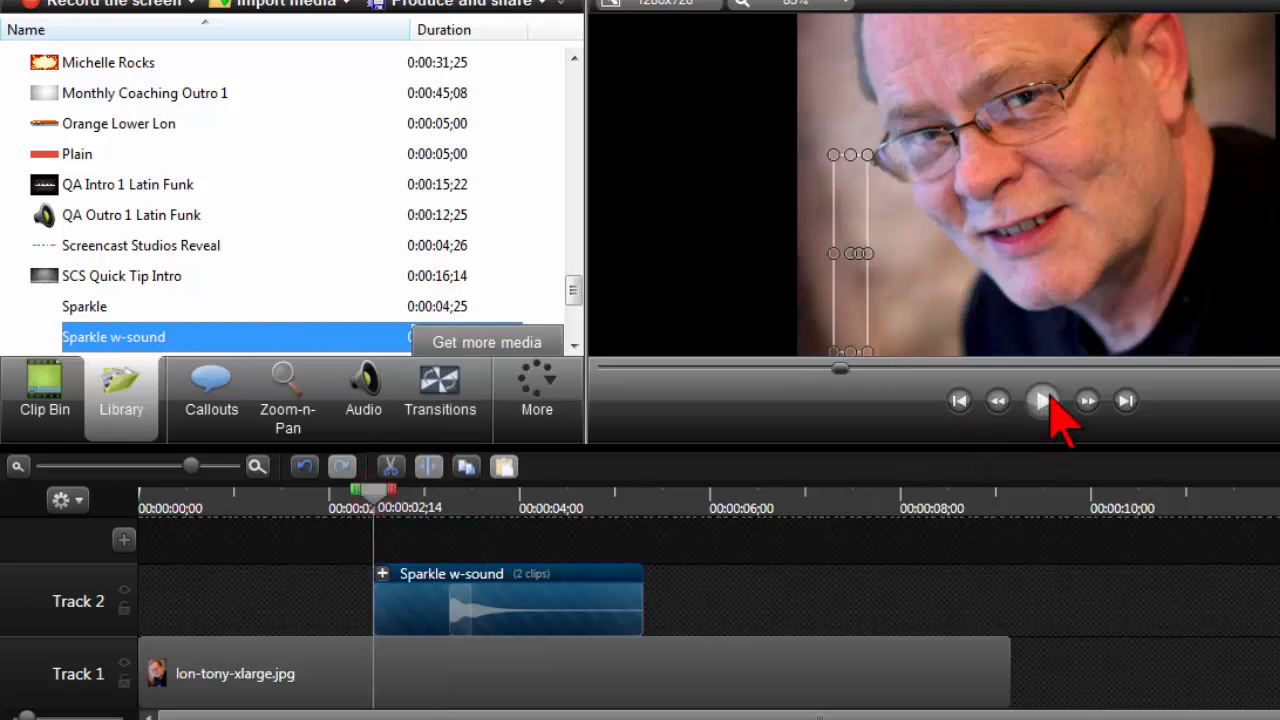
{"action": "left_click", "coordinate": [1044, 400]}
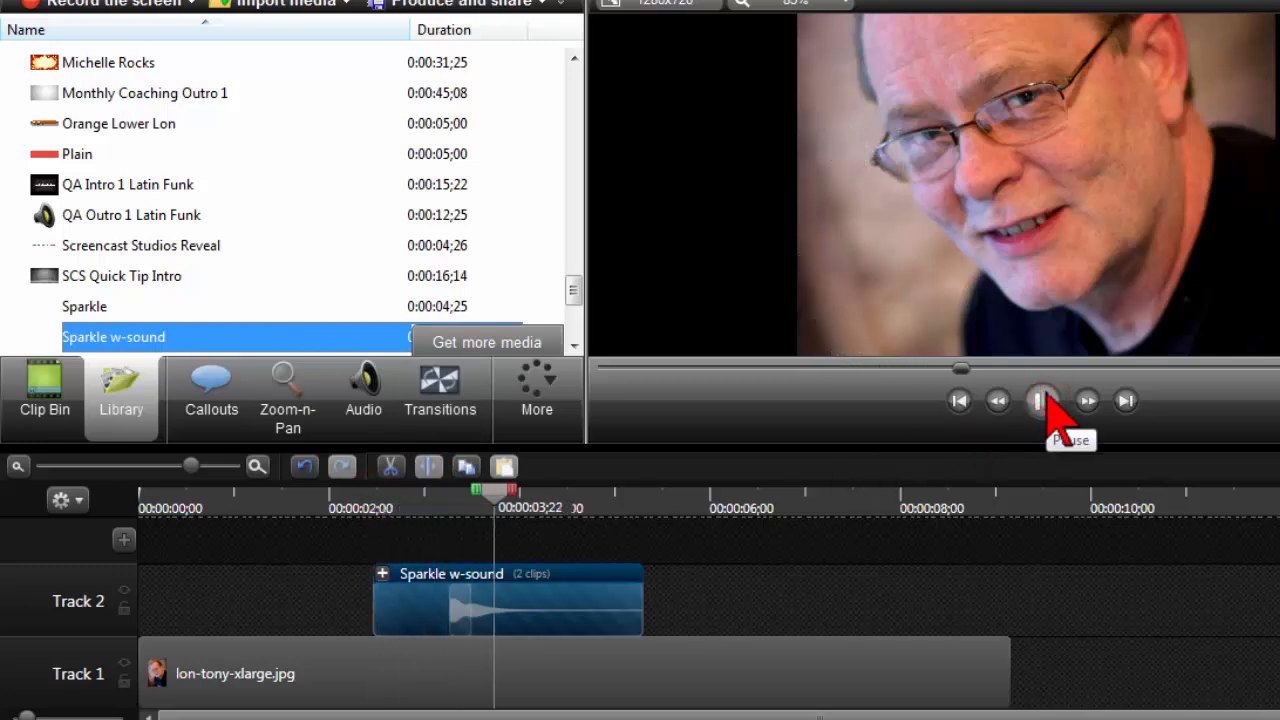
{"action": "left_click", "coordinate": [1044, 400]}
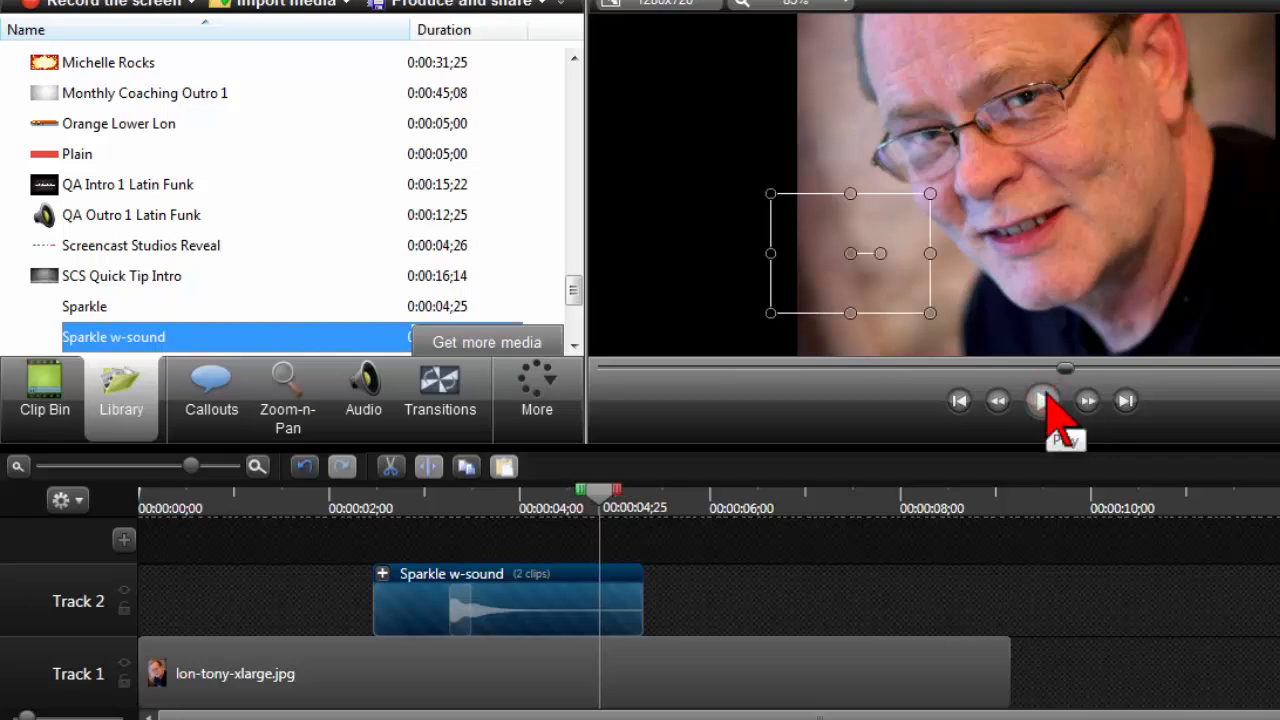
{"action": "mouse_move", "coordinate": [44, 390]}
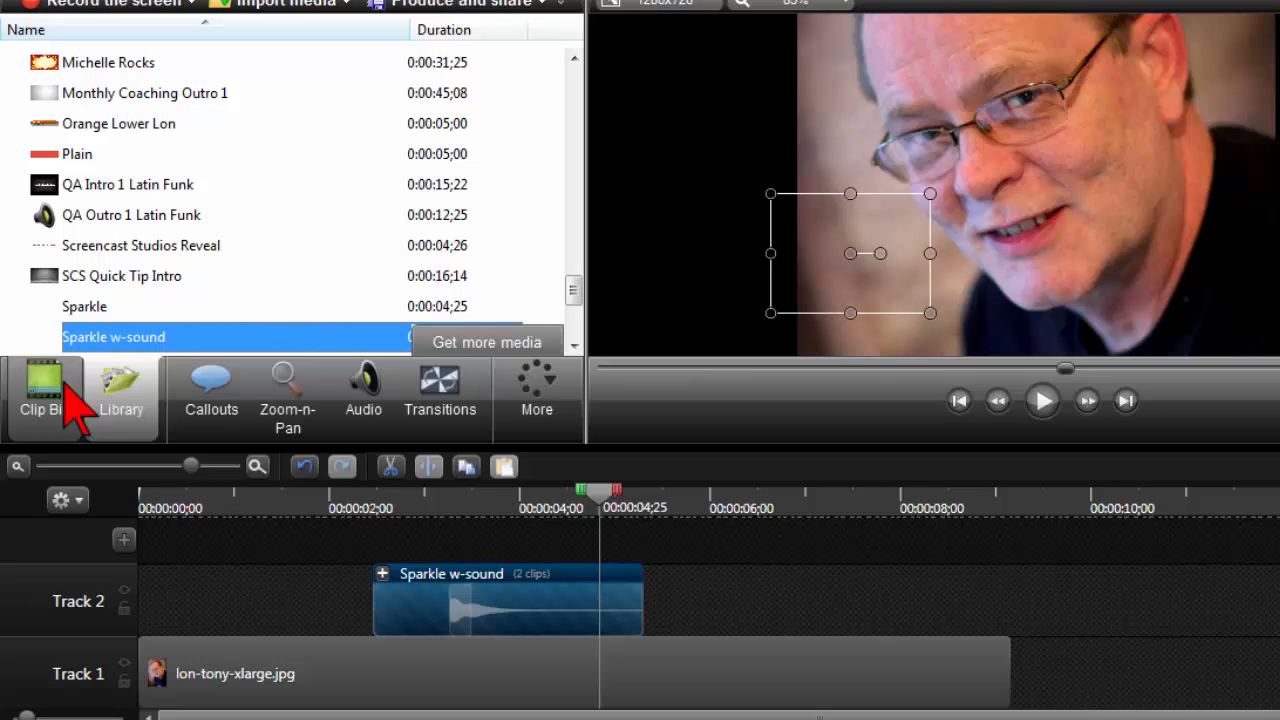
{"action": "mouse_move", "coordinate": [378, 530]}
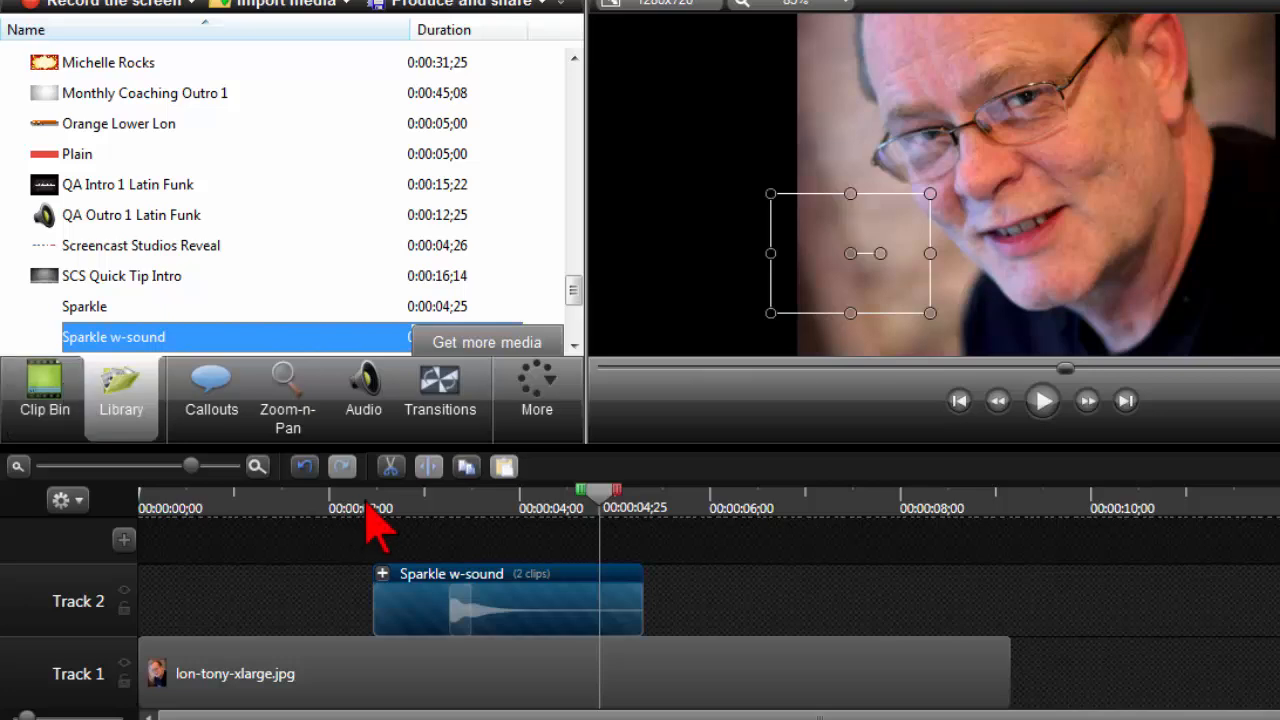